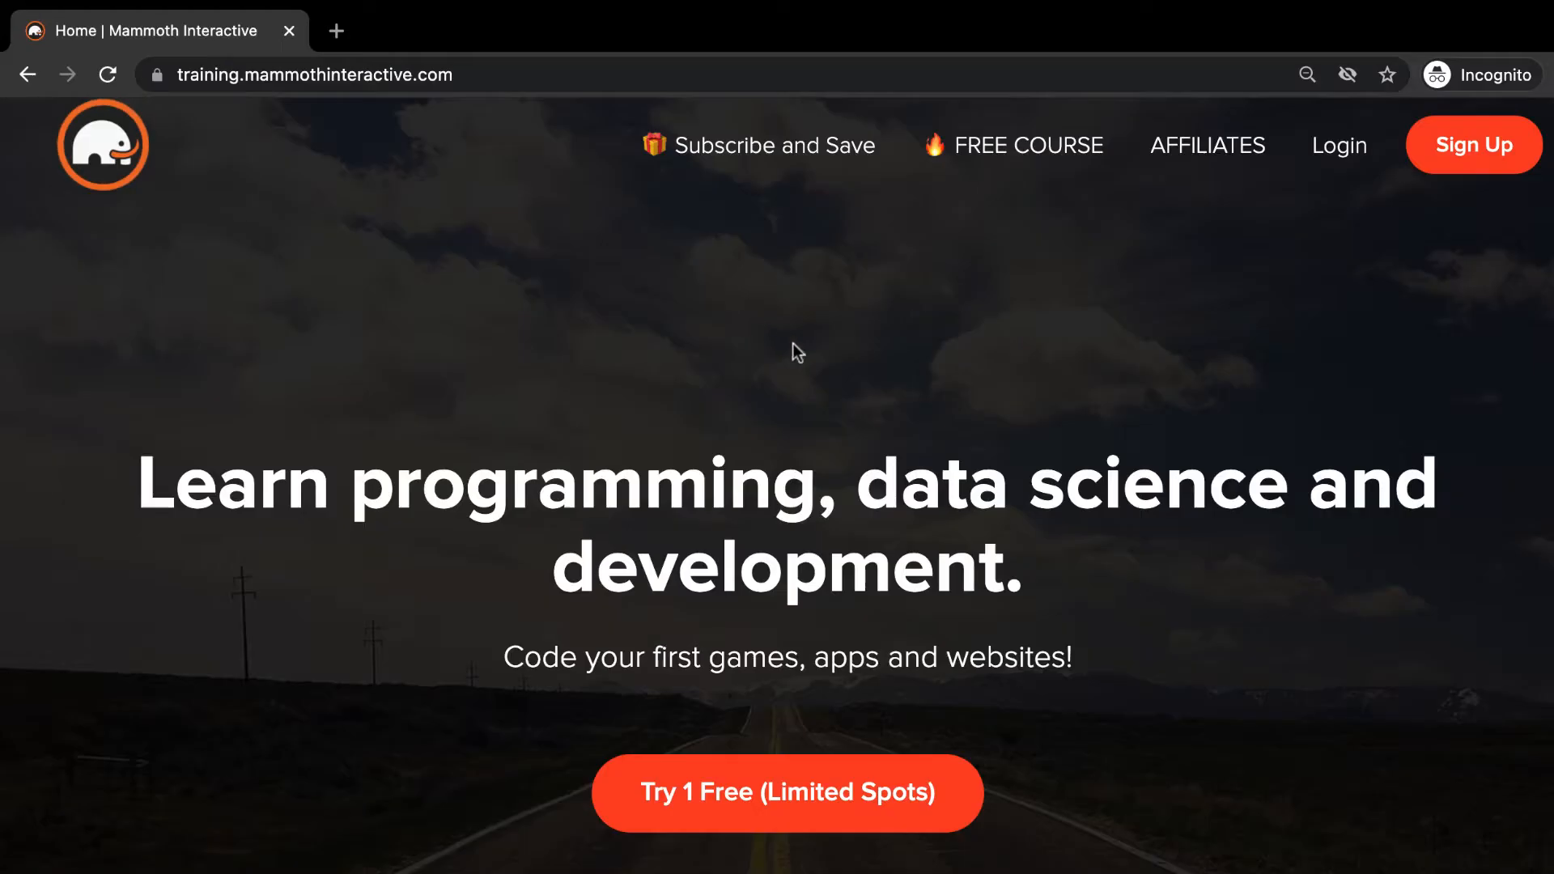
# Run mongod and scroll back through its log to the NonExistentPath error for /data/db.
pyautogui.scroll(-3)
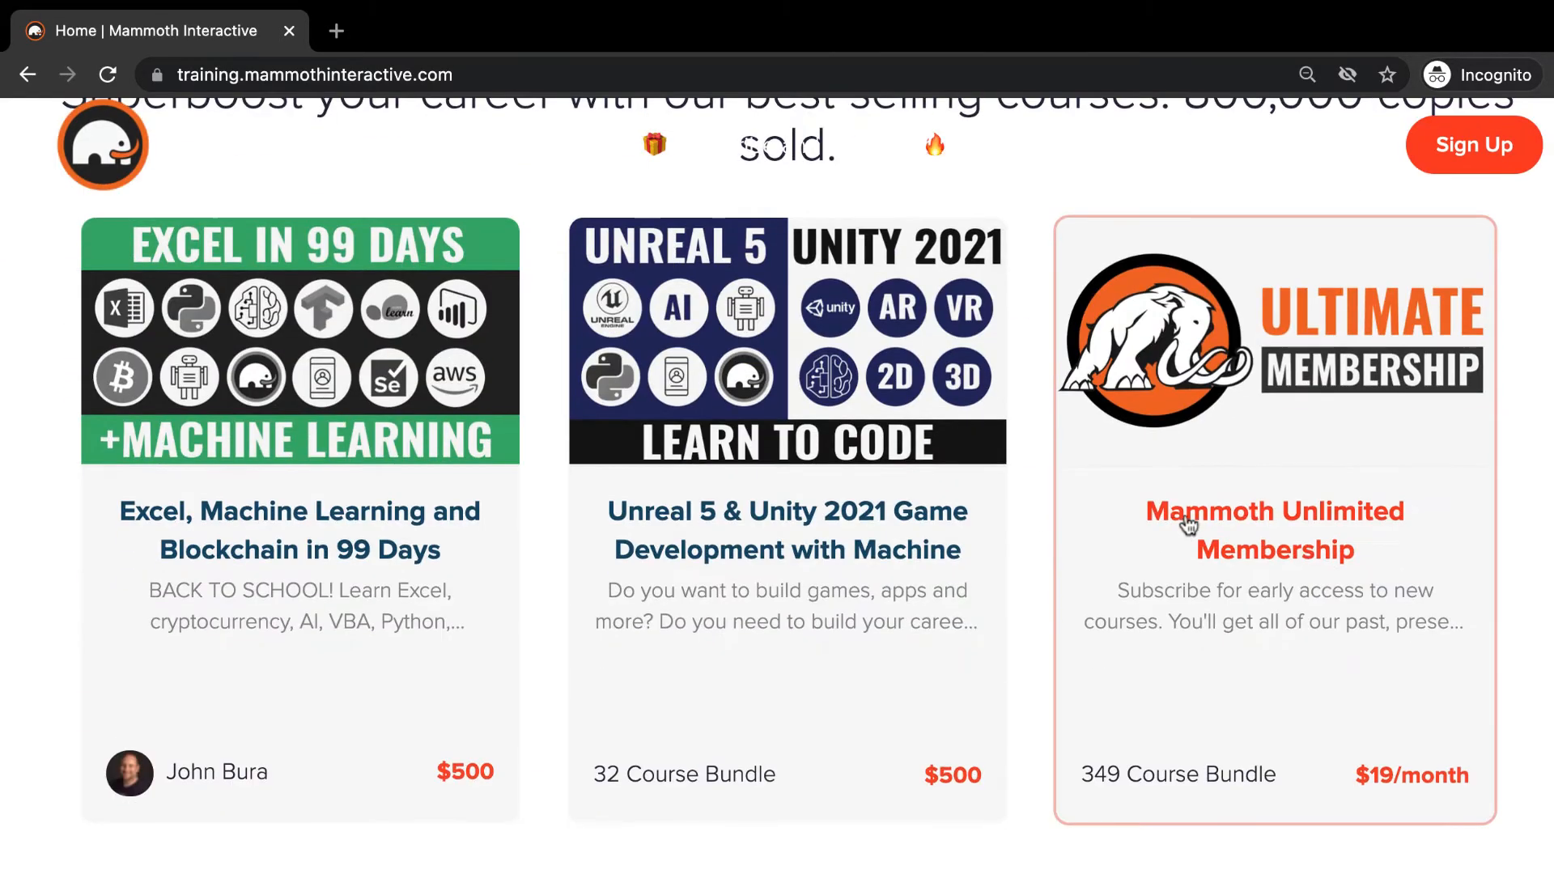
pyautogui.moveTo(1336, 573)
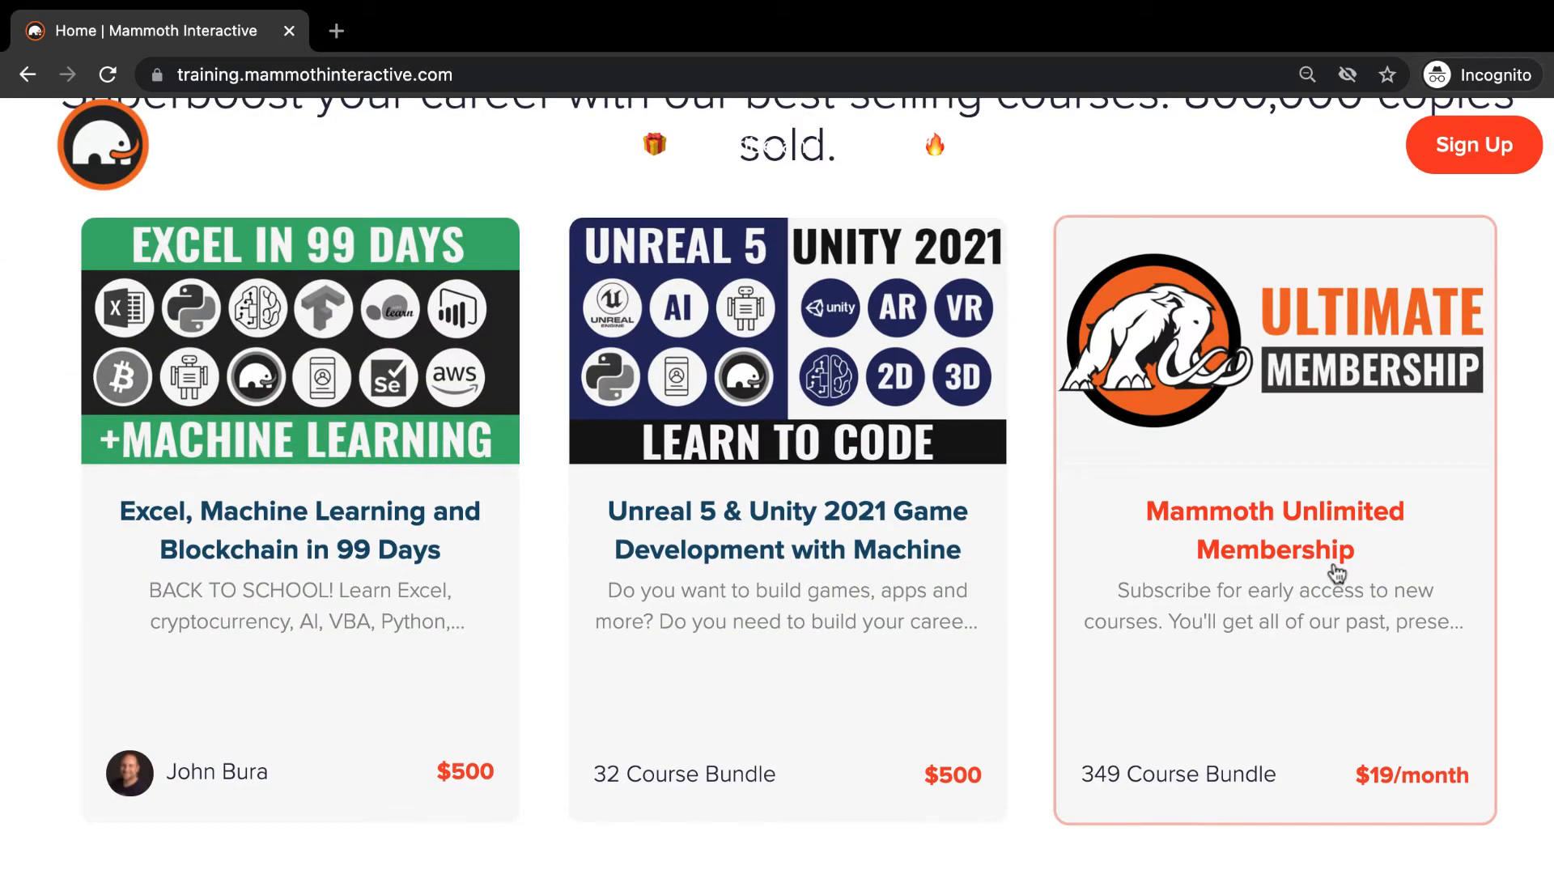
pyautogui.moveTo(1099, 813)
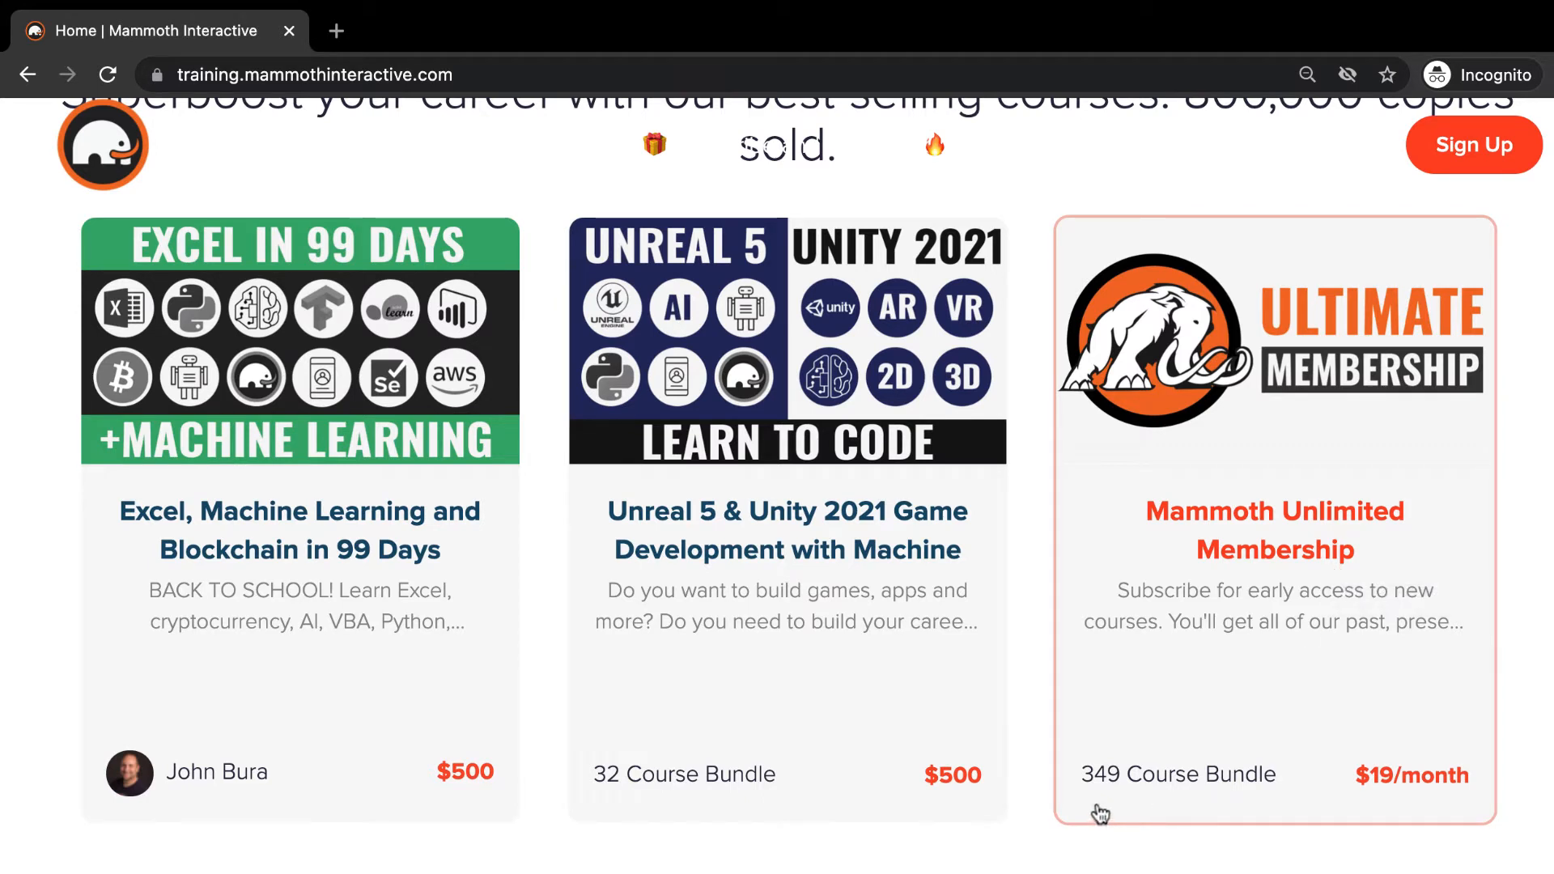
pyautogui.moveTo(1110, 805)
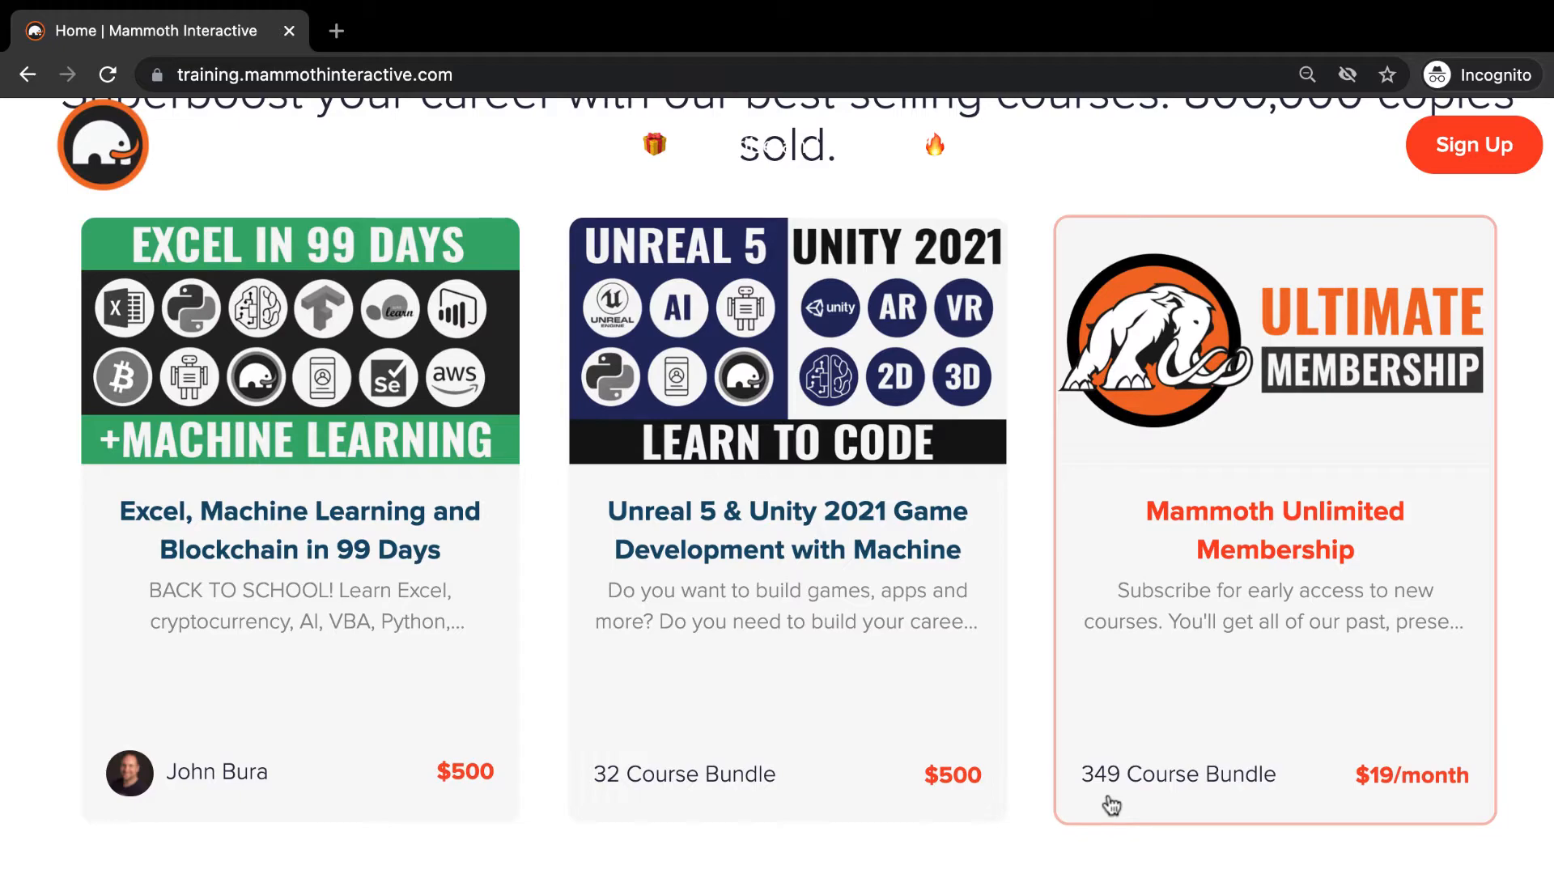
pyautogui.write('m')
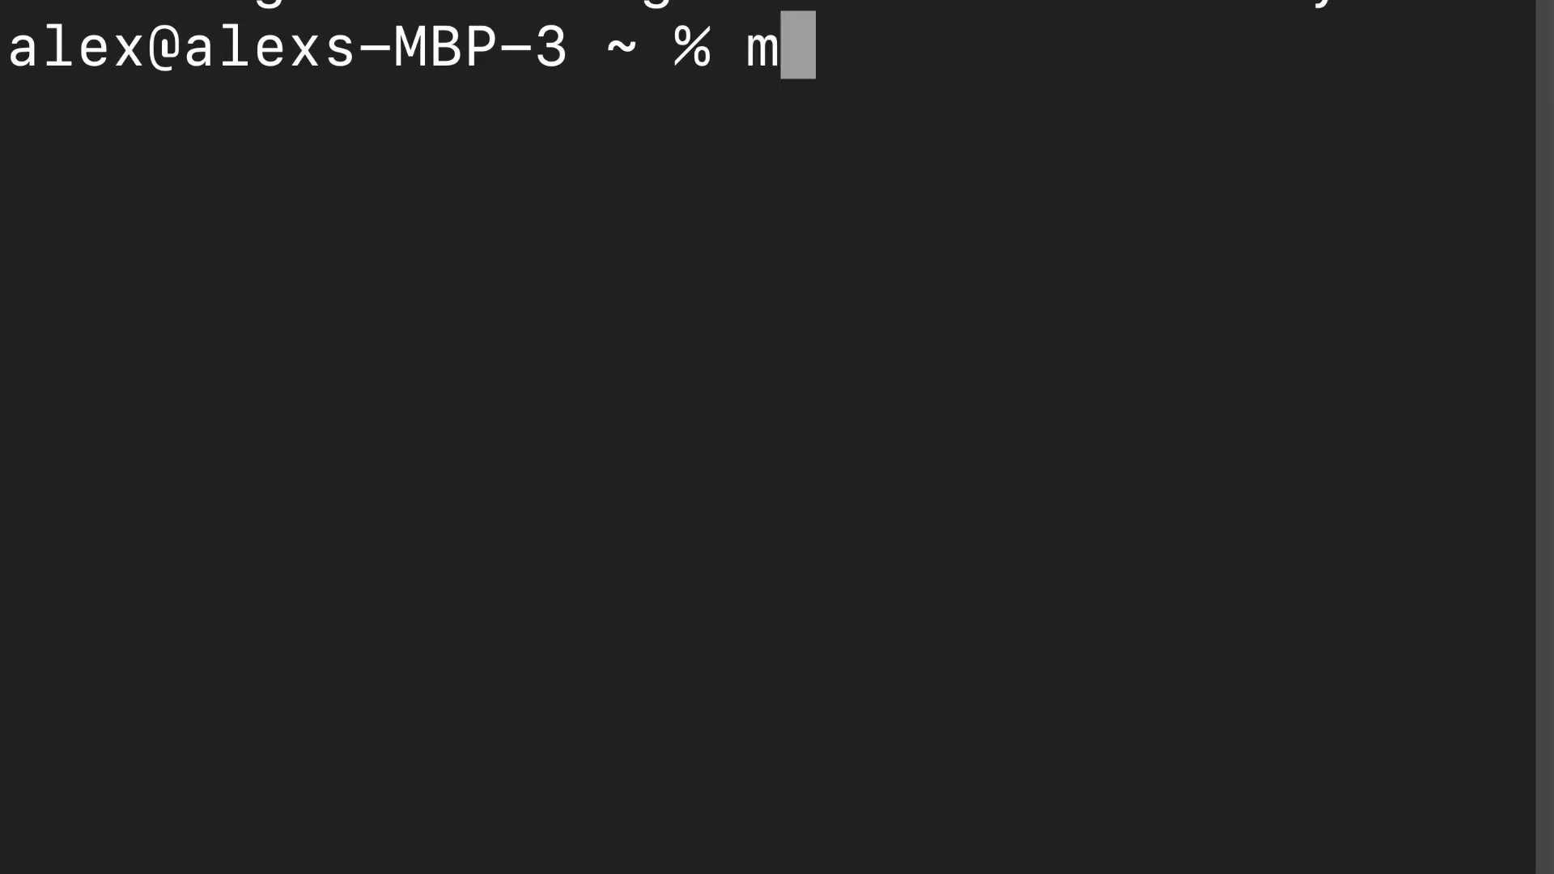
pyautogui.press('Return')
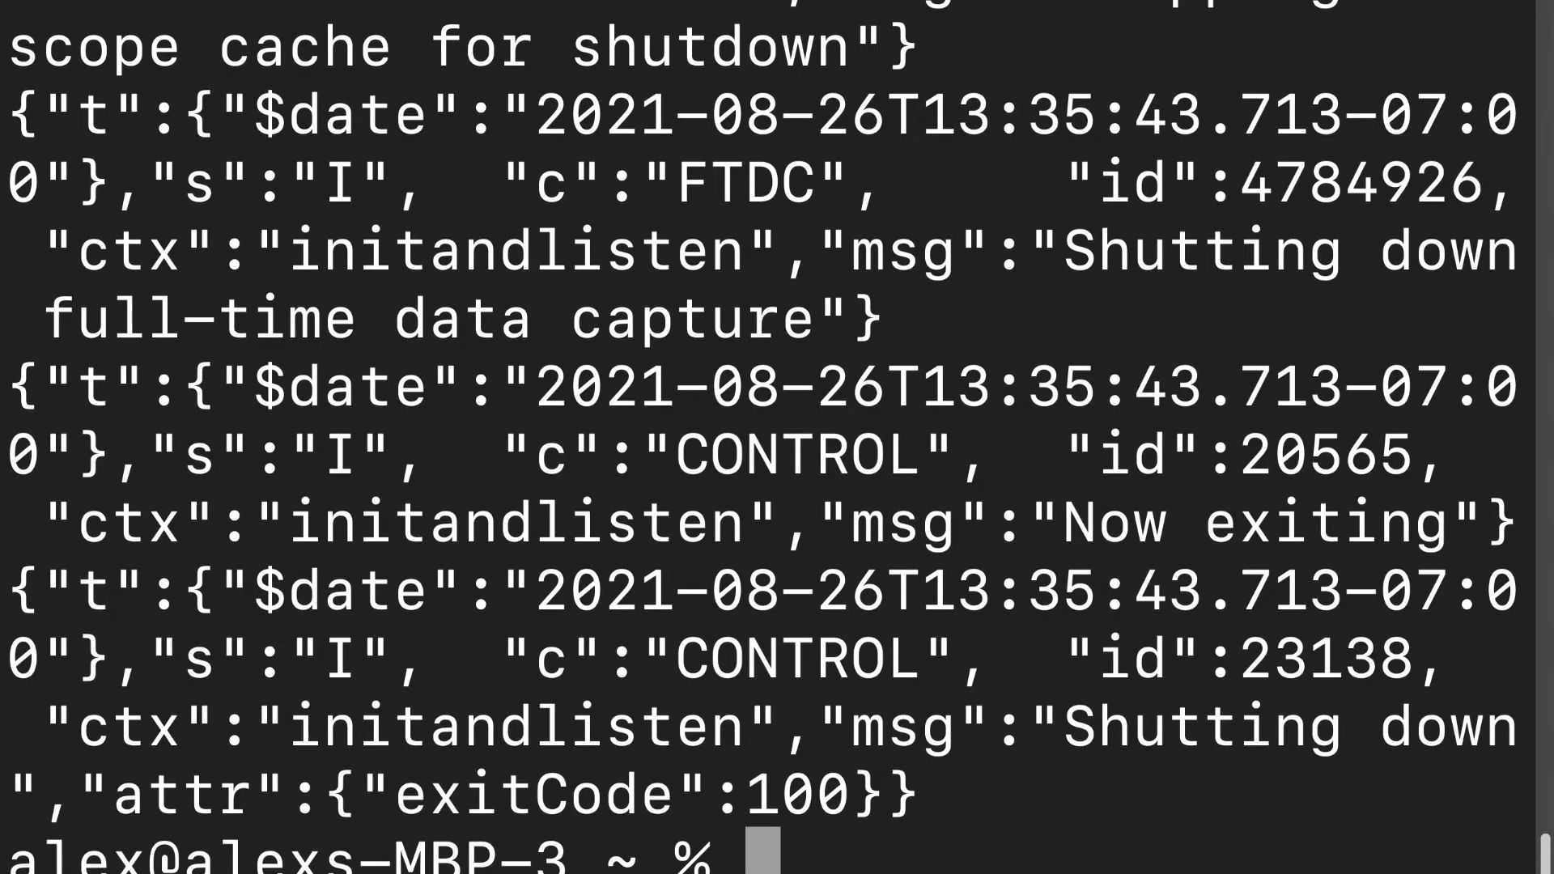
pyautogui.scroll(3)
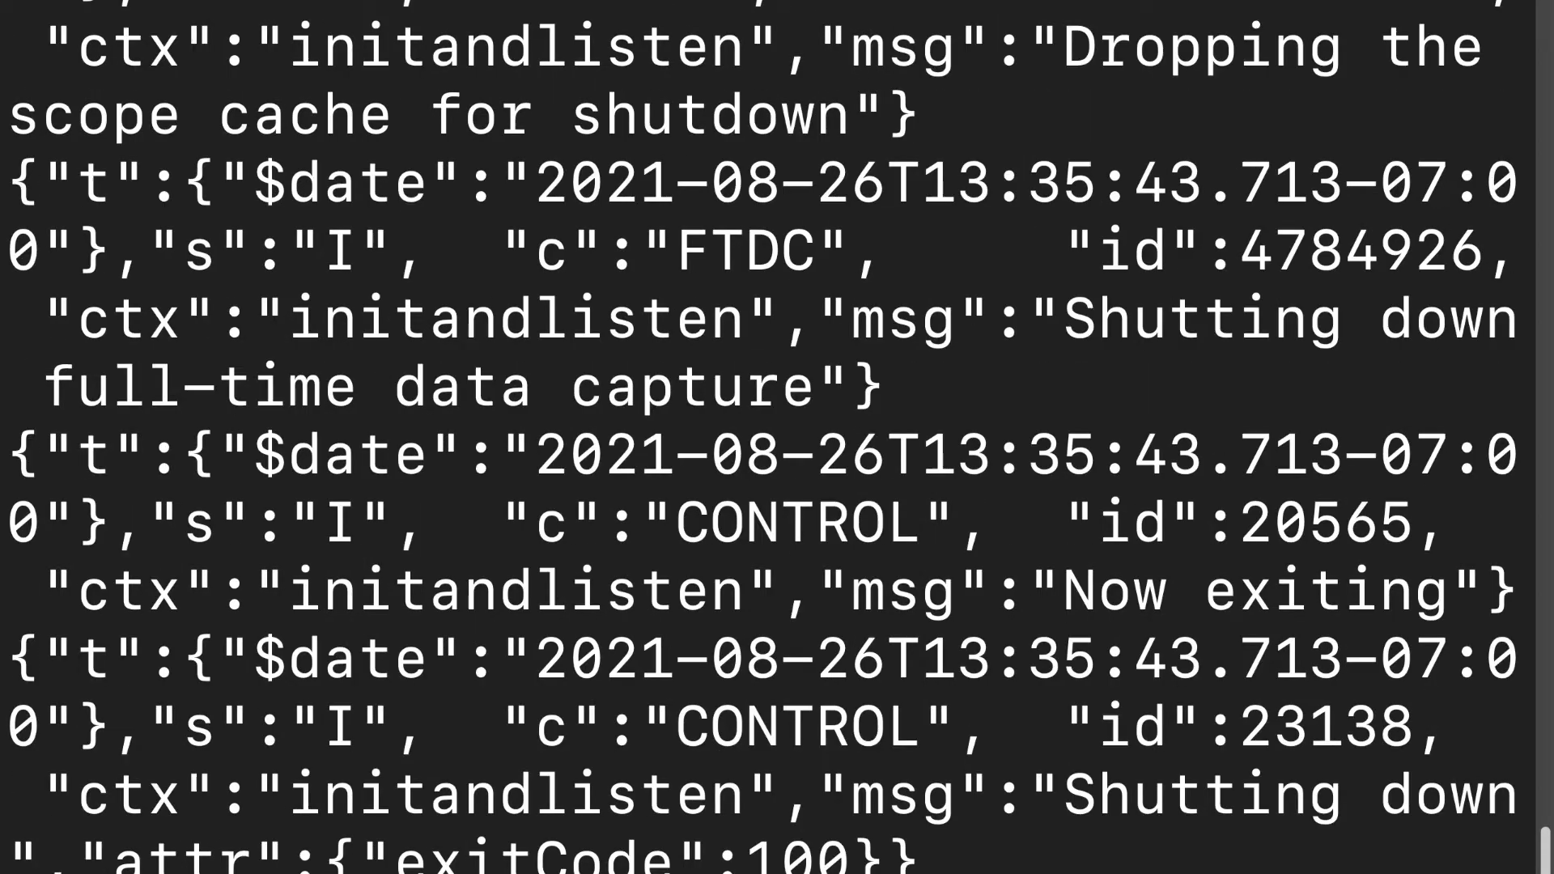
pyautogui.scroll(3)
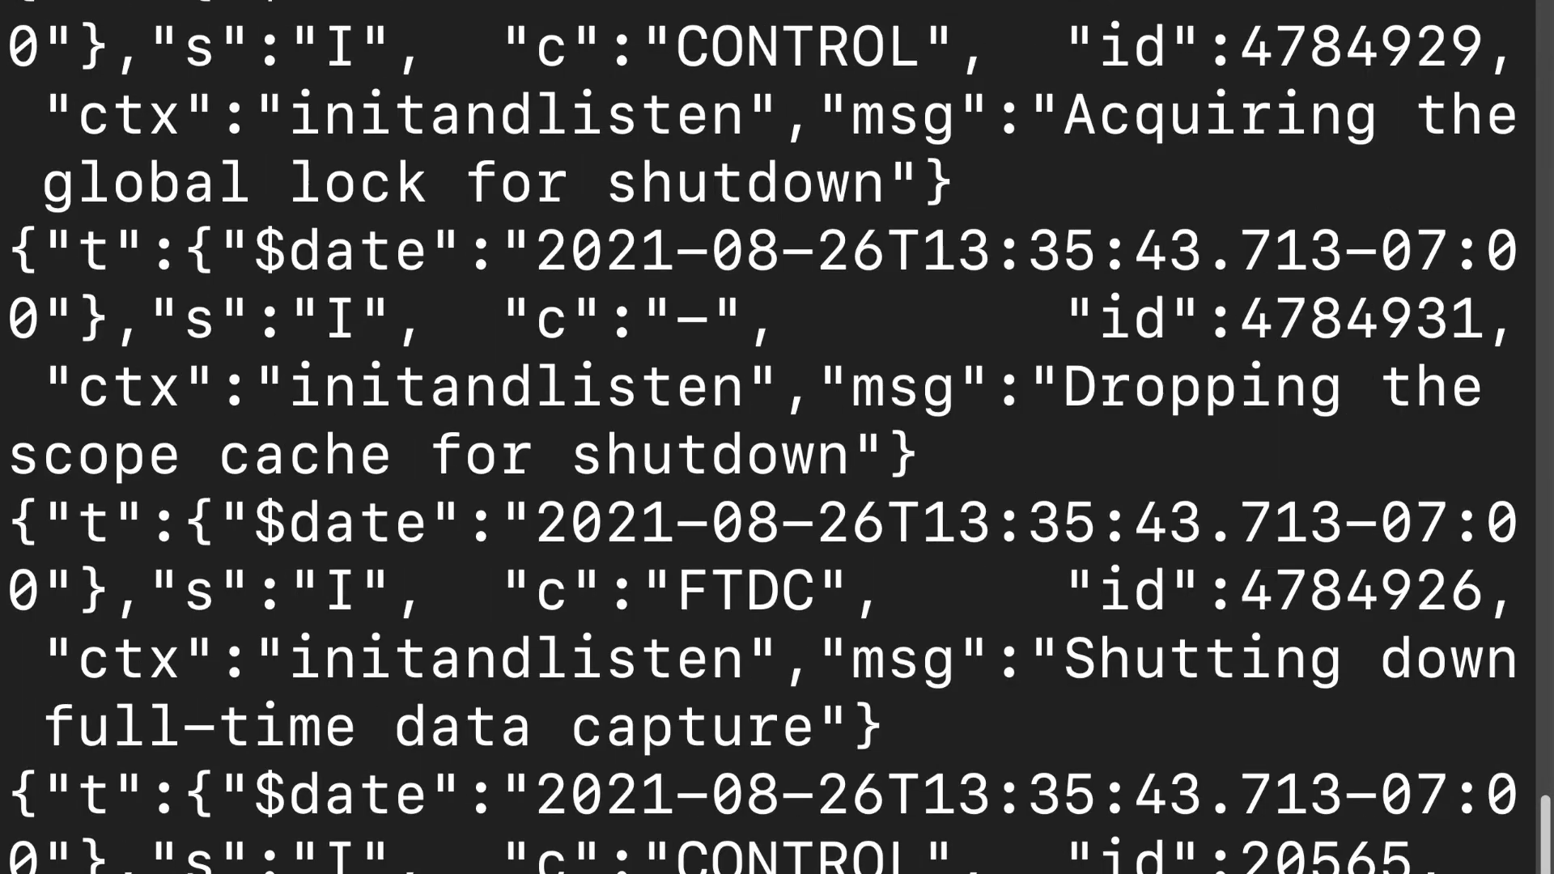
pyautogui.scroll(3)
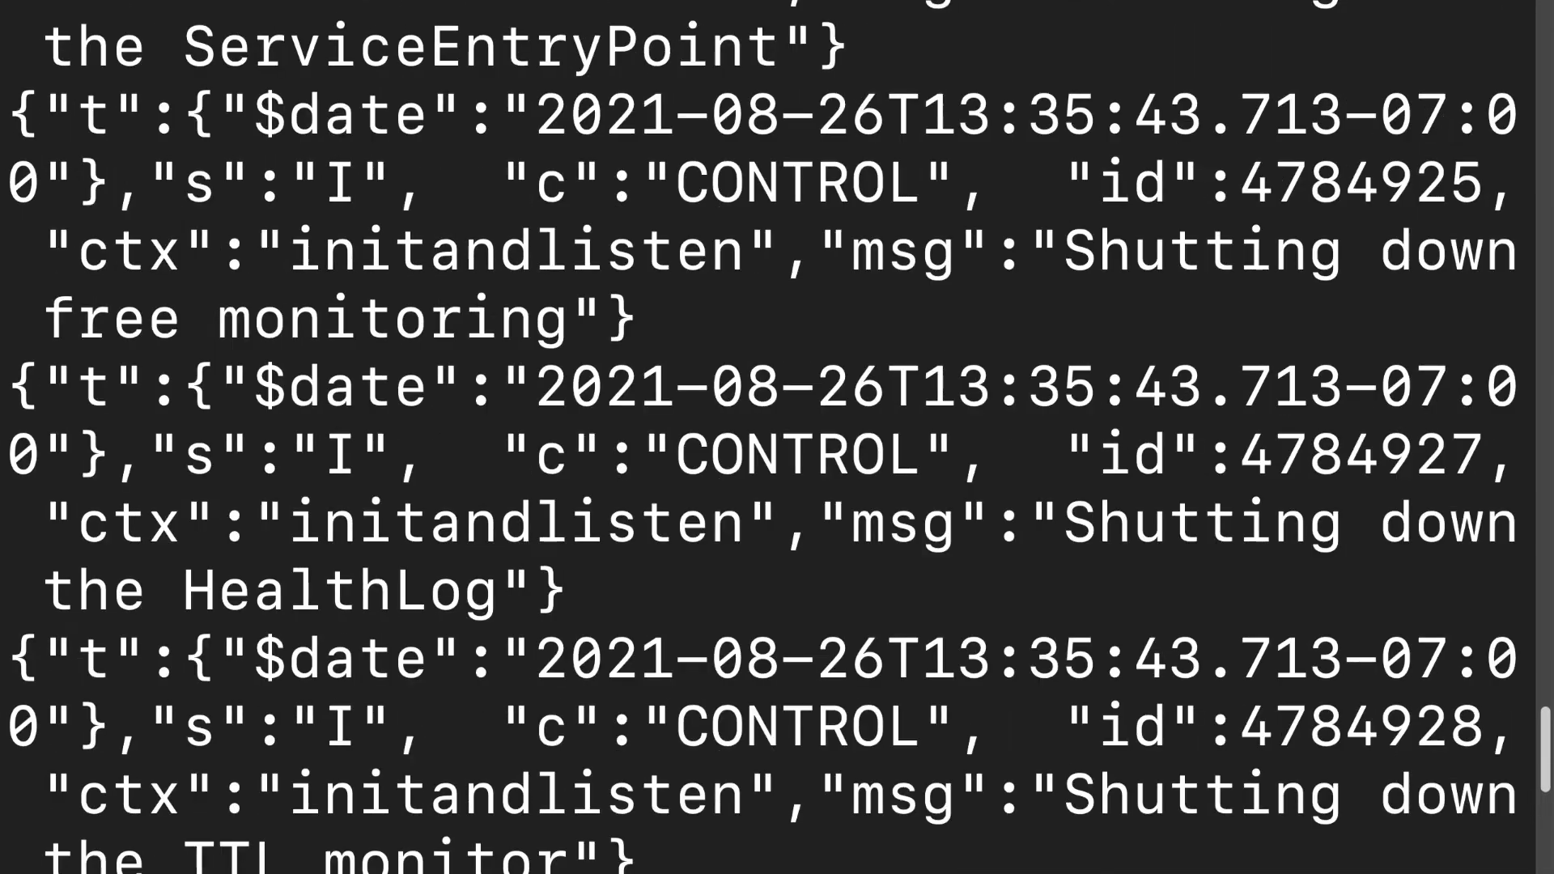
pyautogui.scroll(3)
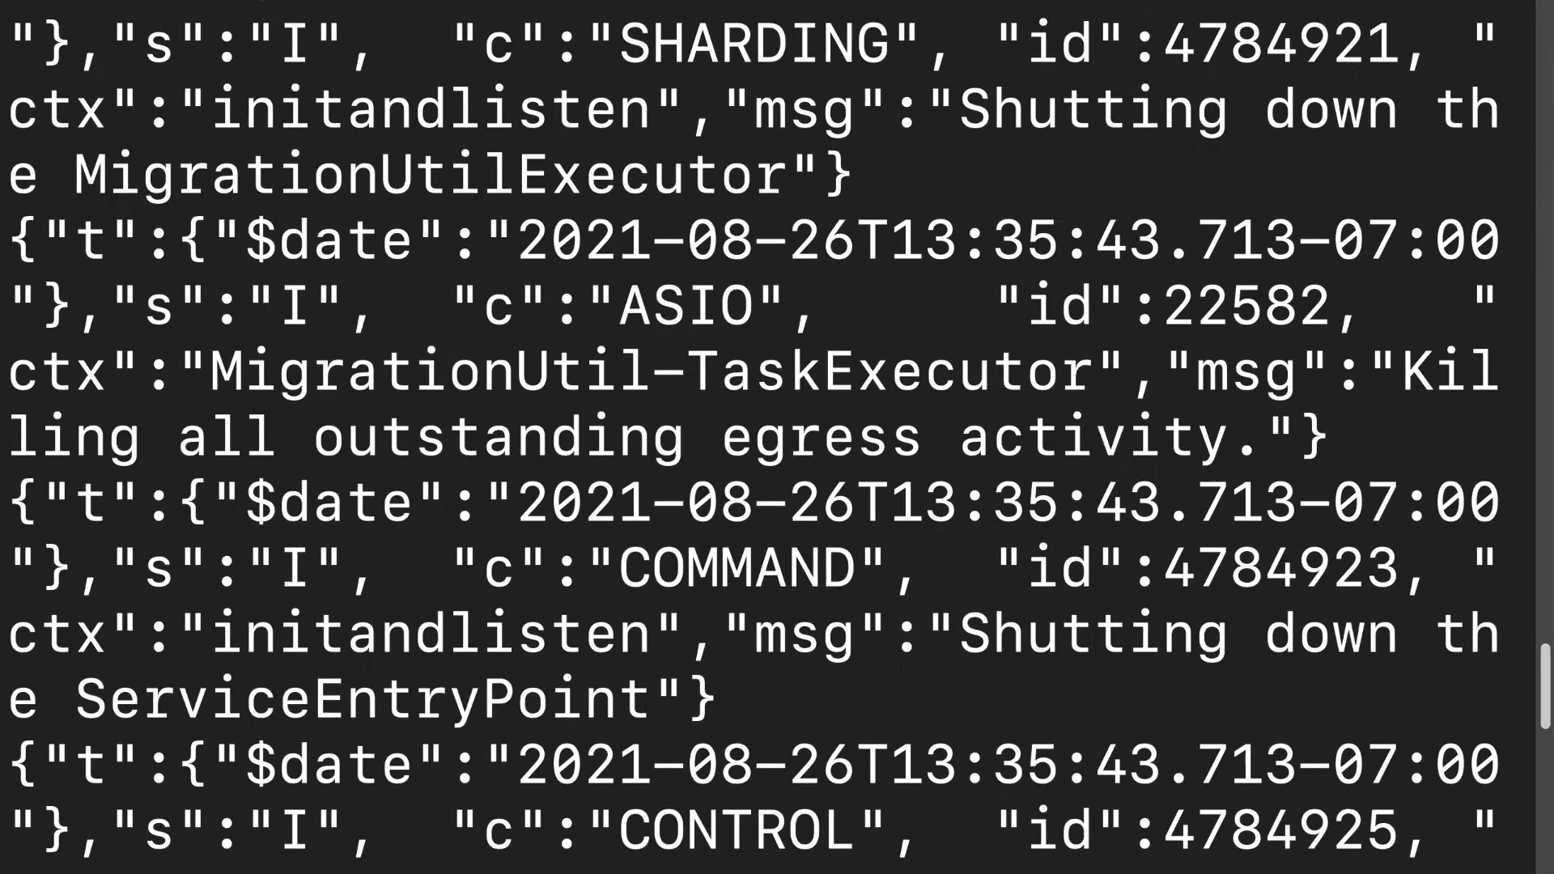
pyautogui.scroll(-3)
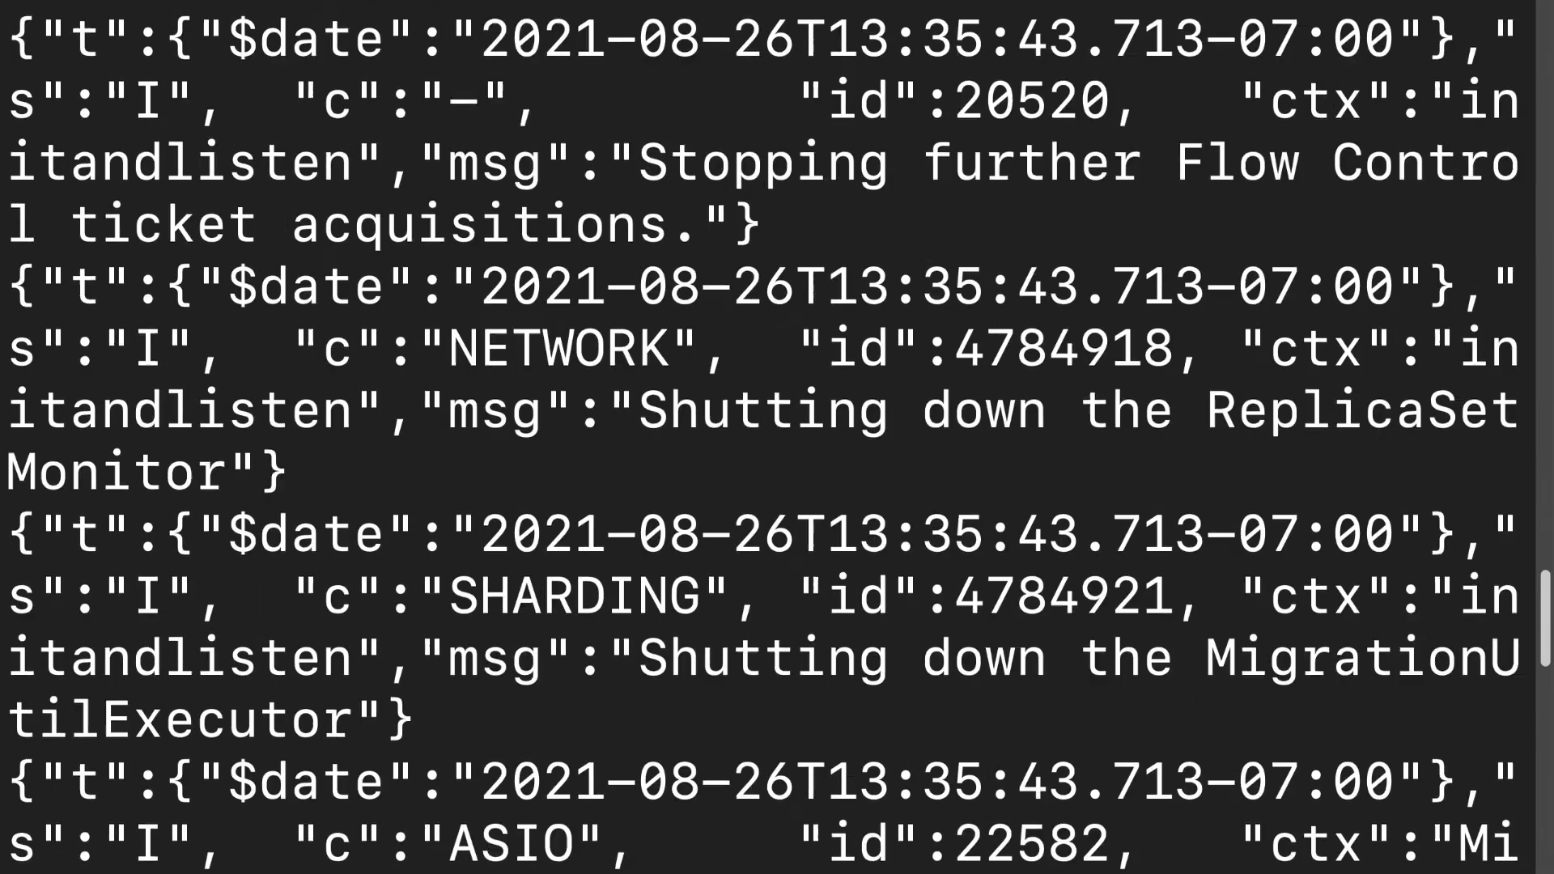
pyautogui.scroll(3)
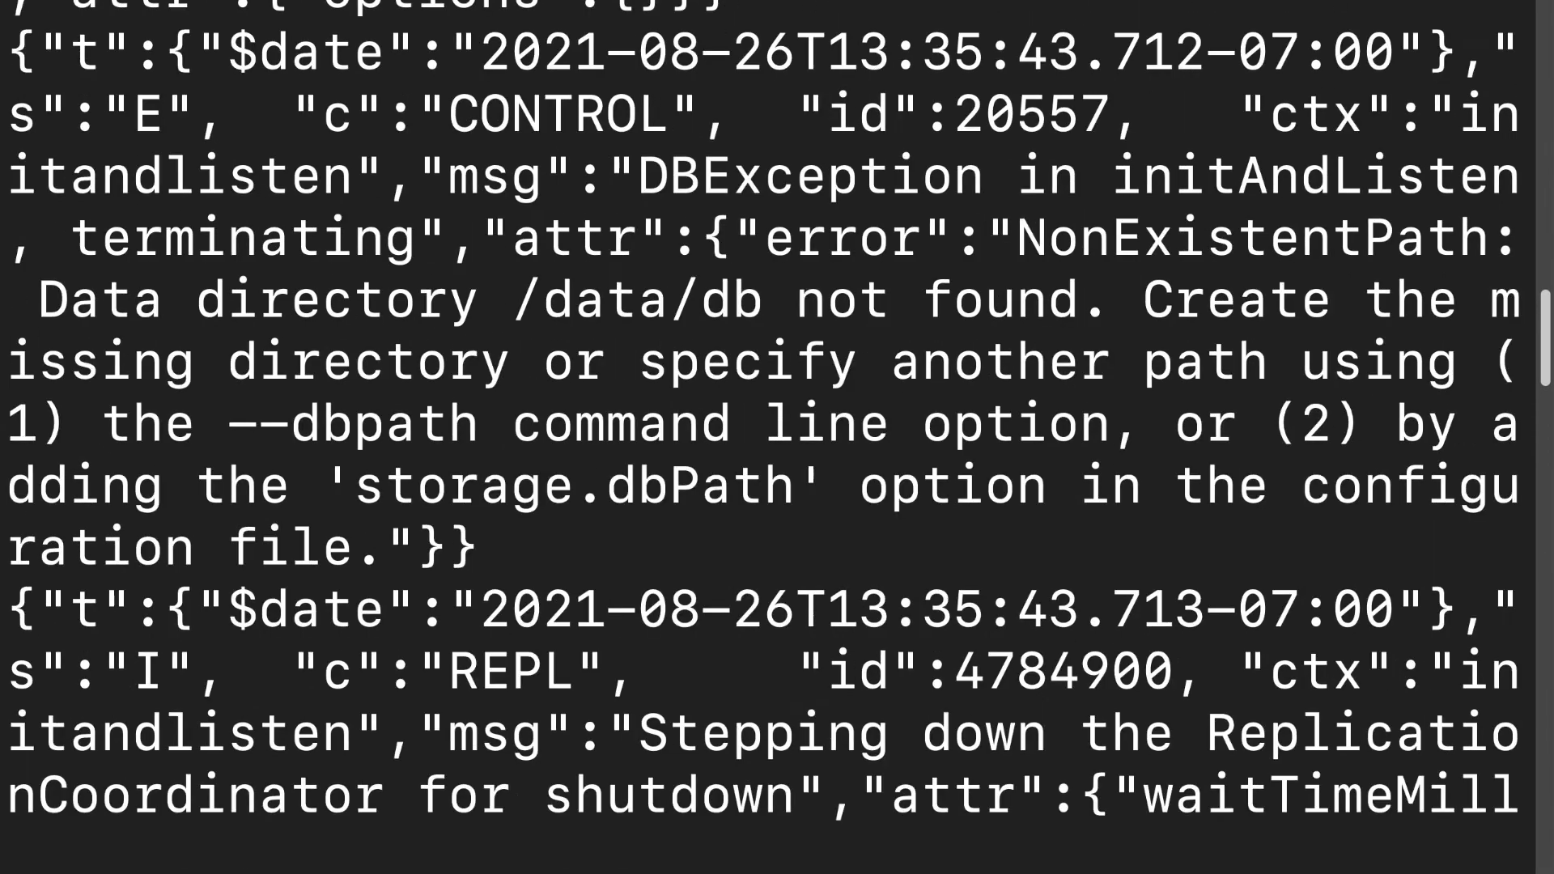
pyautogui.scroll(-3)
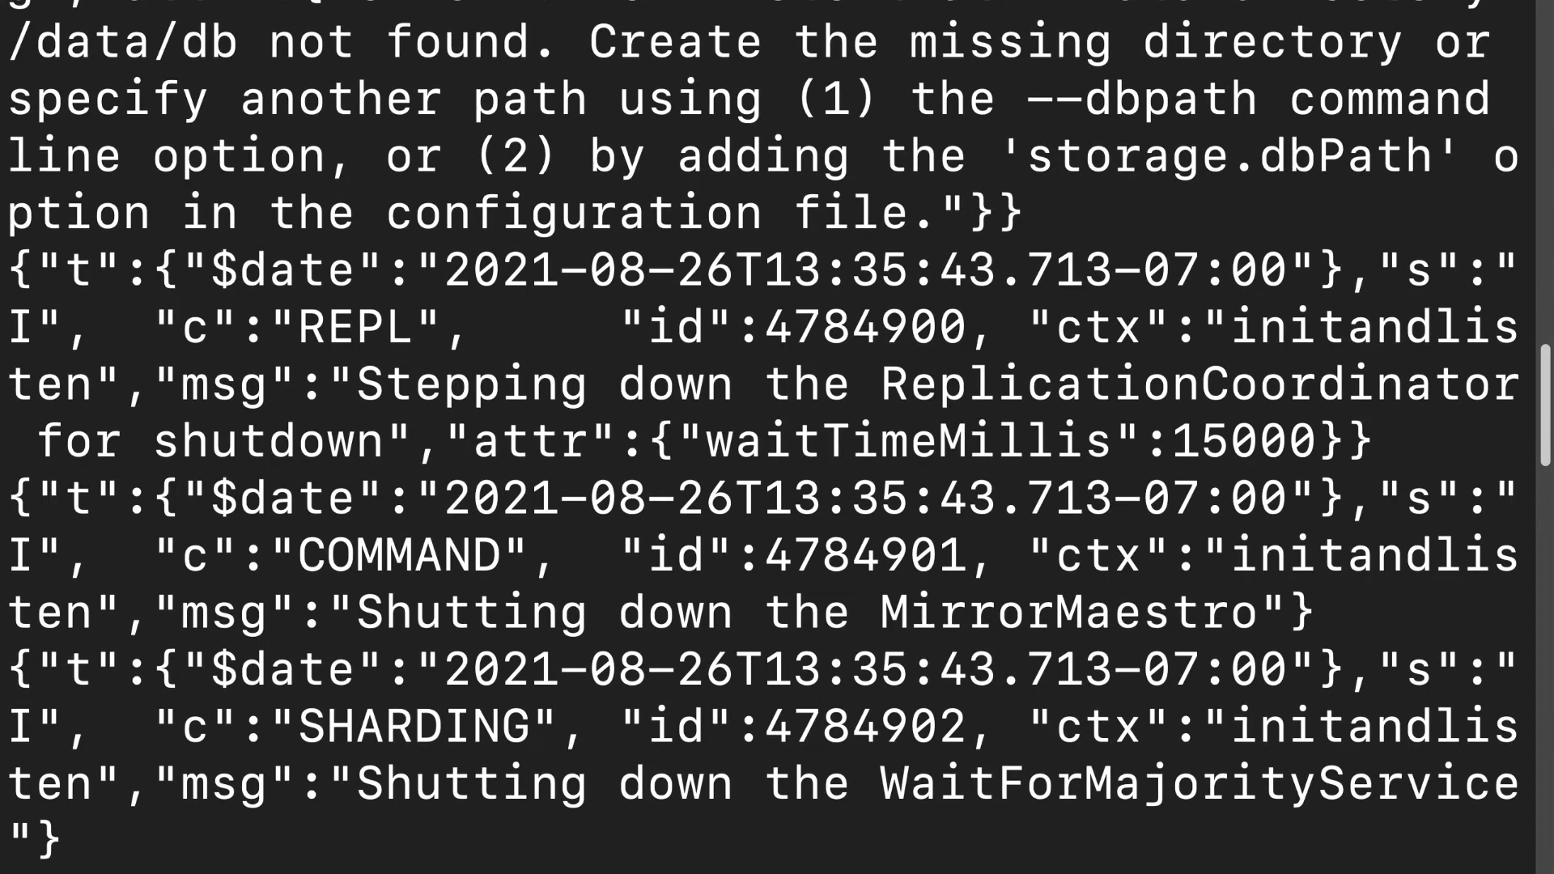
pyautogui.scroll(3)
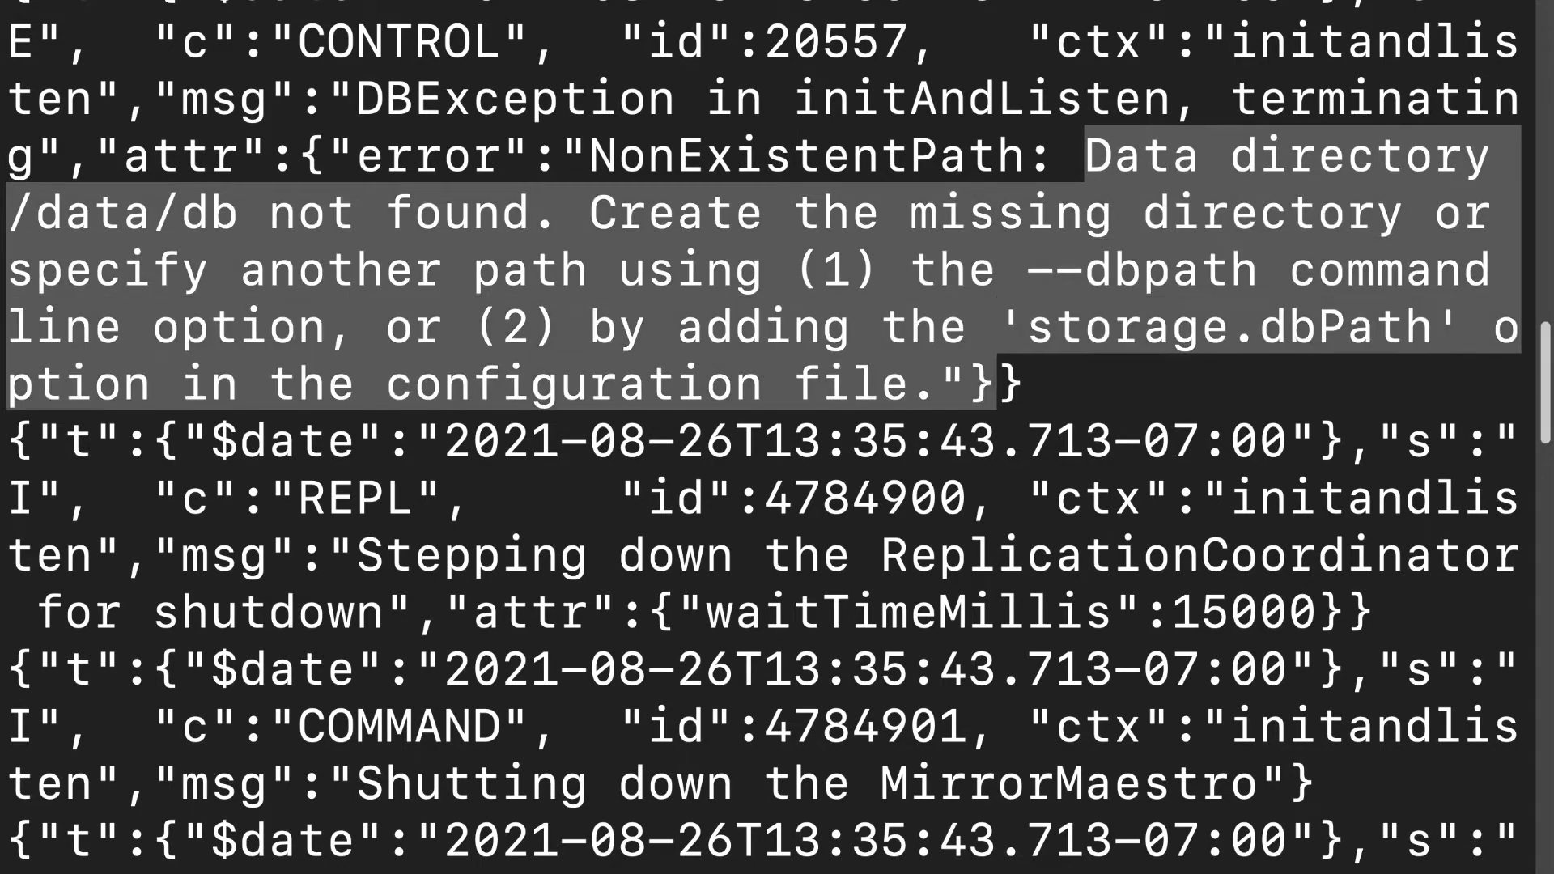
pyautogui.scroll(3)
pyautogui.write('mongod')
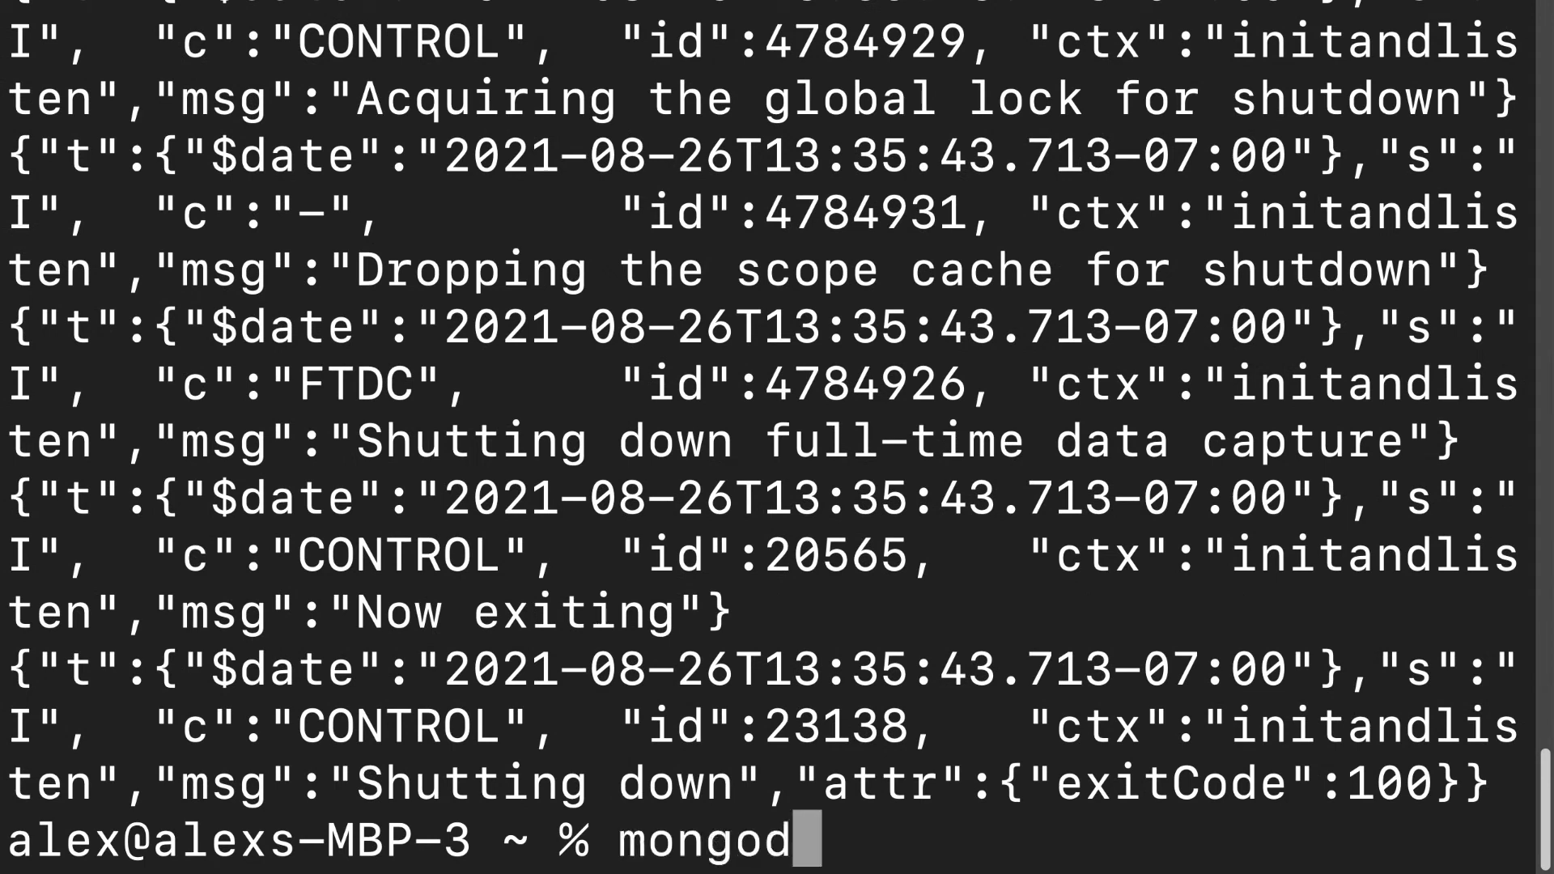
# Define the mongod alias and start sudo mongod with --dbpath /System/Volumes/Data/data/db.
pyautogui.write('alias mongod="sudo mongod --dbpath /System/Volumes/Data/data/db"')
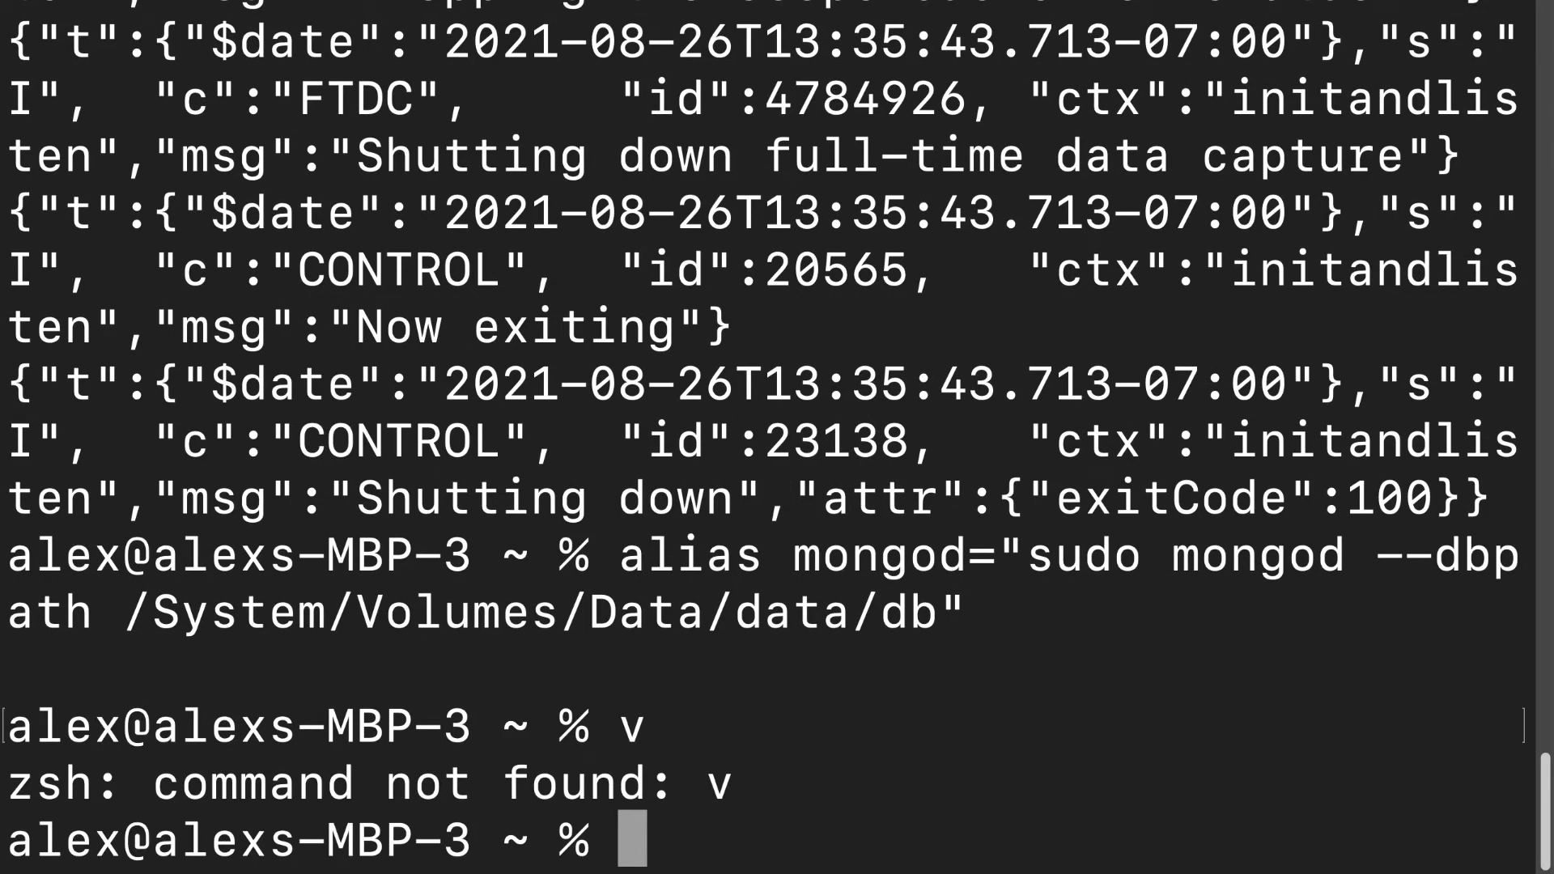
pyautogui.write('sudo mongod --d')
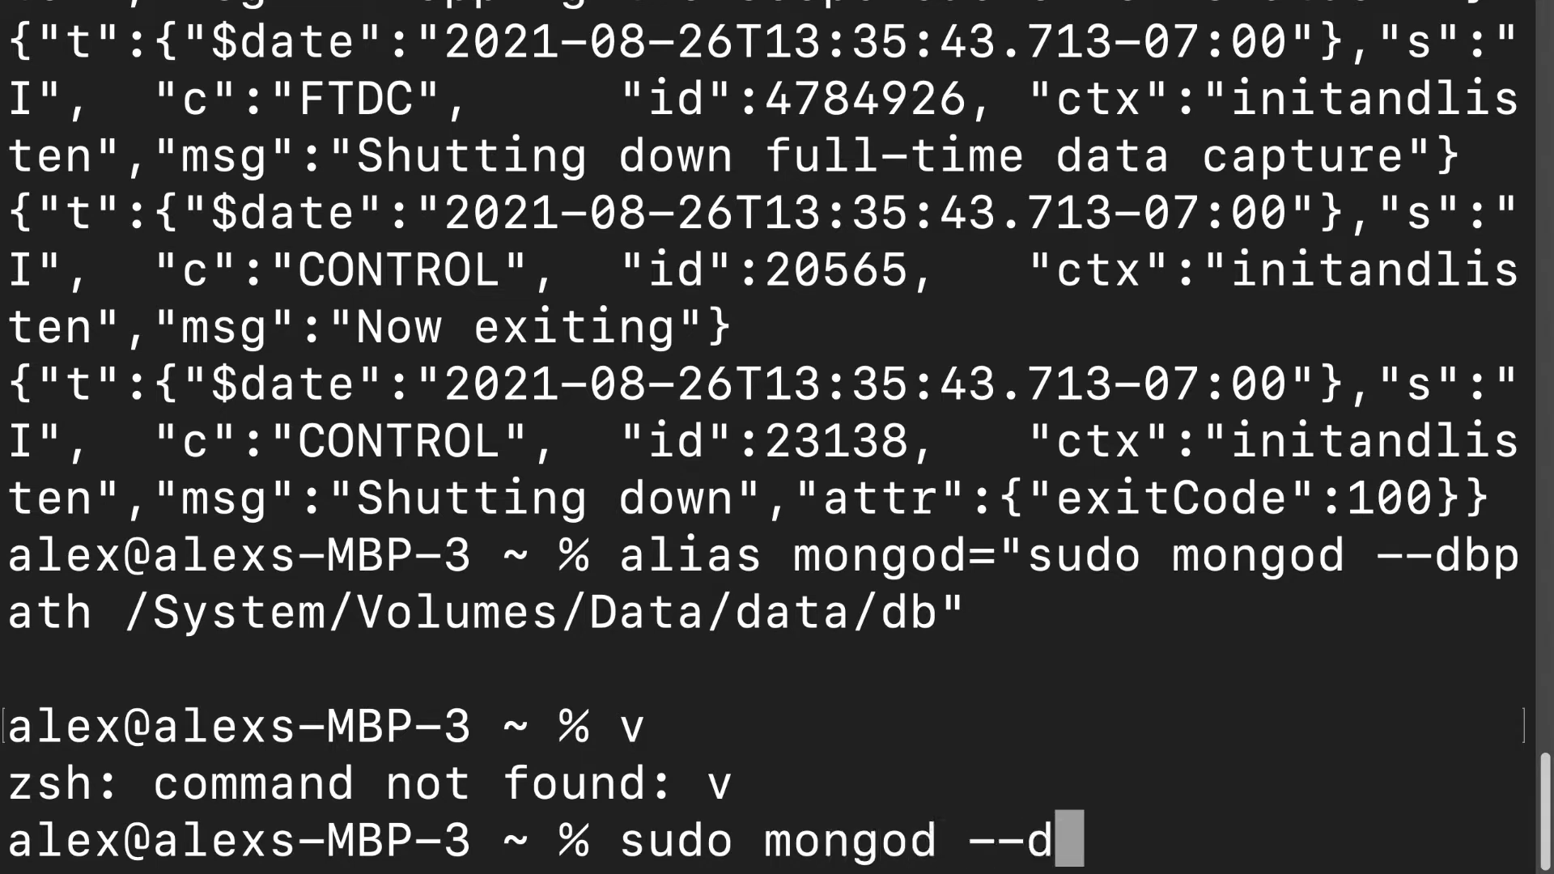
pyautogui.write('bpath /System/Volumes/Data/data/')
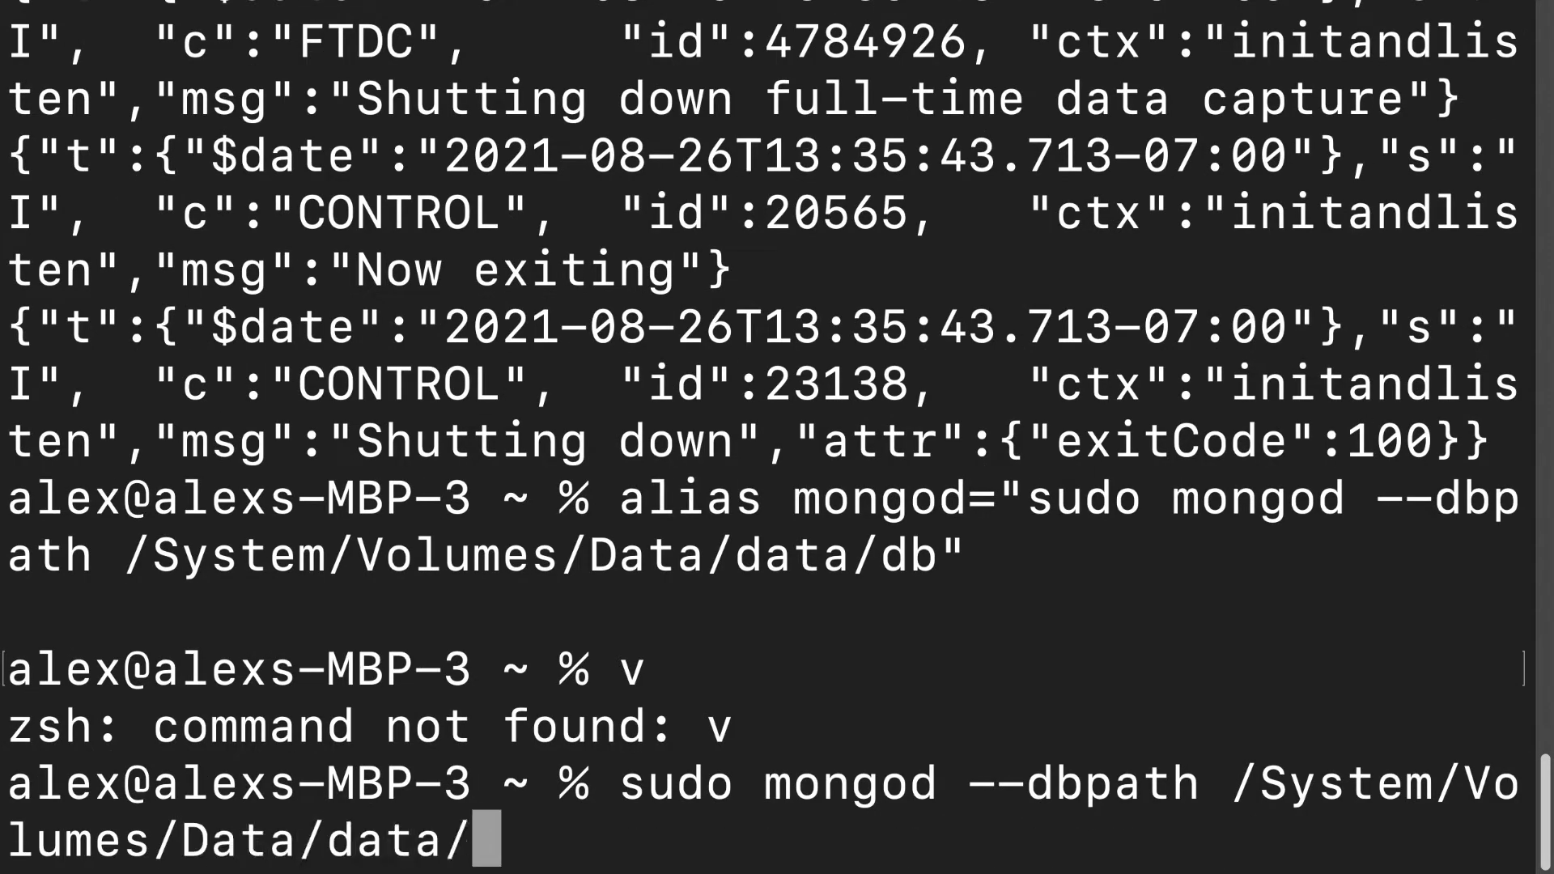
pyautogui.press('Return')
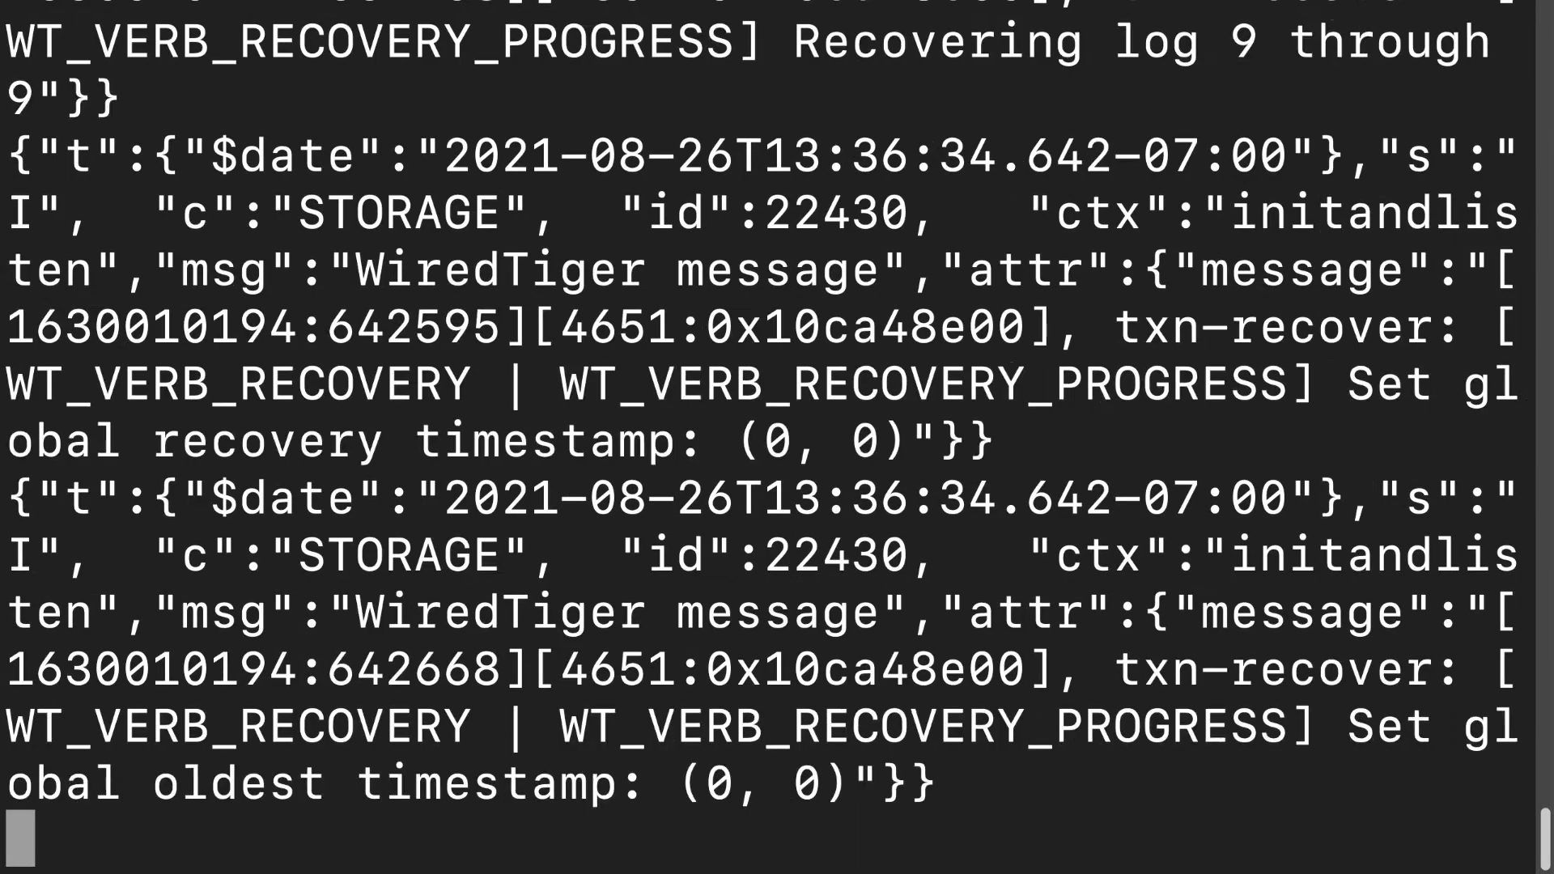
pyautogui.scroll(-3)
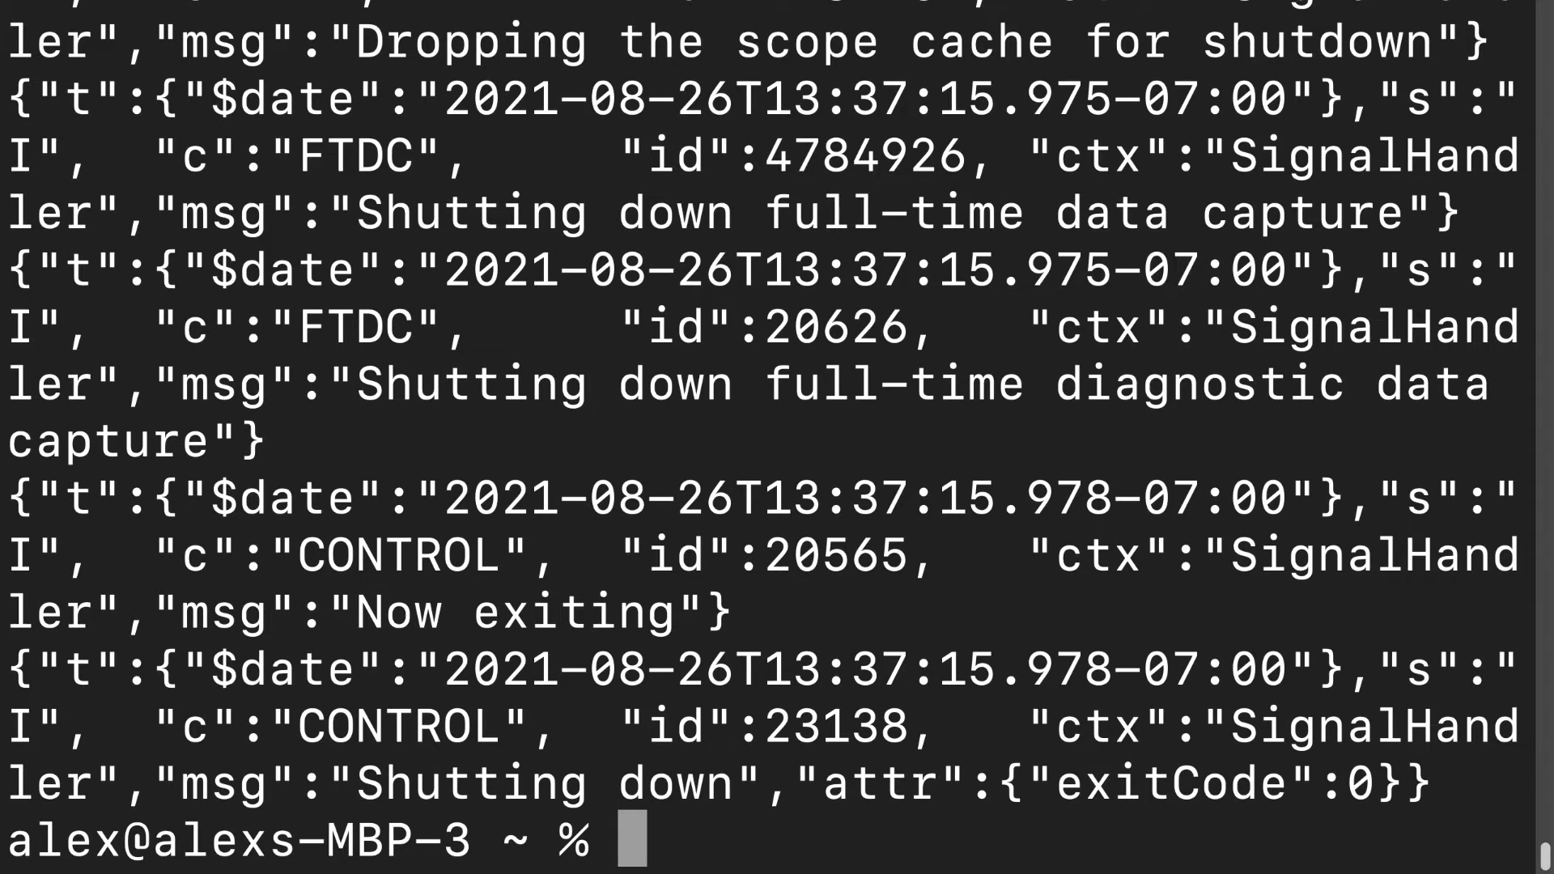
# Stop any mongod processes with sudo killall mongod and launch the mongo shell.
pyautogui.write('sudo kill')
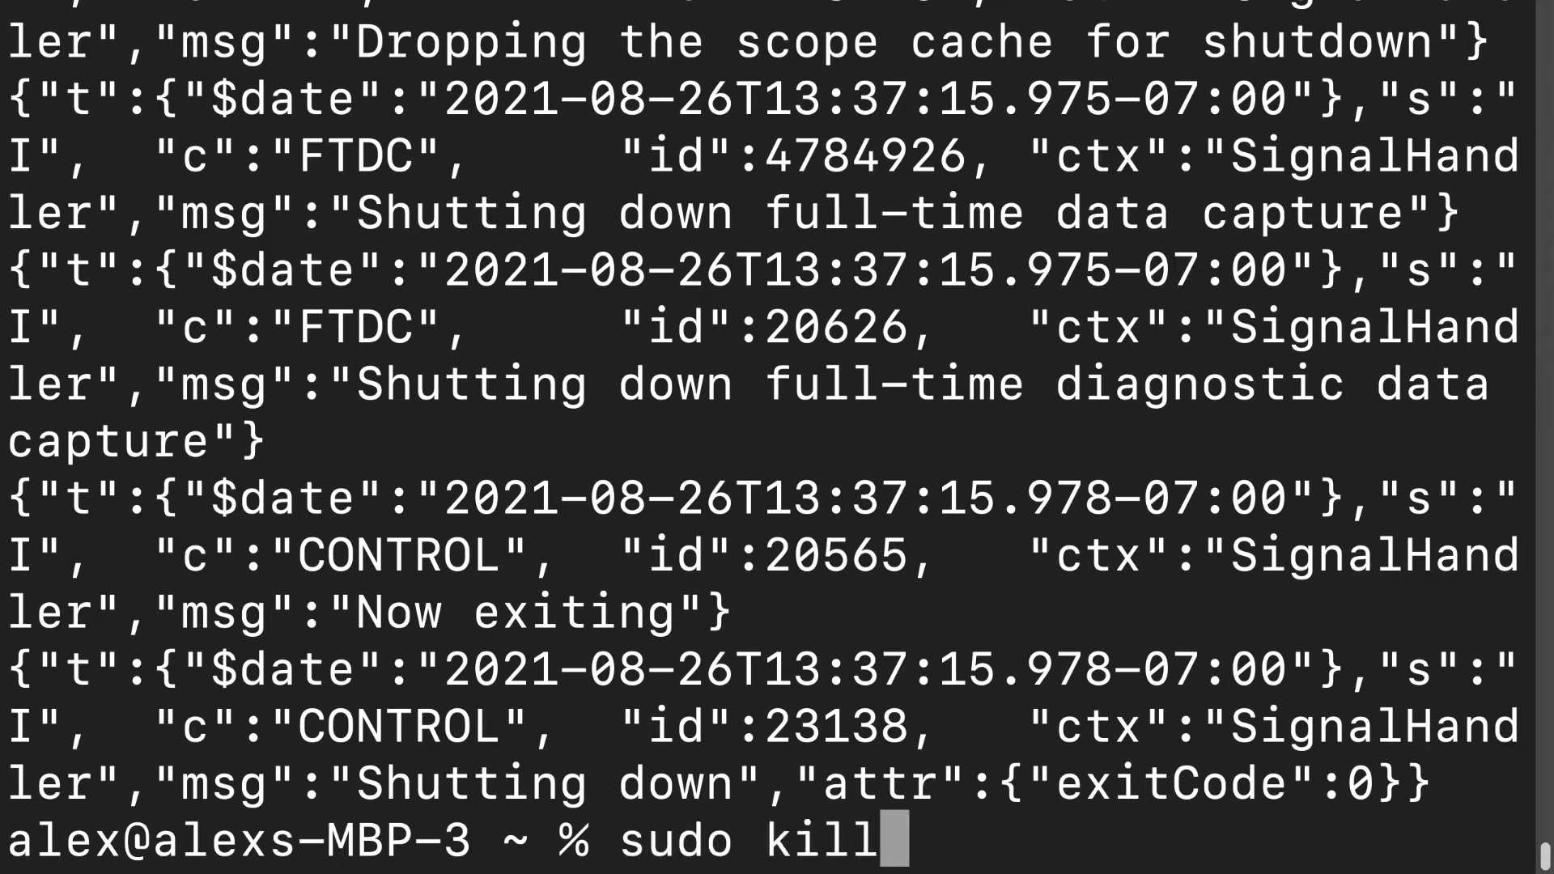
pyautogui.write('all mongod')
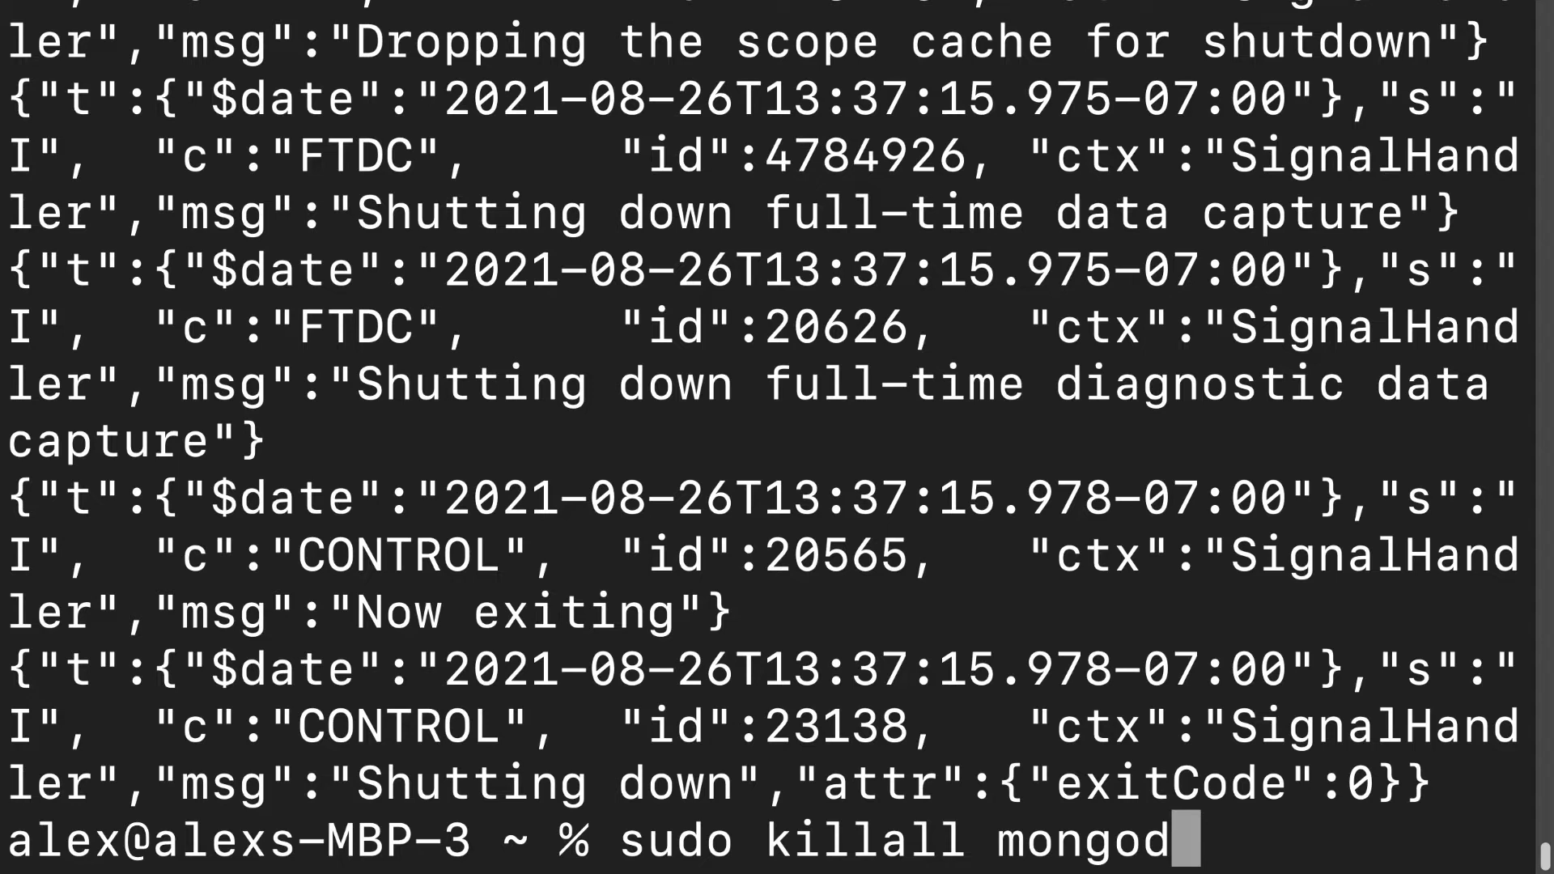
pyautogui.press('Return')
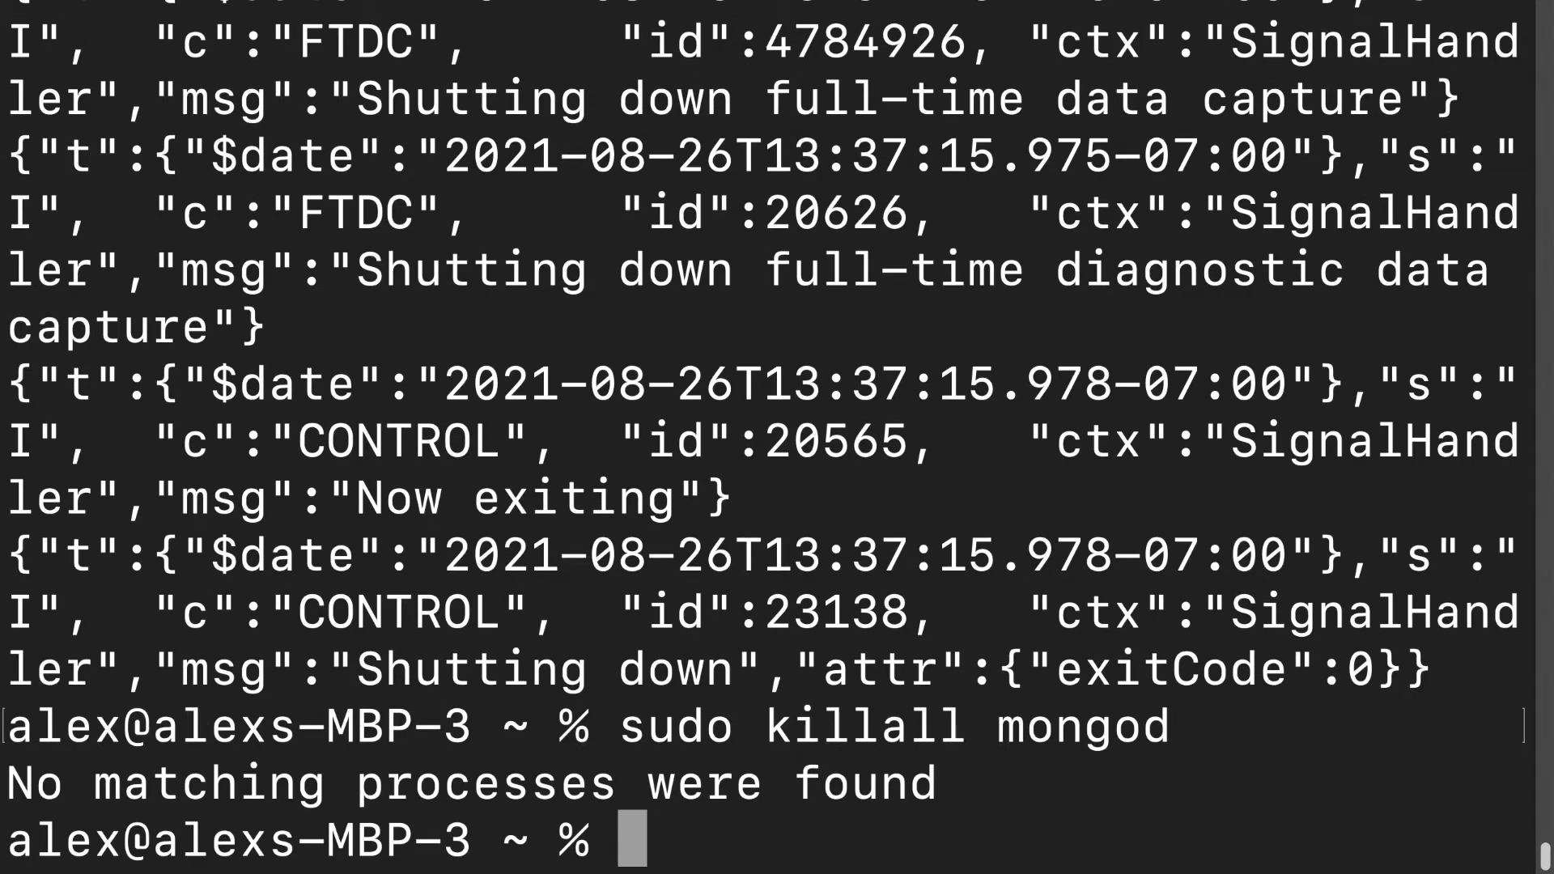
pyautogui.doubleClick(466, 782)
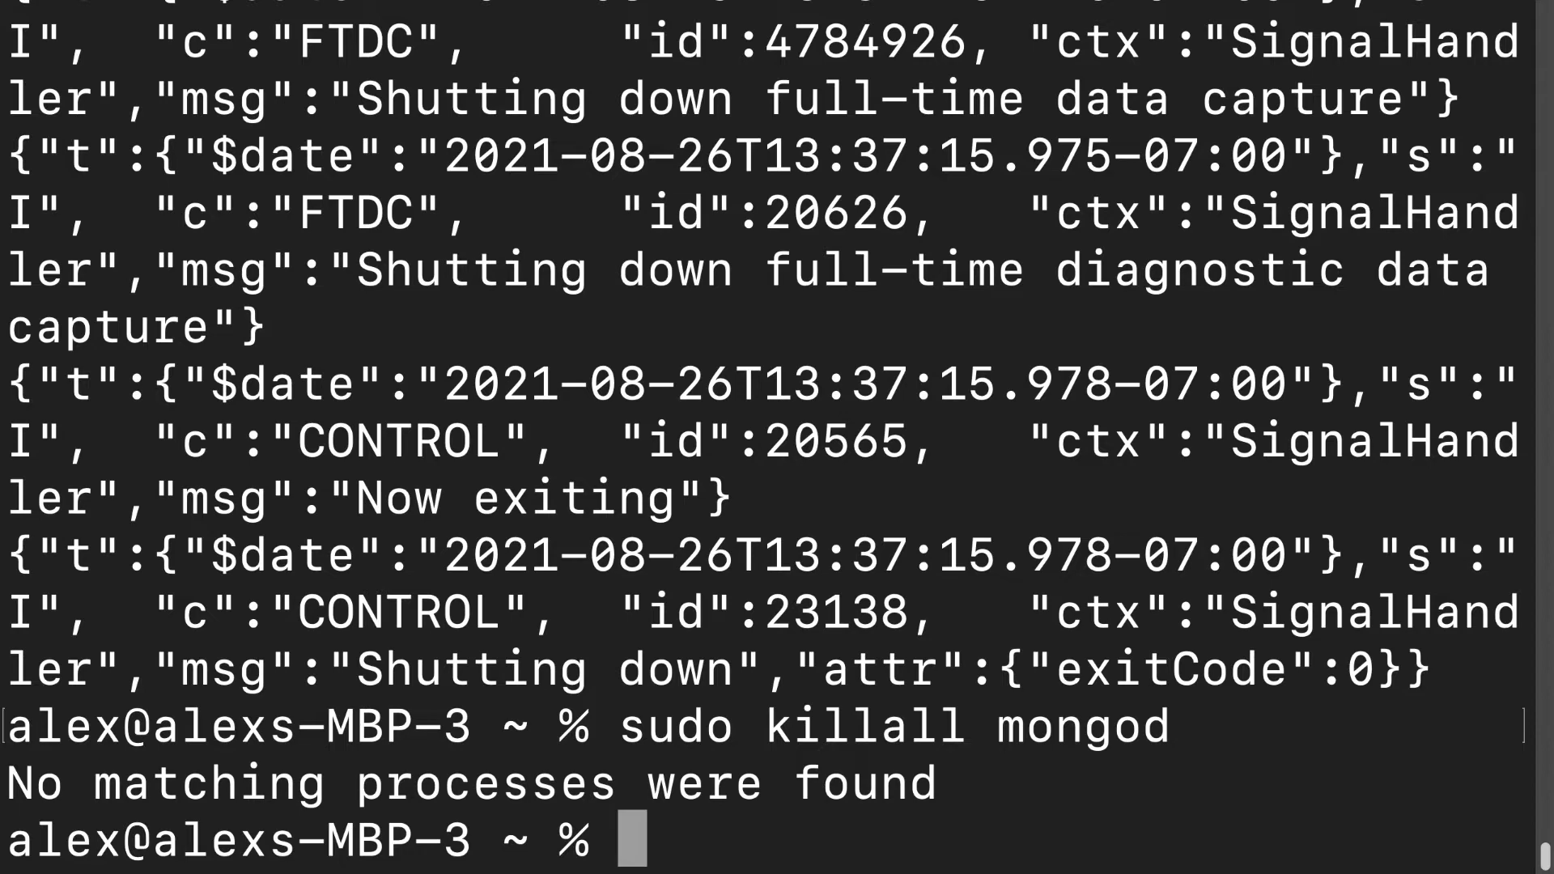
pyautogui.write('mon')
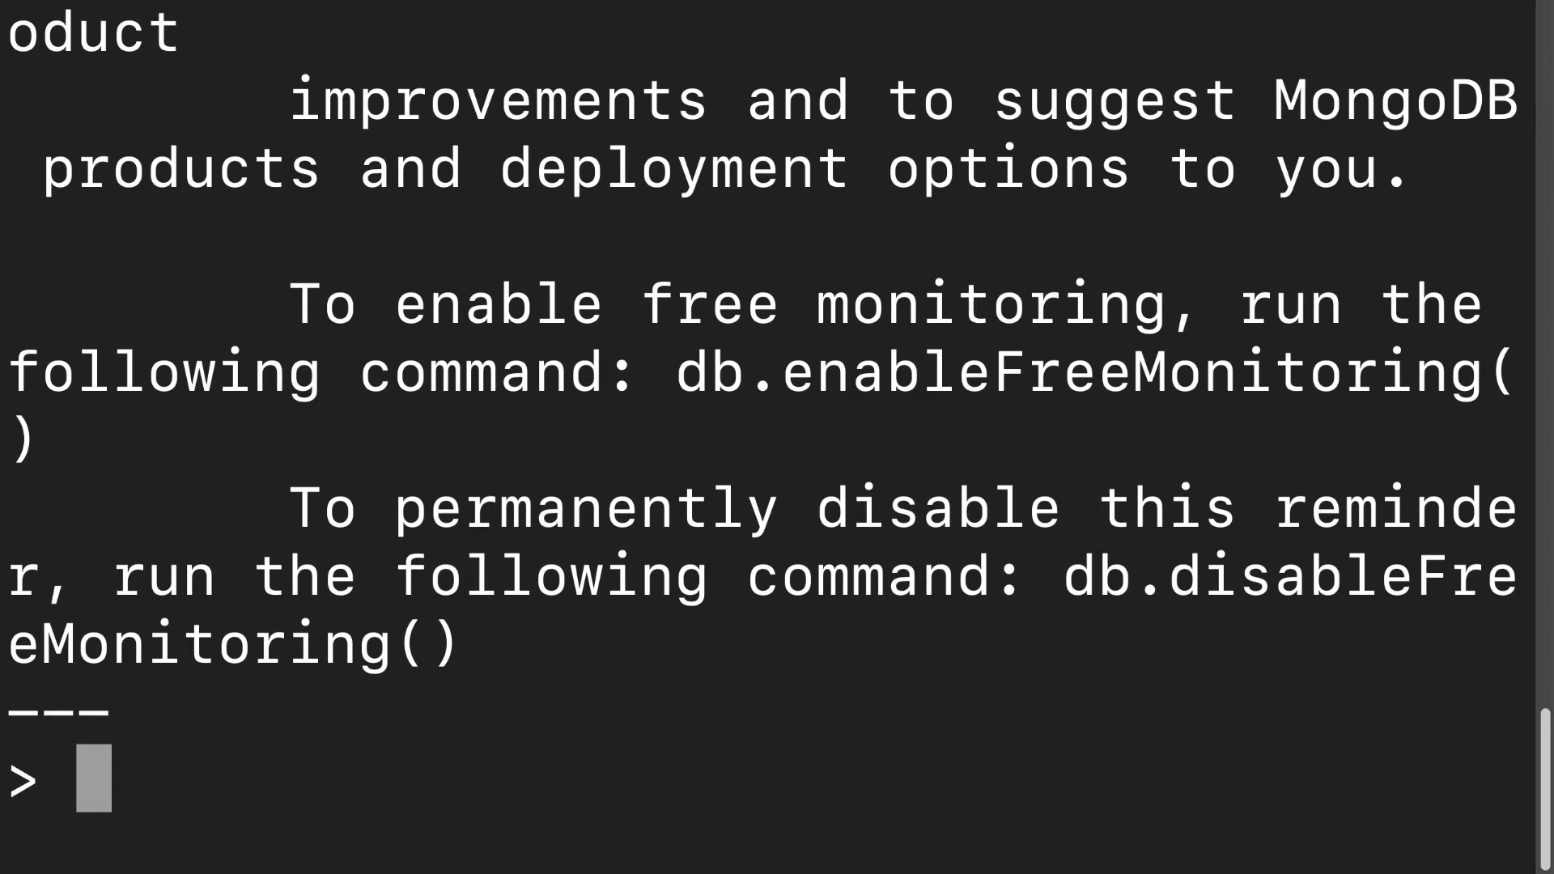
# Print the current database with db, which reports test.
pyautogui.write('db')
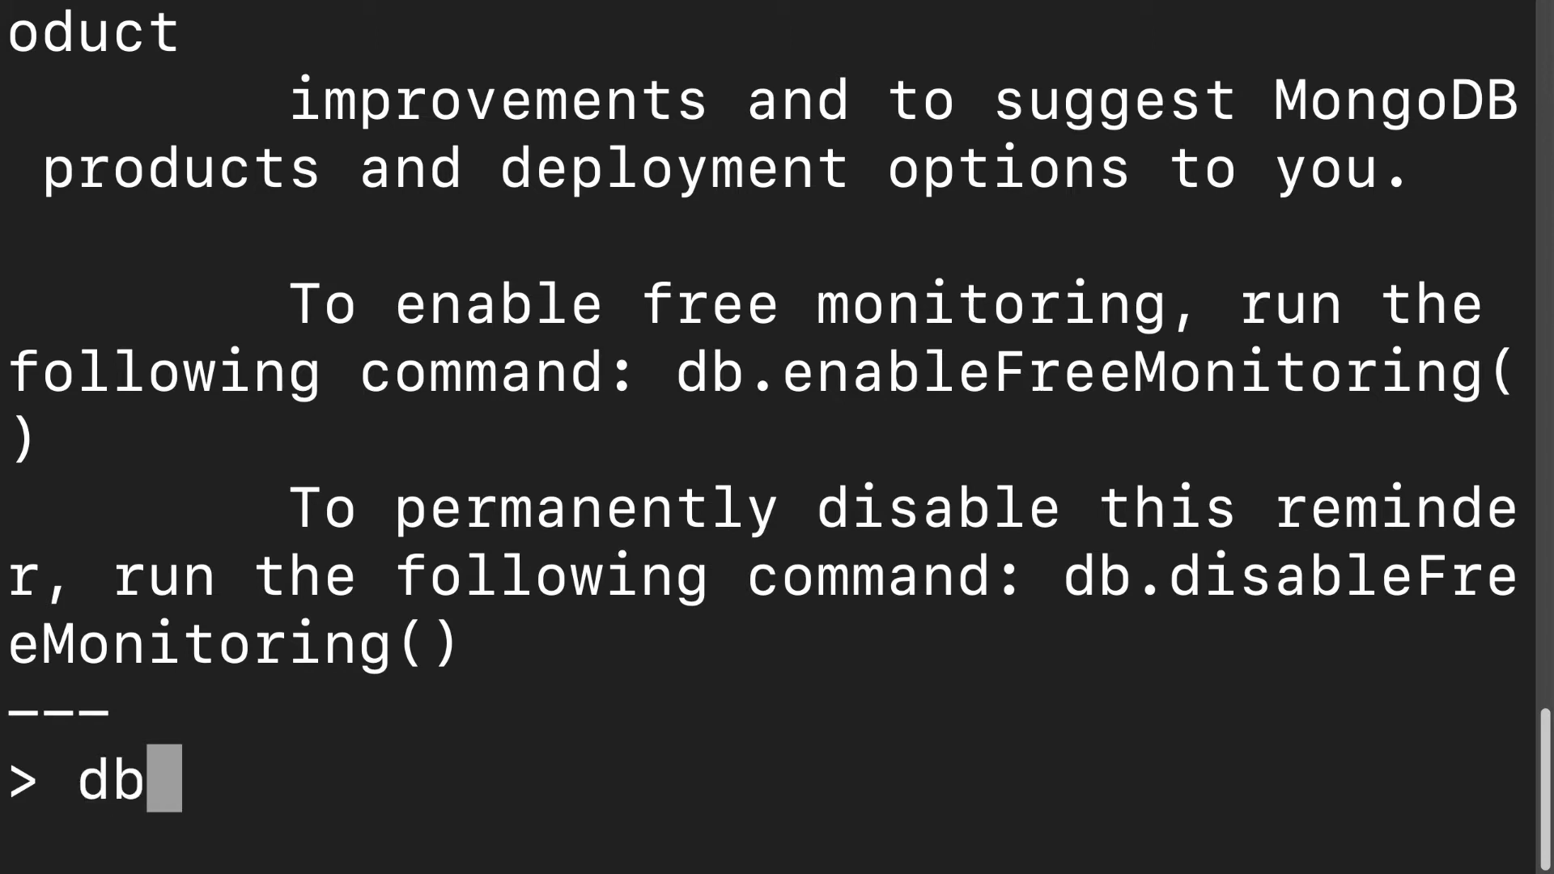
pyautogui.press('Return')
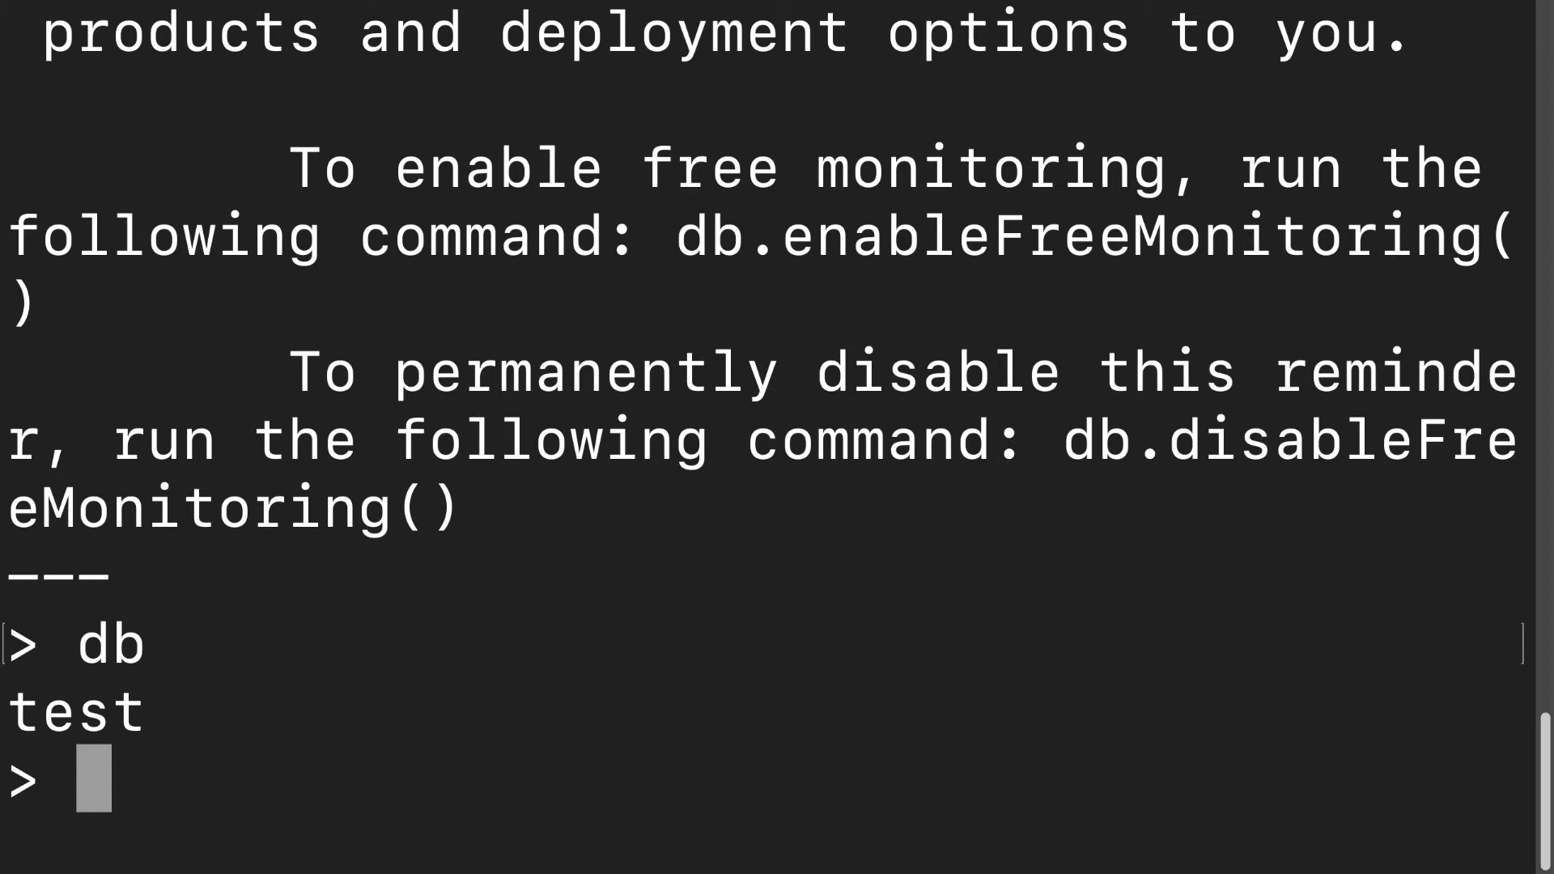
pyautogui.write('us')
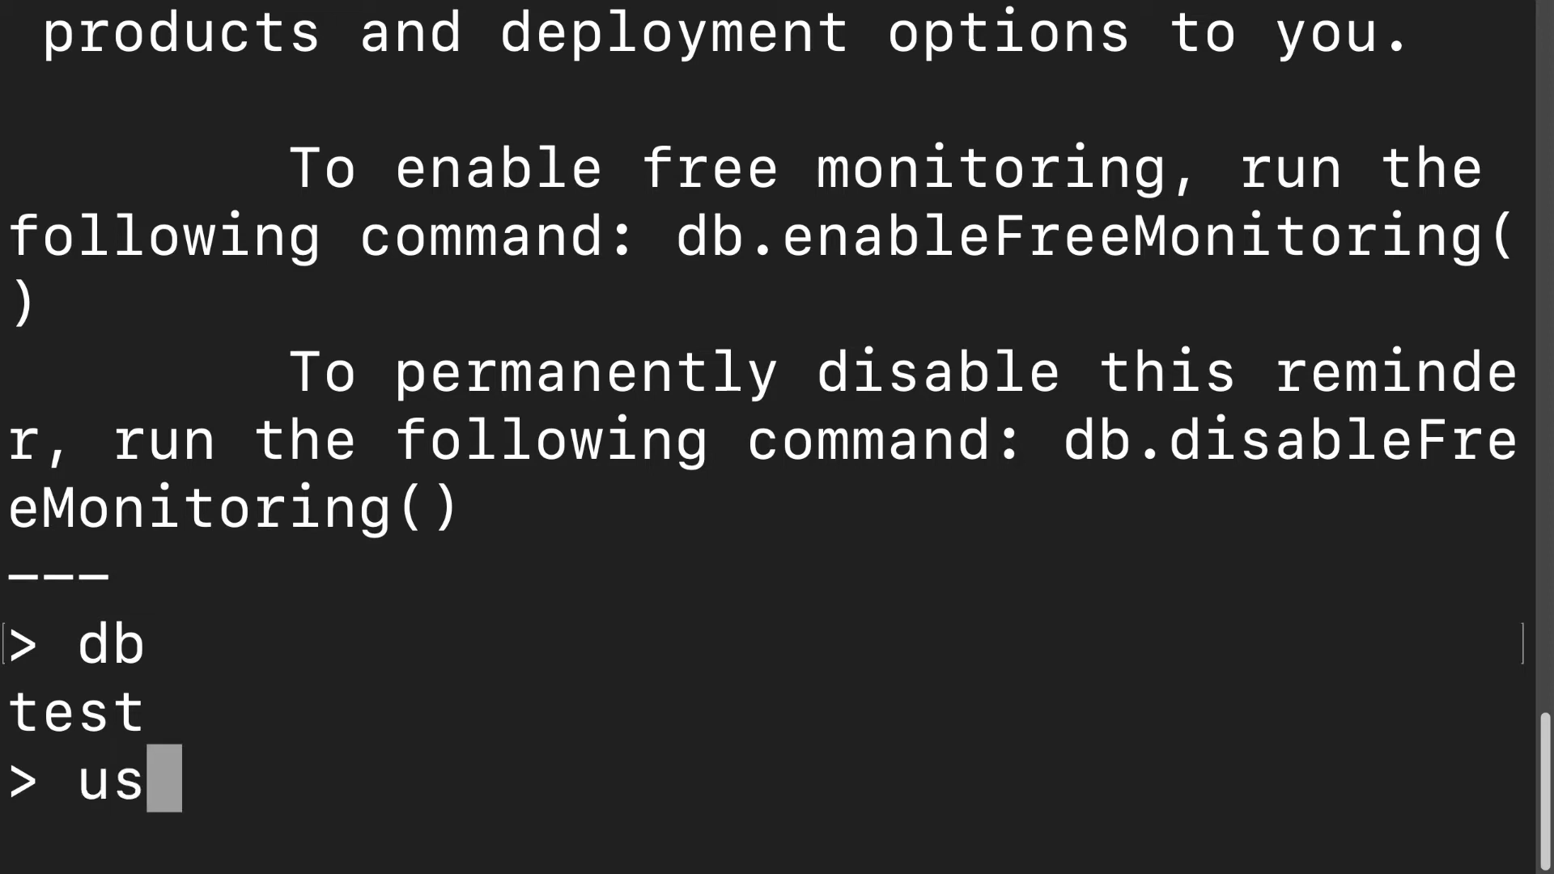
# Switch to the courses database with use courses and check it with db.
pyautogui.write('e')
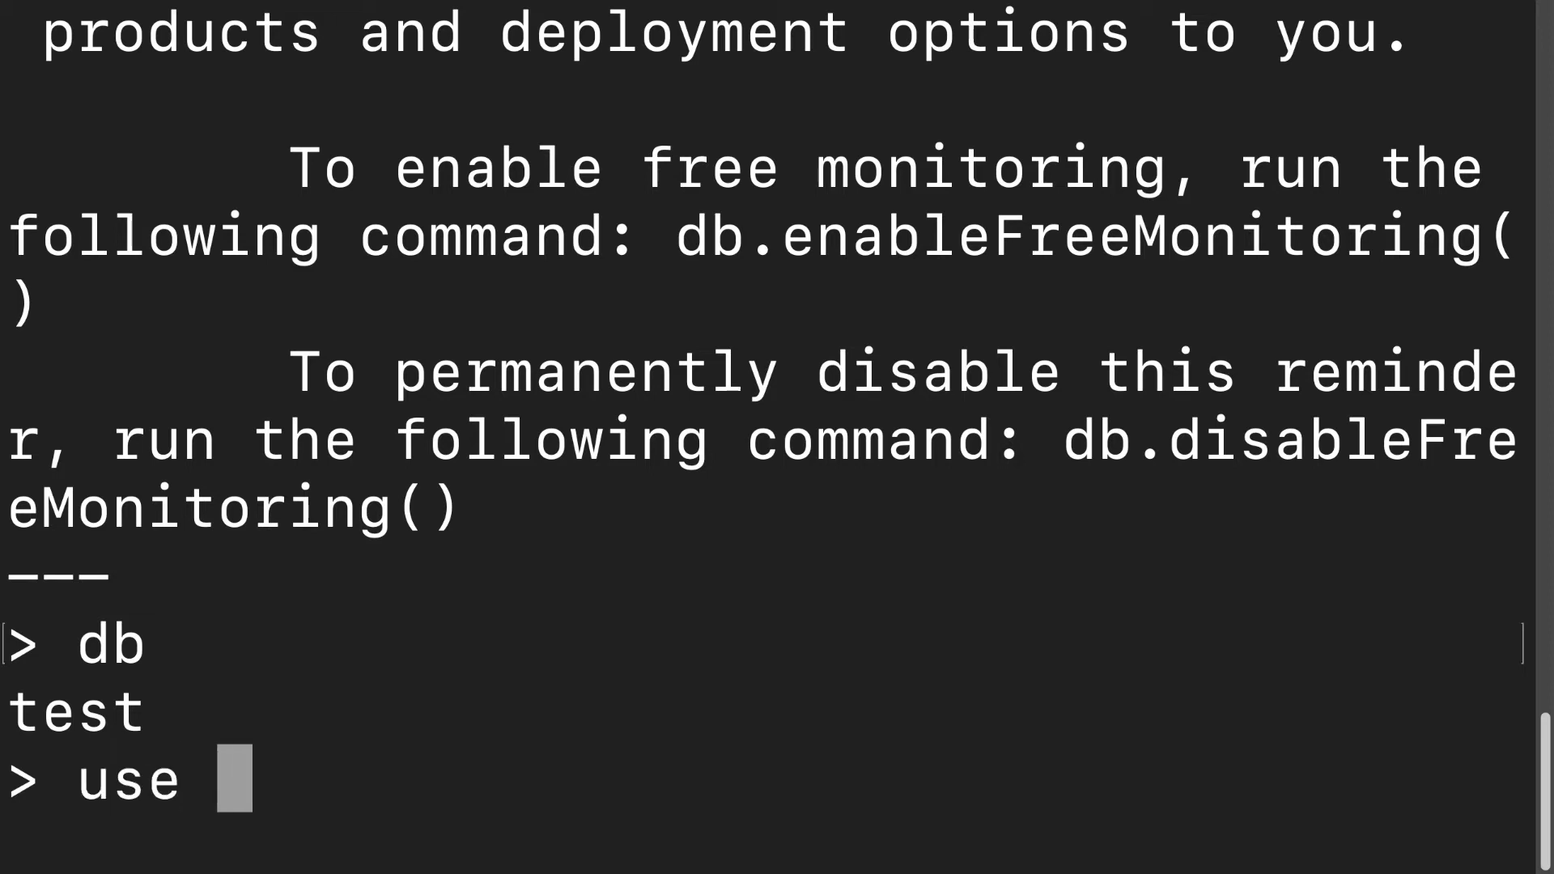
pyautogui.write('courses')
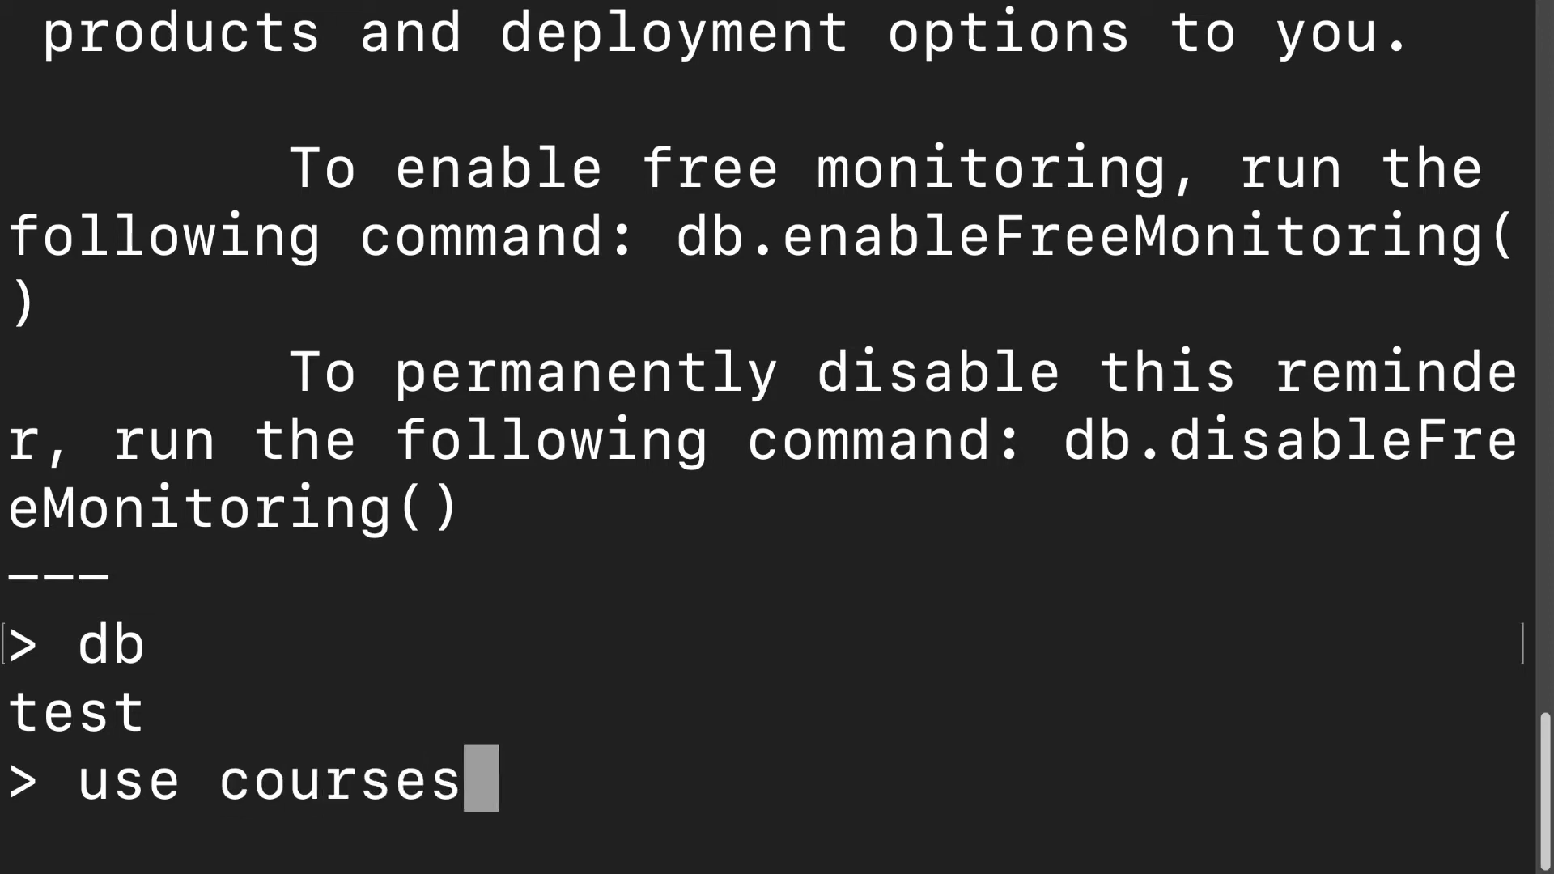
pyautogui.press('Return')
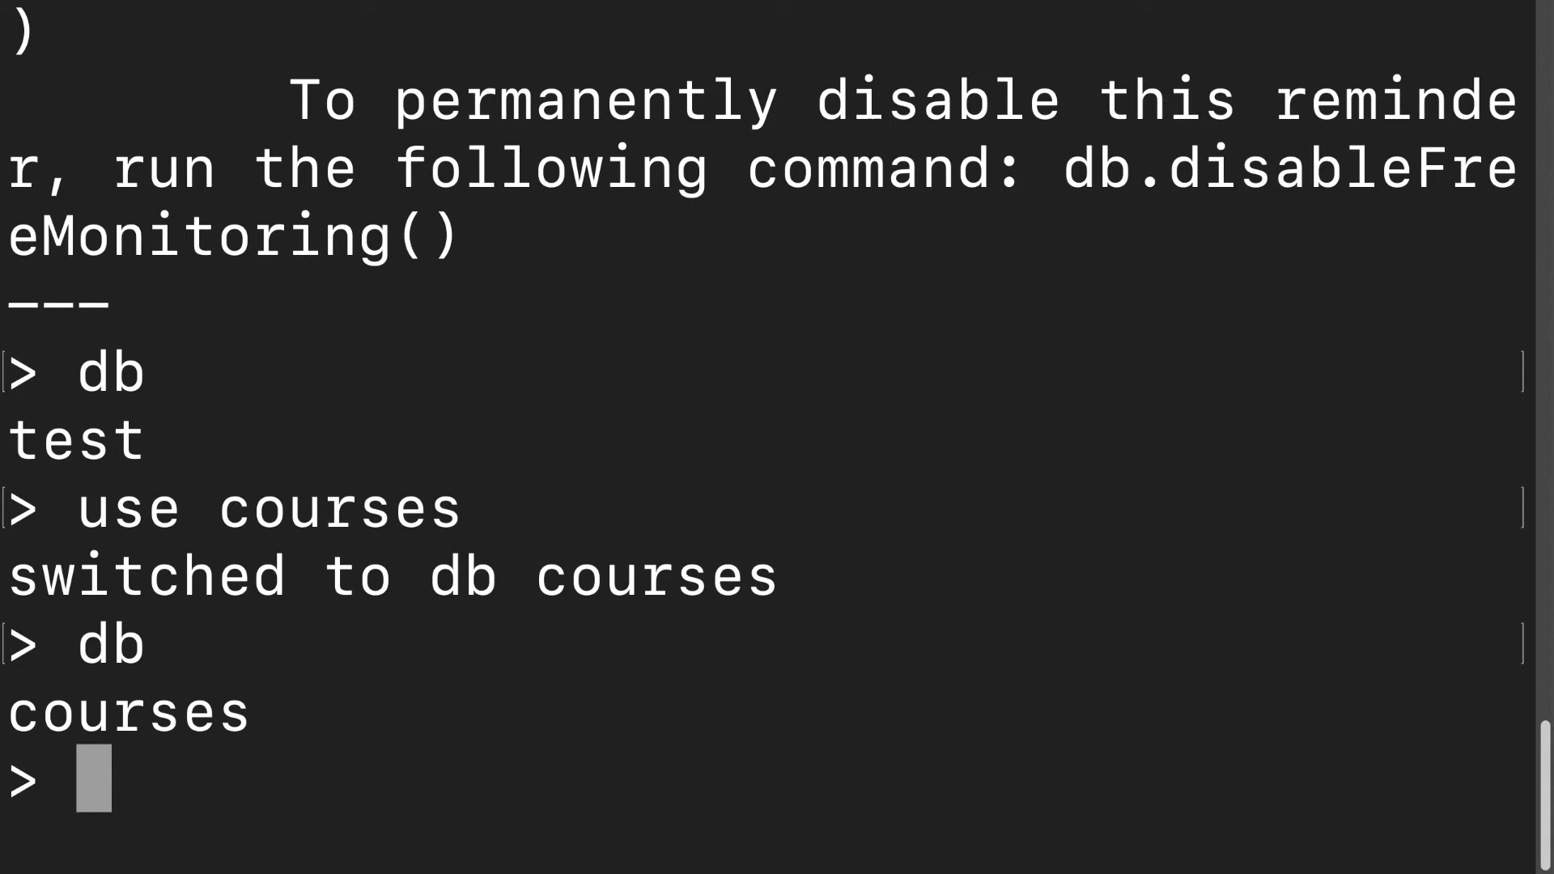
pyautogui.write('db')
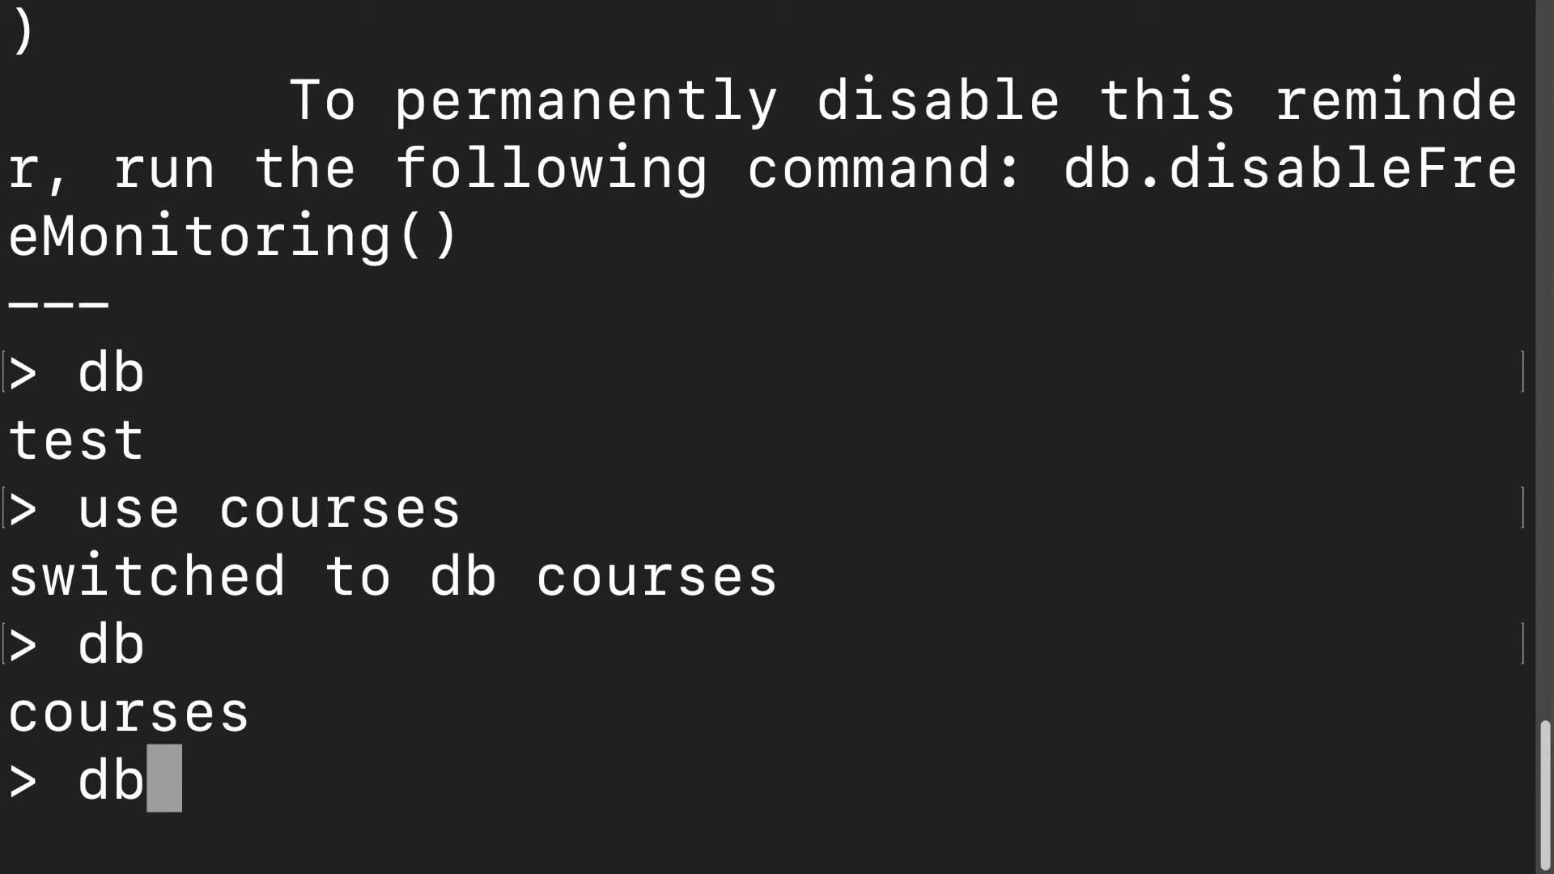
# Write db.webDevCourses.insertOne({ name: 'Hello HTML' }) at the prompt without running it.
pyautogui.write('.')
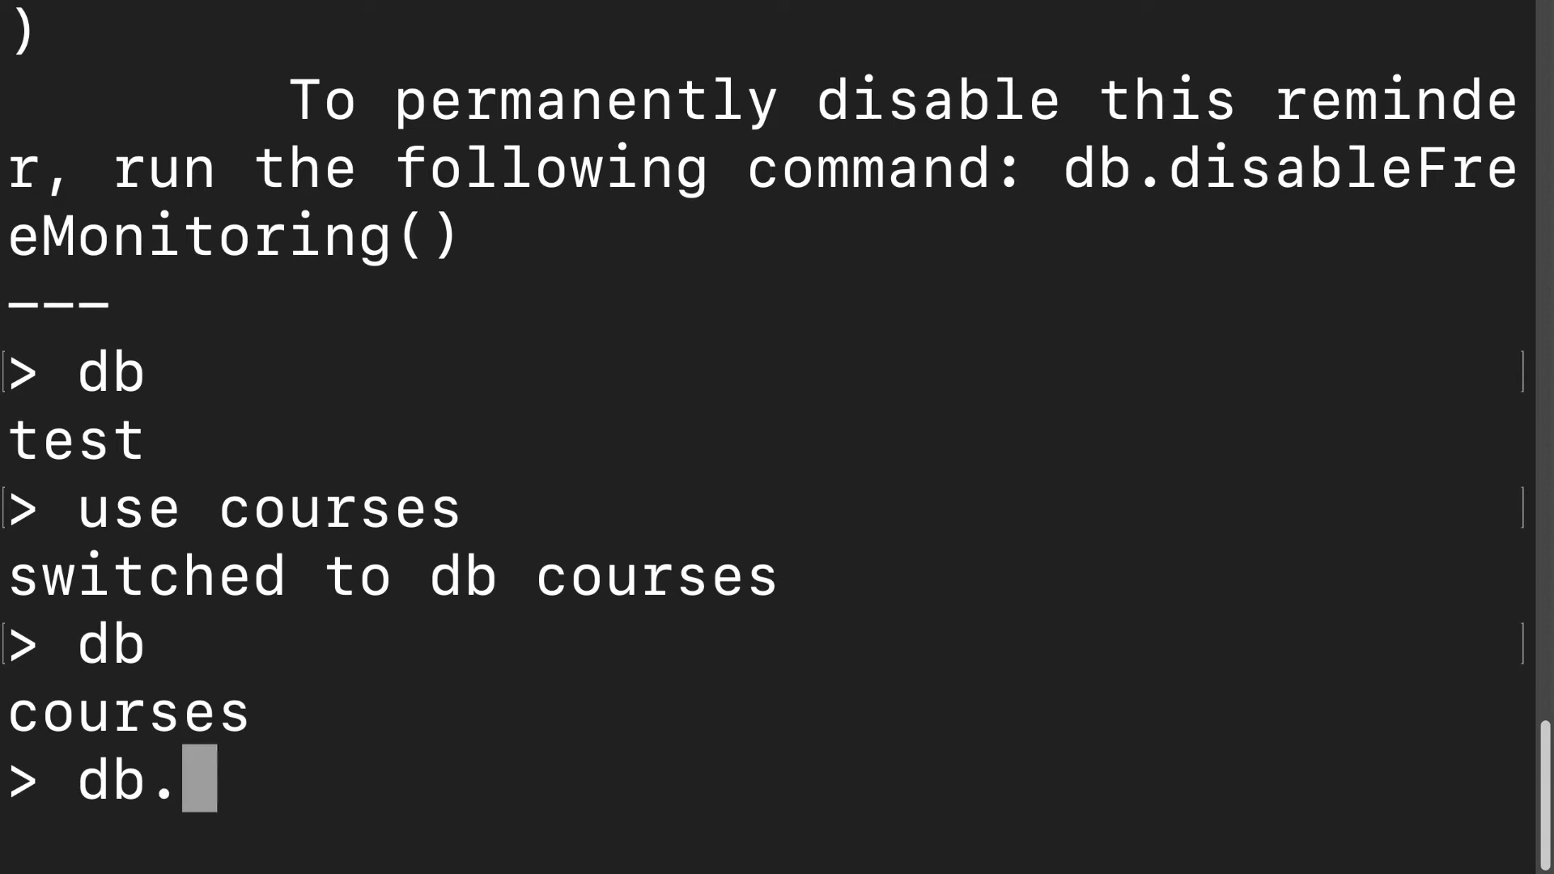
pyautogui.write('web')
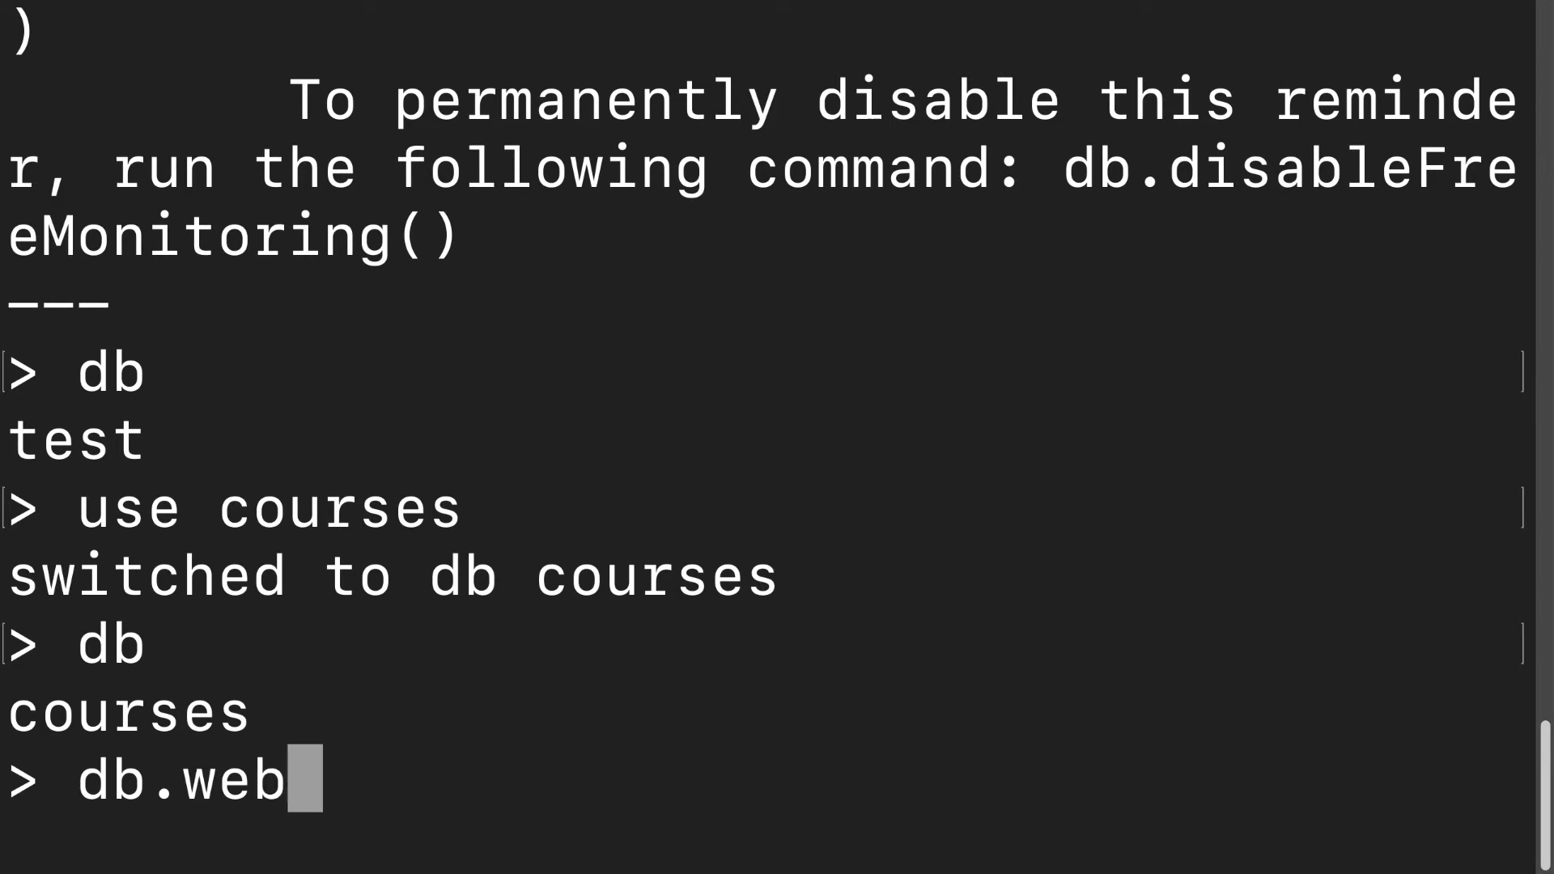
pyautogui.write('DevCourses')
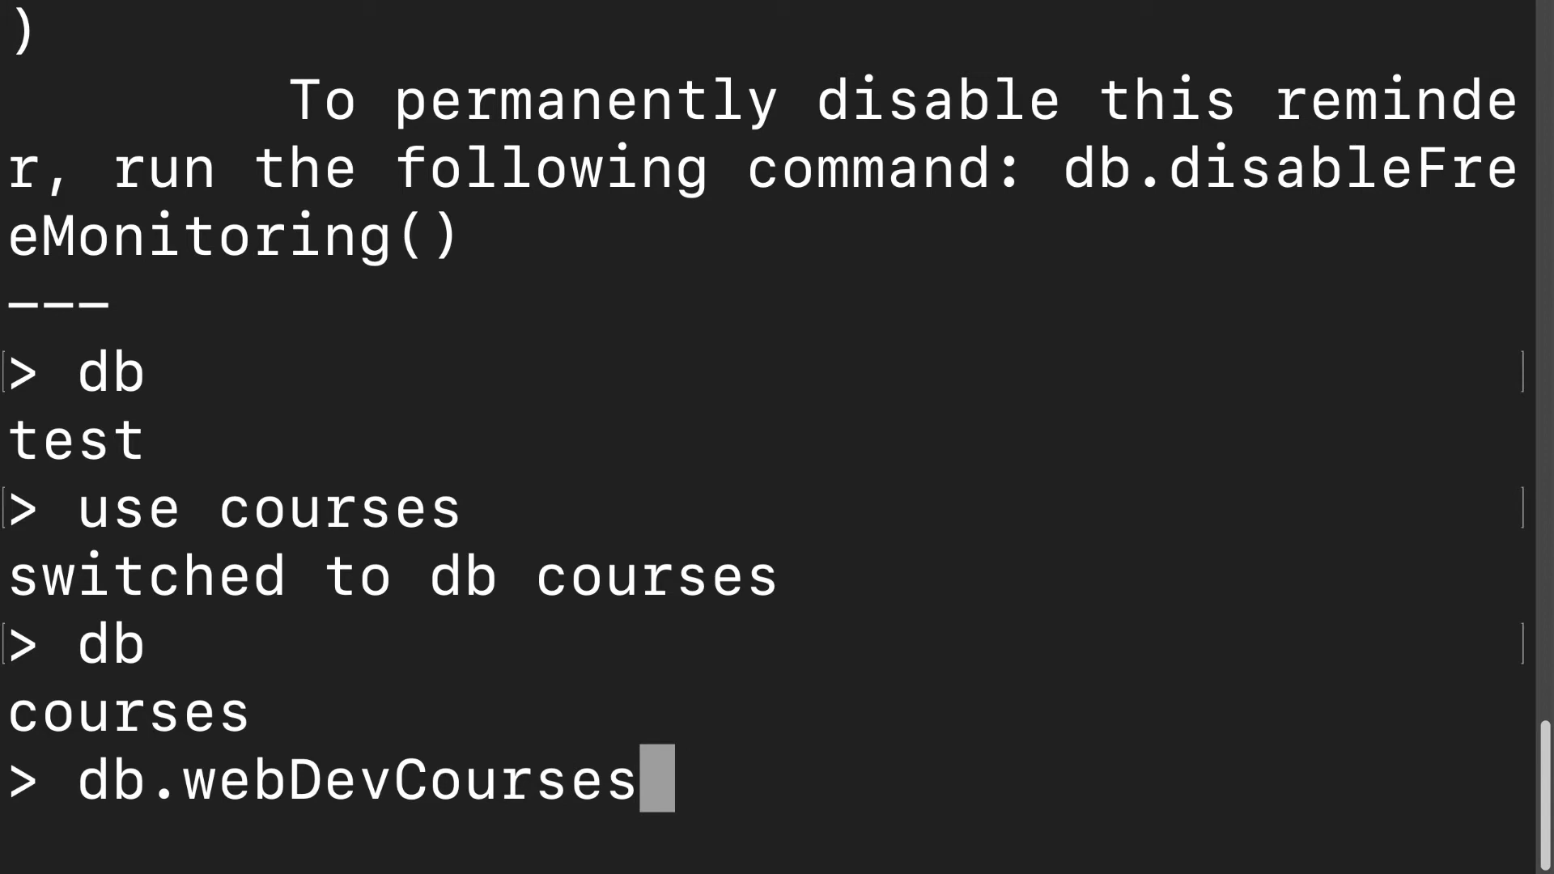
pyautogui.write('.')
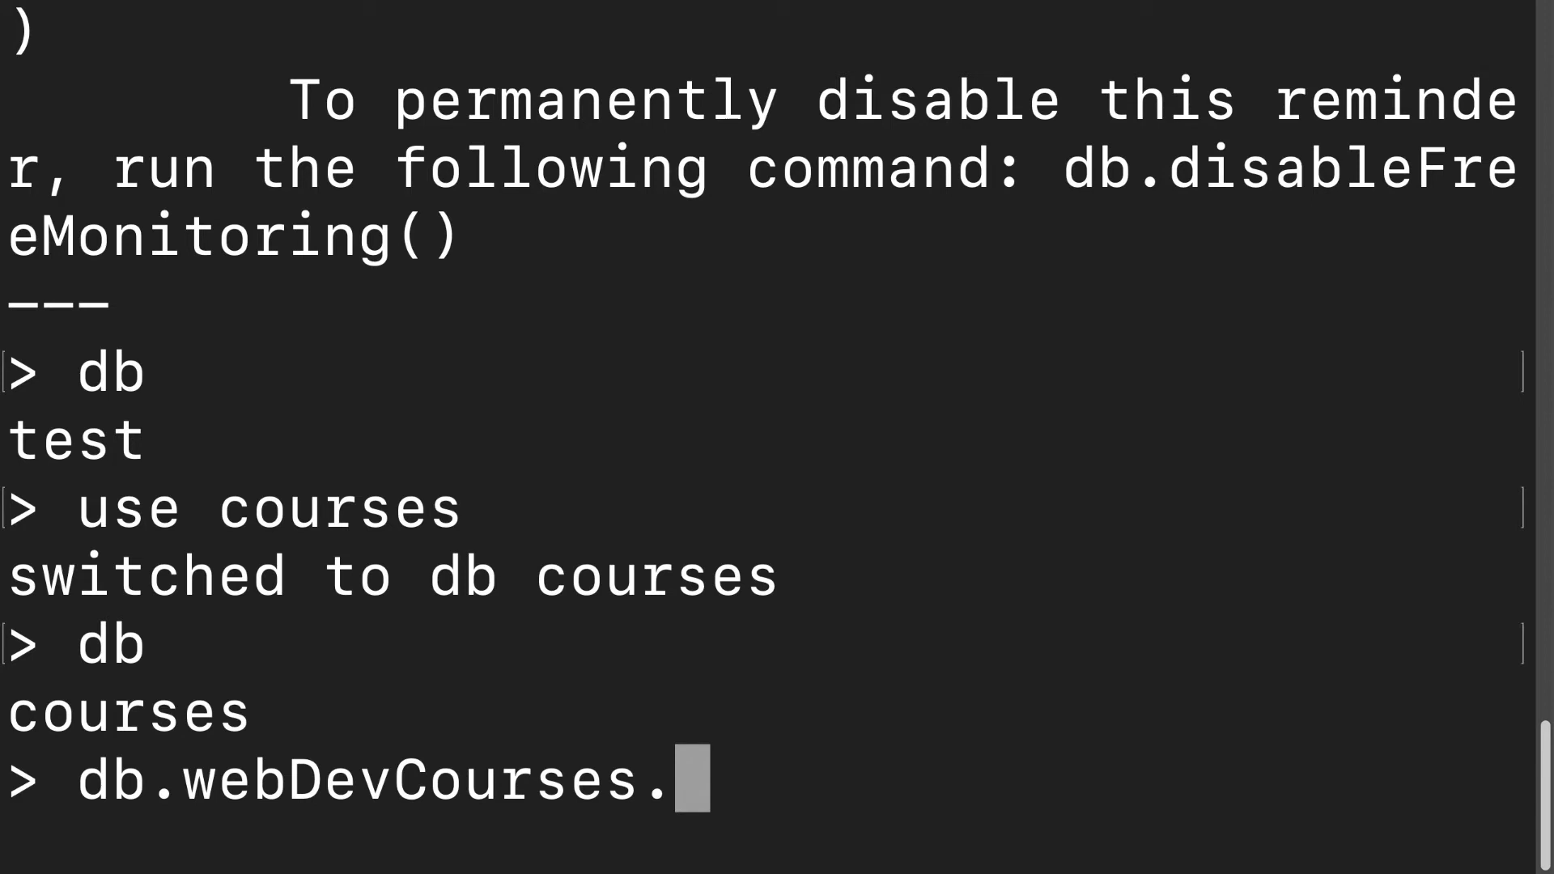
pyautogui.write('insertOne')
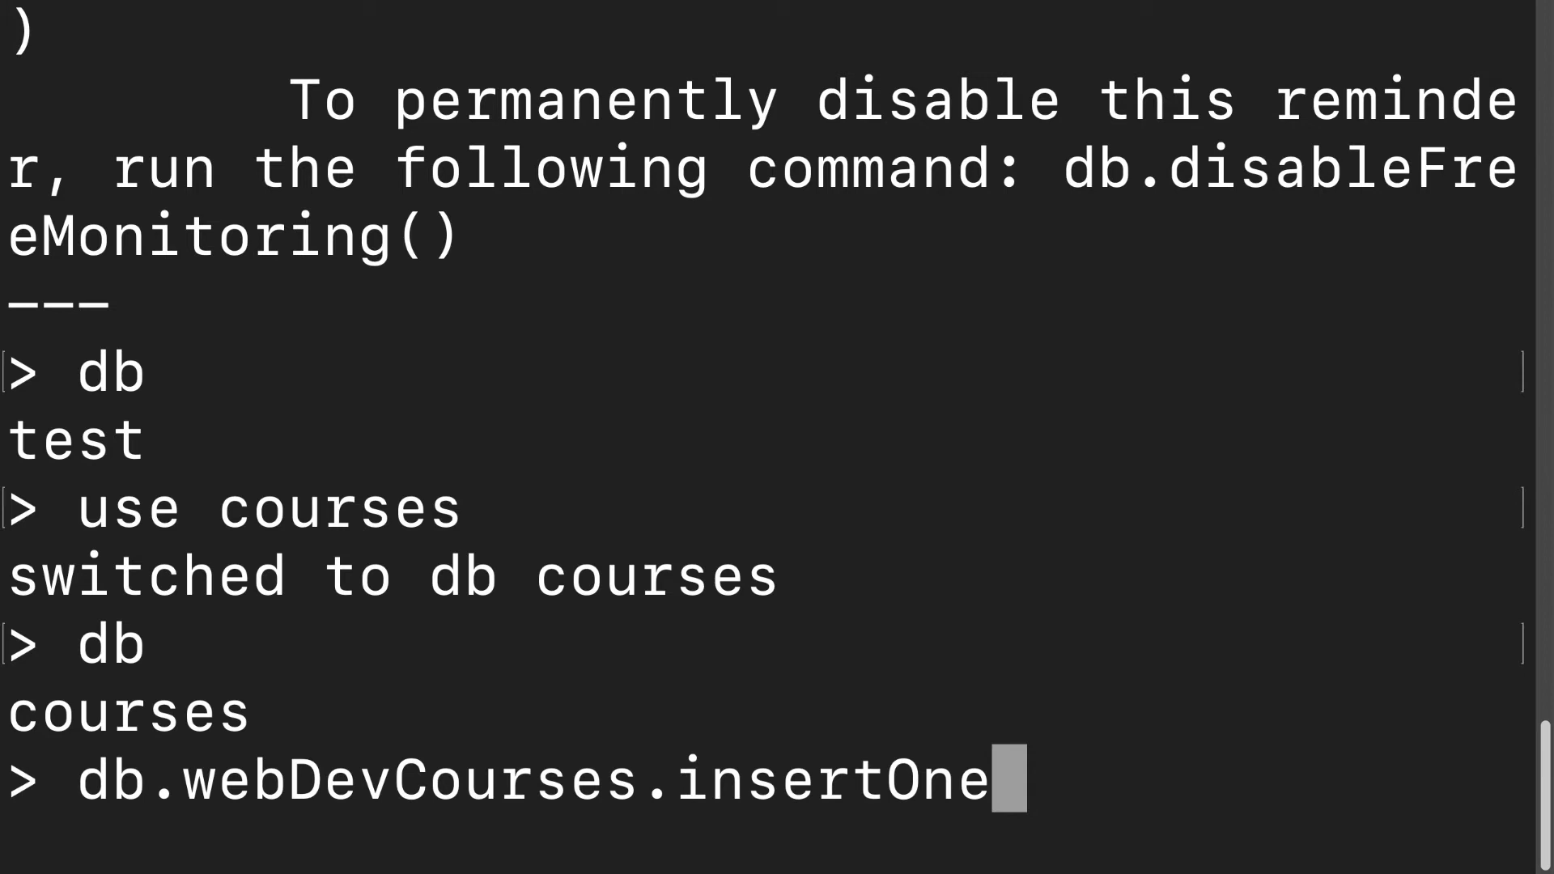
pyautogui.write('()')
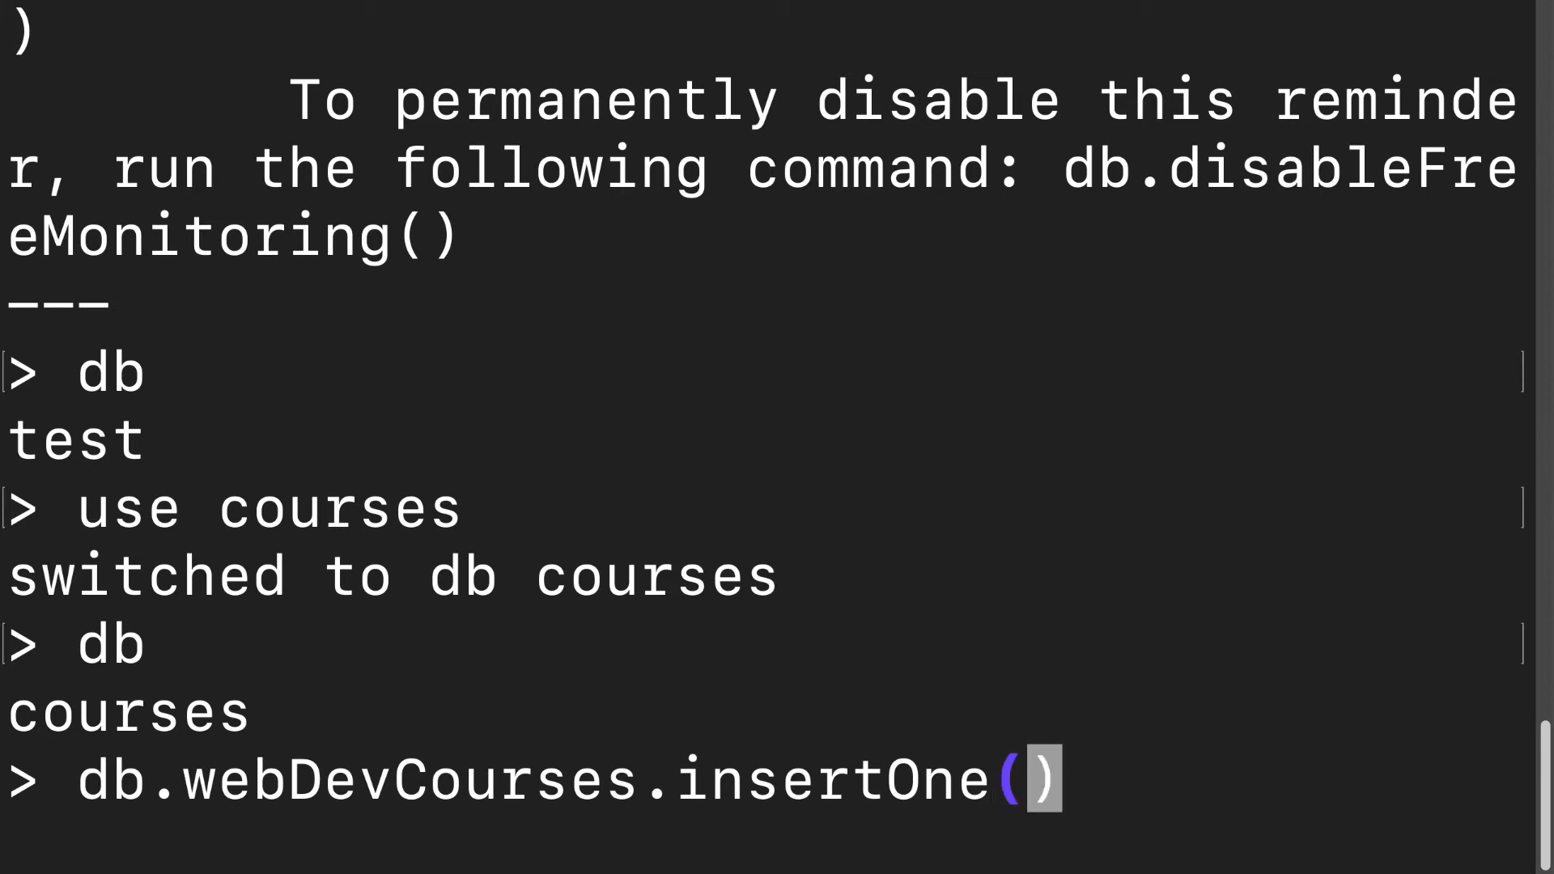
pyautogui.write('{}')
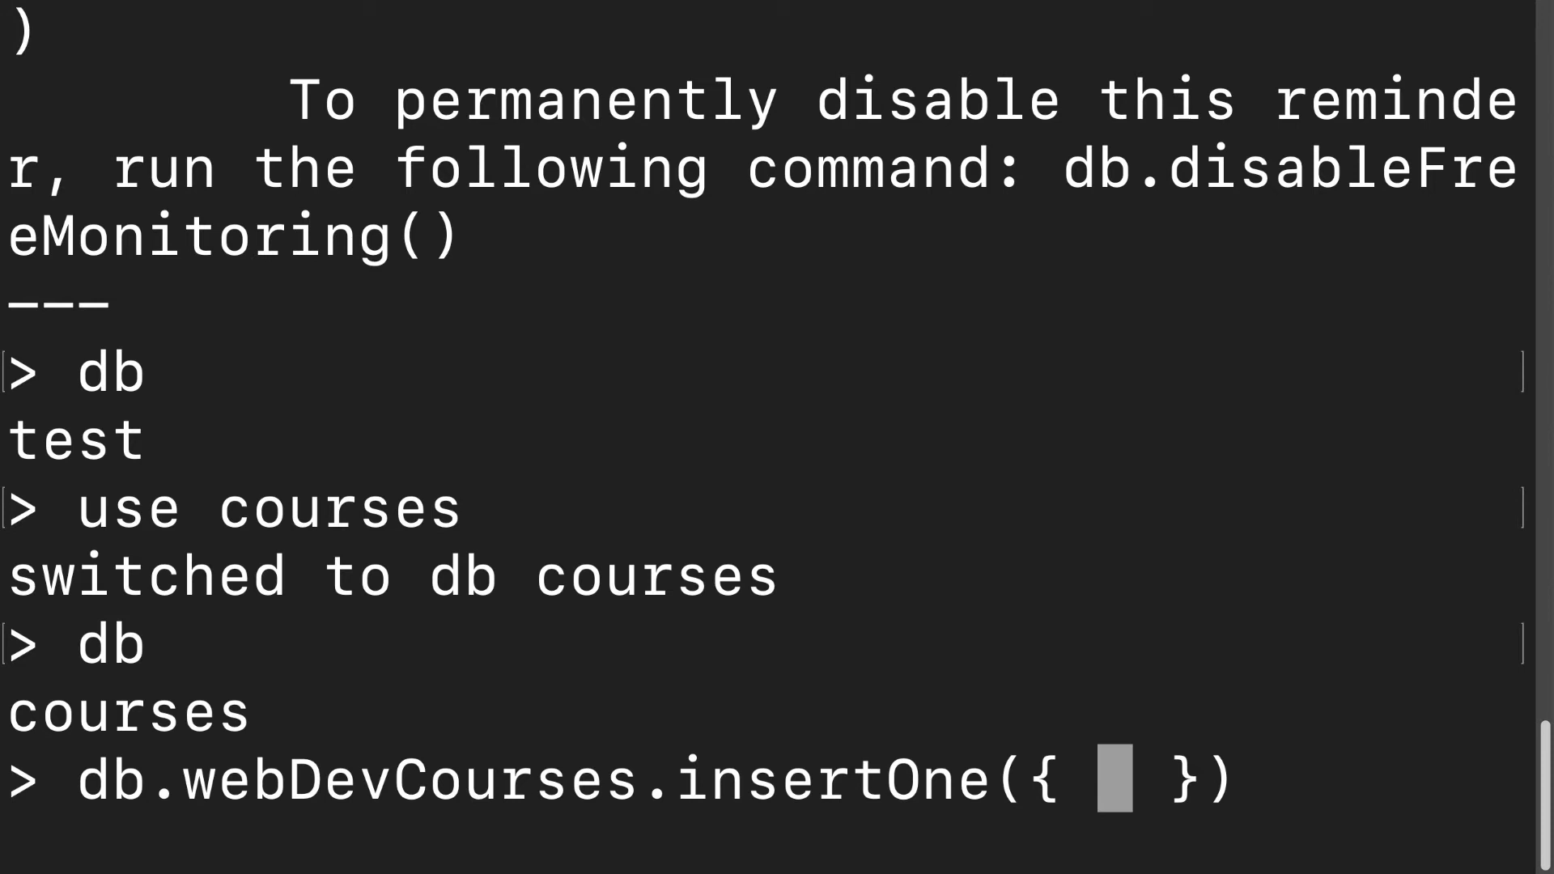
pyautogui.write('name:')
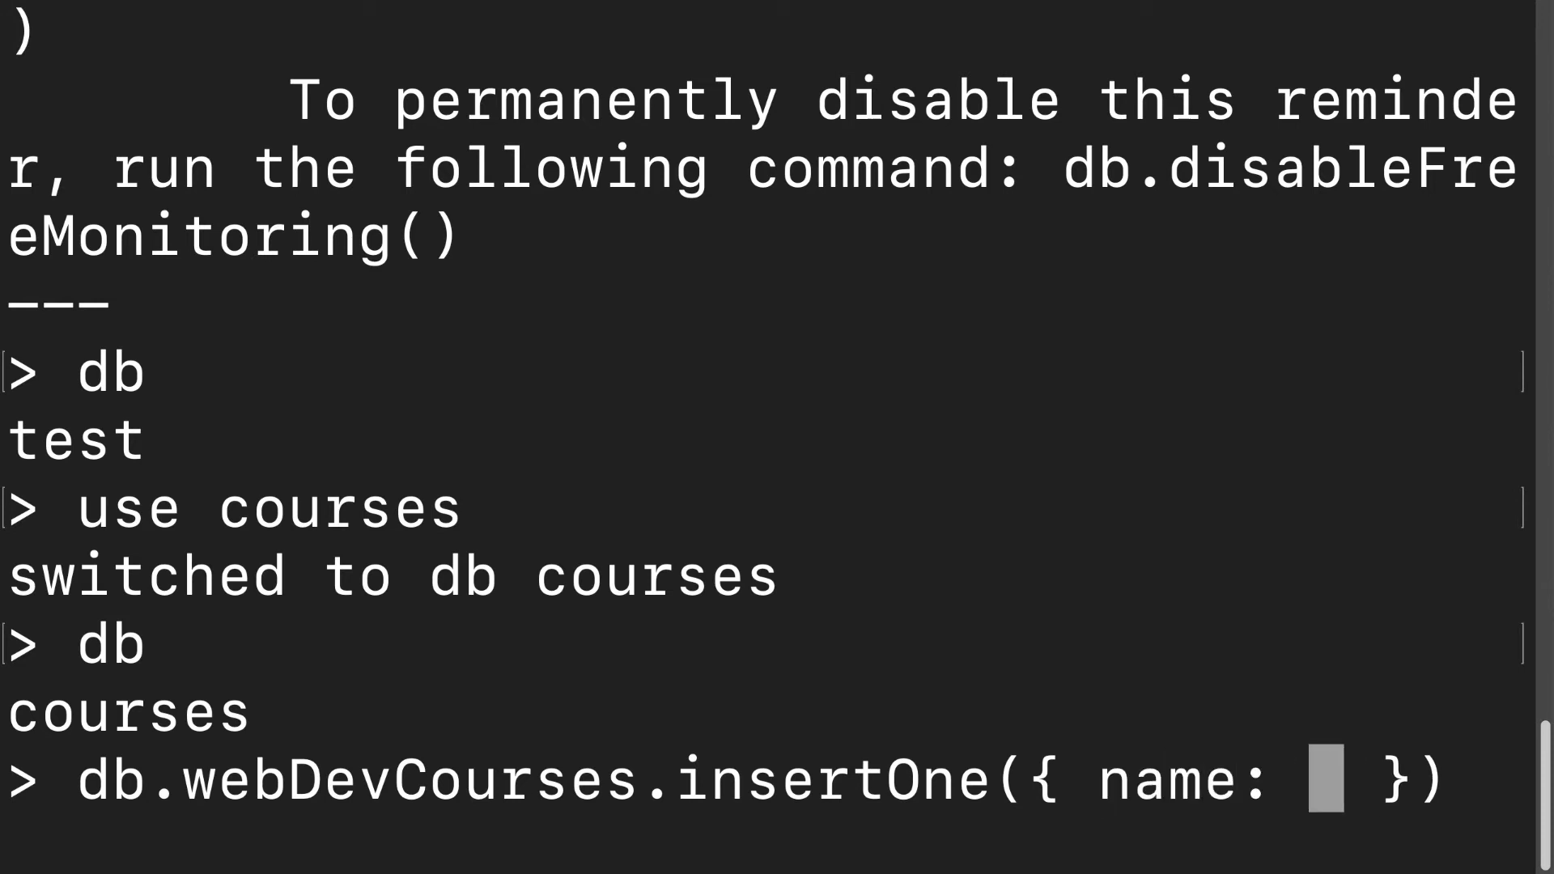
pyautogui.write("'")
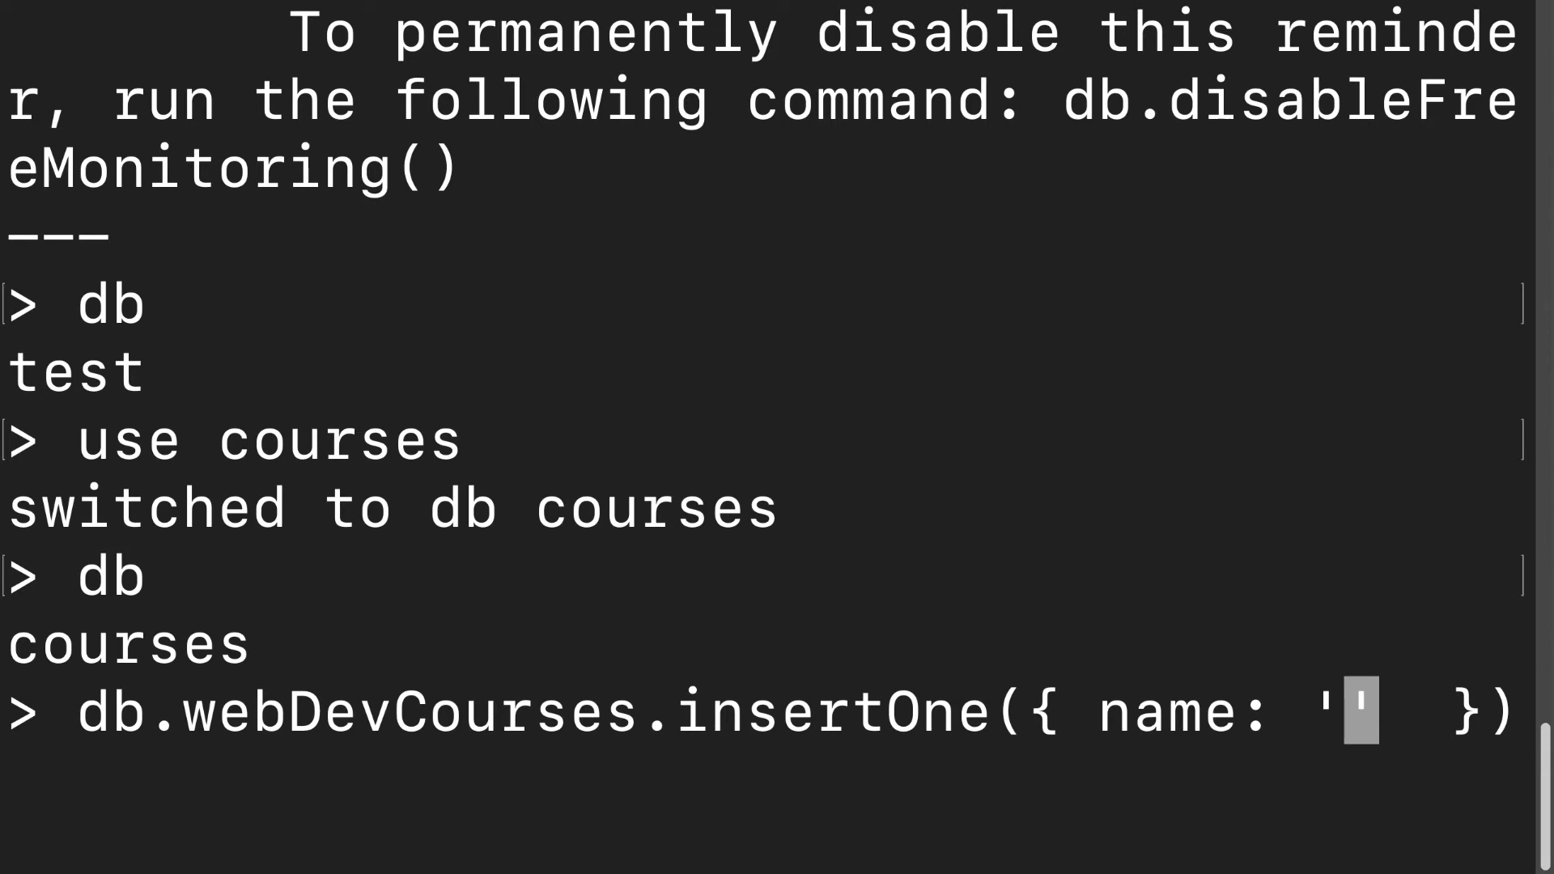
pyautogui.write('H')
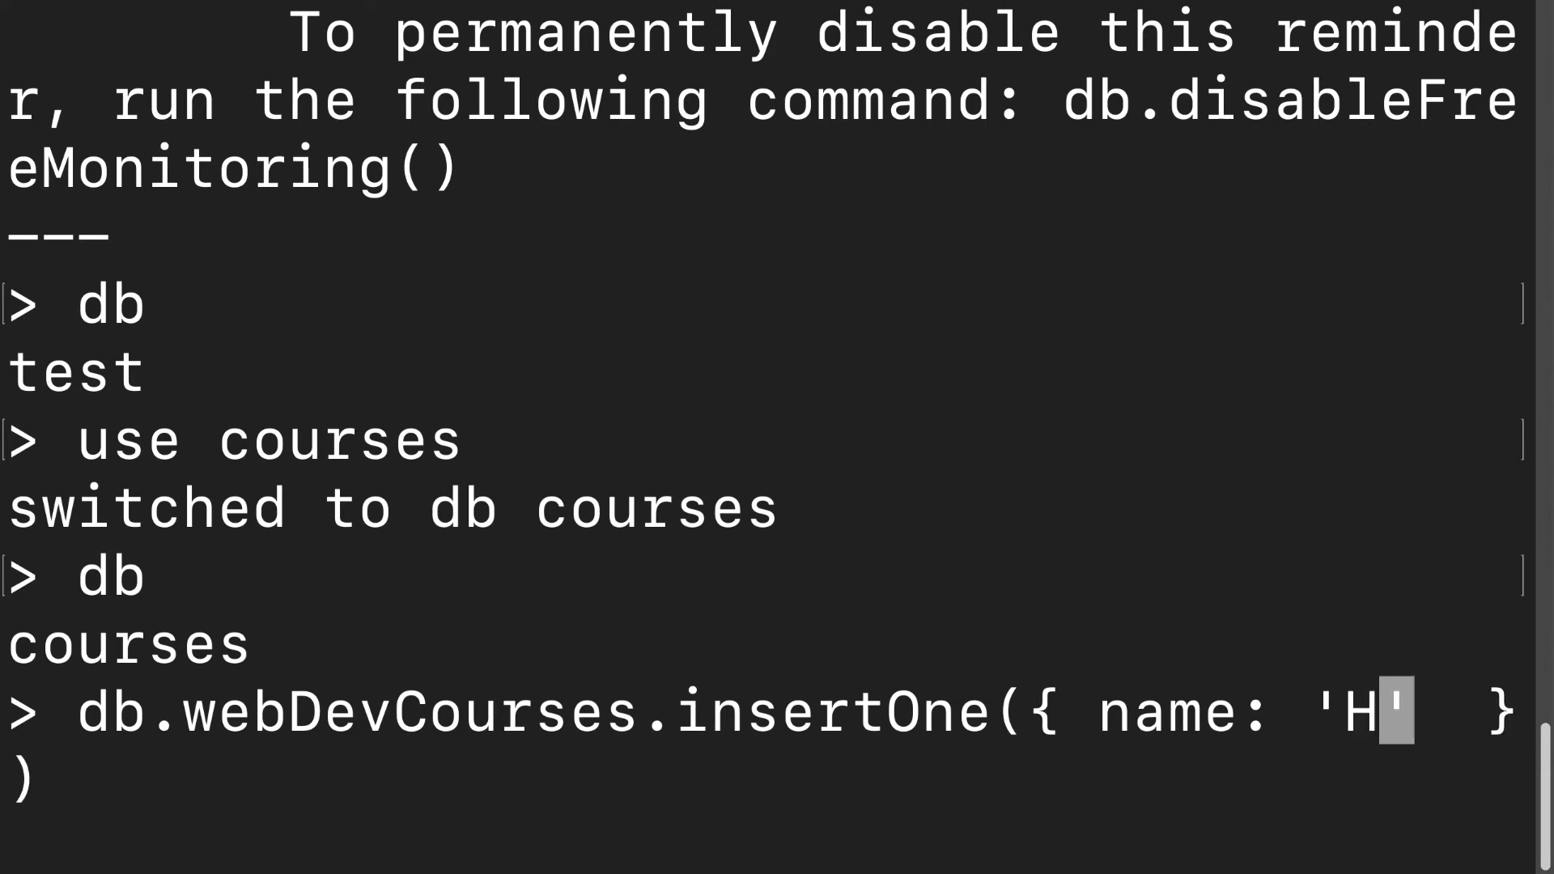
pyautogui.write('ello HTML')
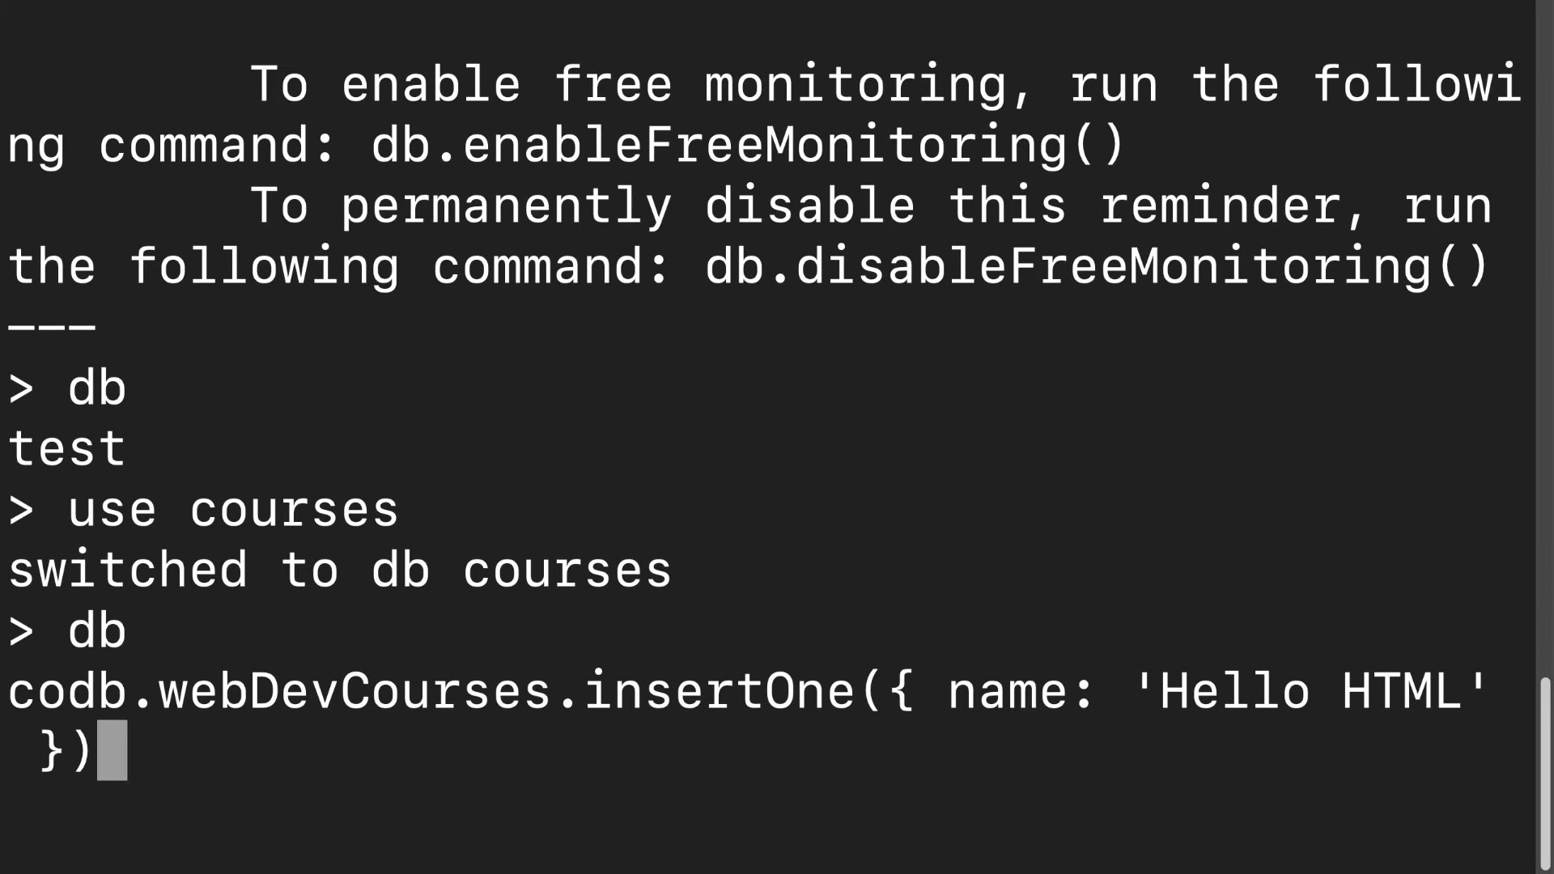
# Insert the 'Hello HTML' document, then type an insertOne for 'Hello CSS'.
pyautogui.press('Return')
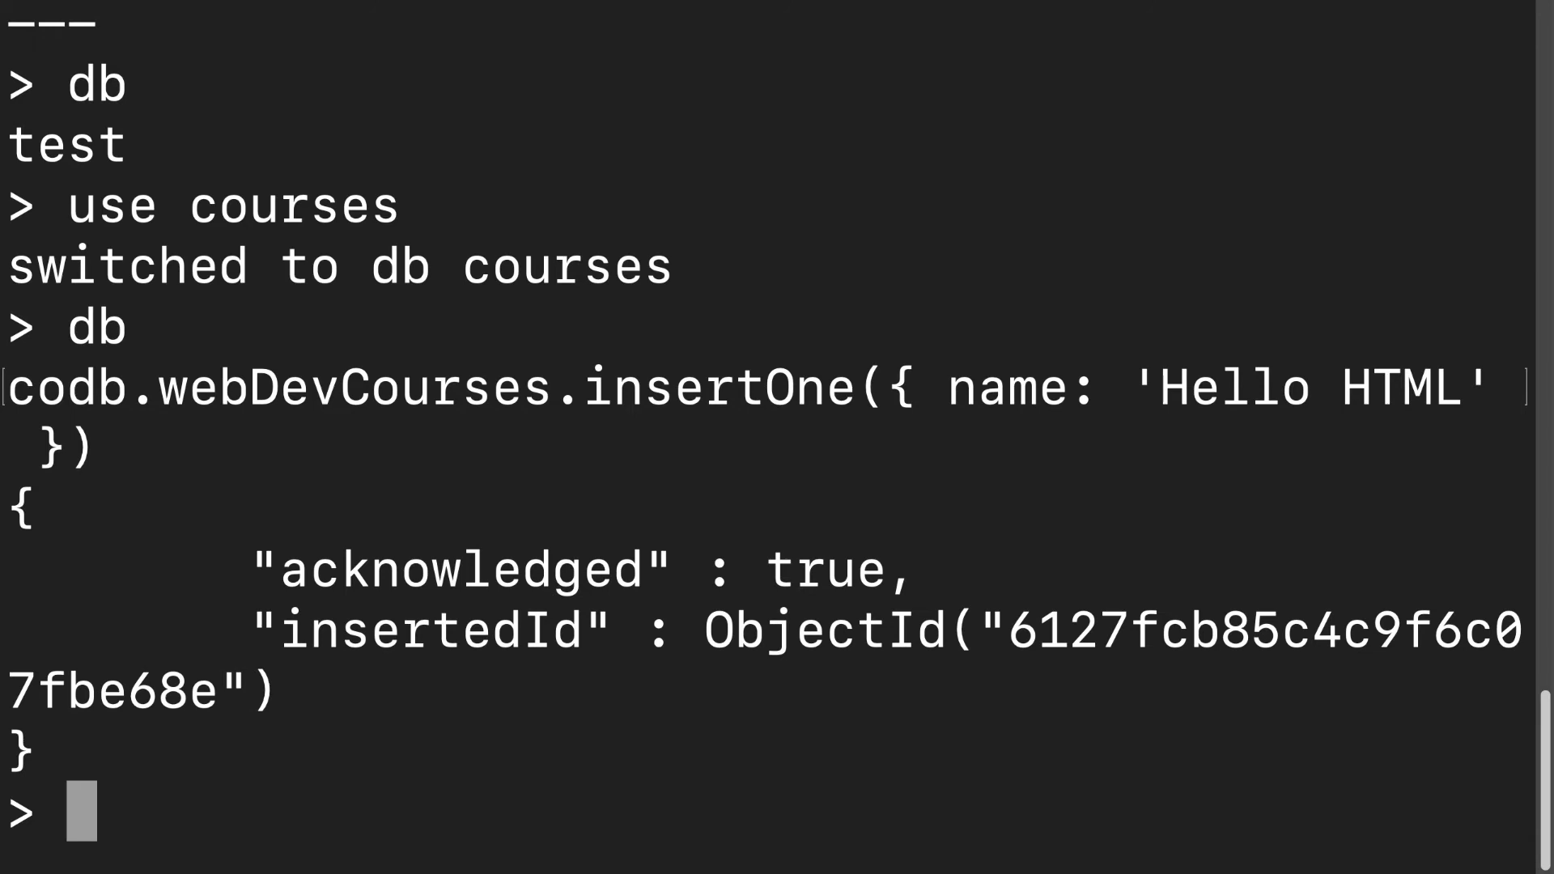
pyautogui.write('db.we')
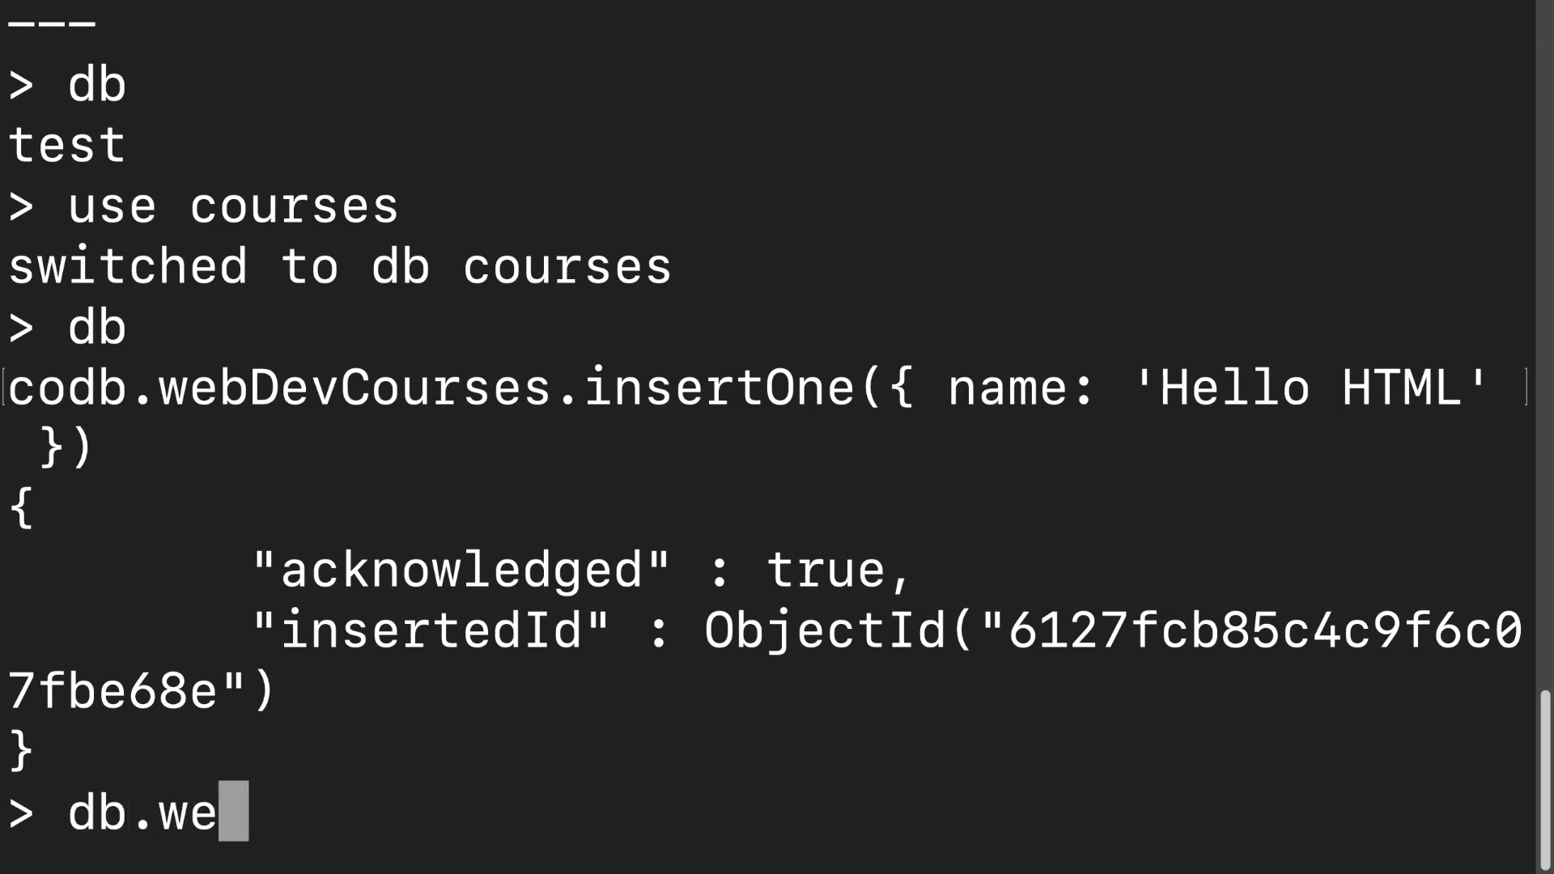
pyautogui.write('bDevCourses')
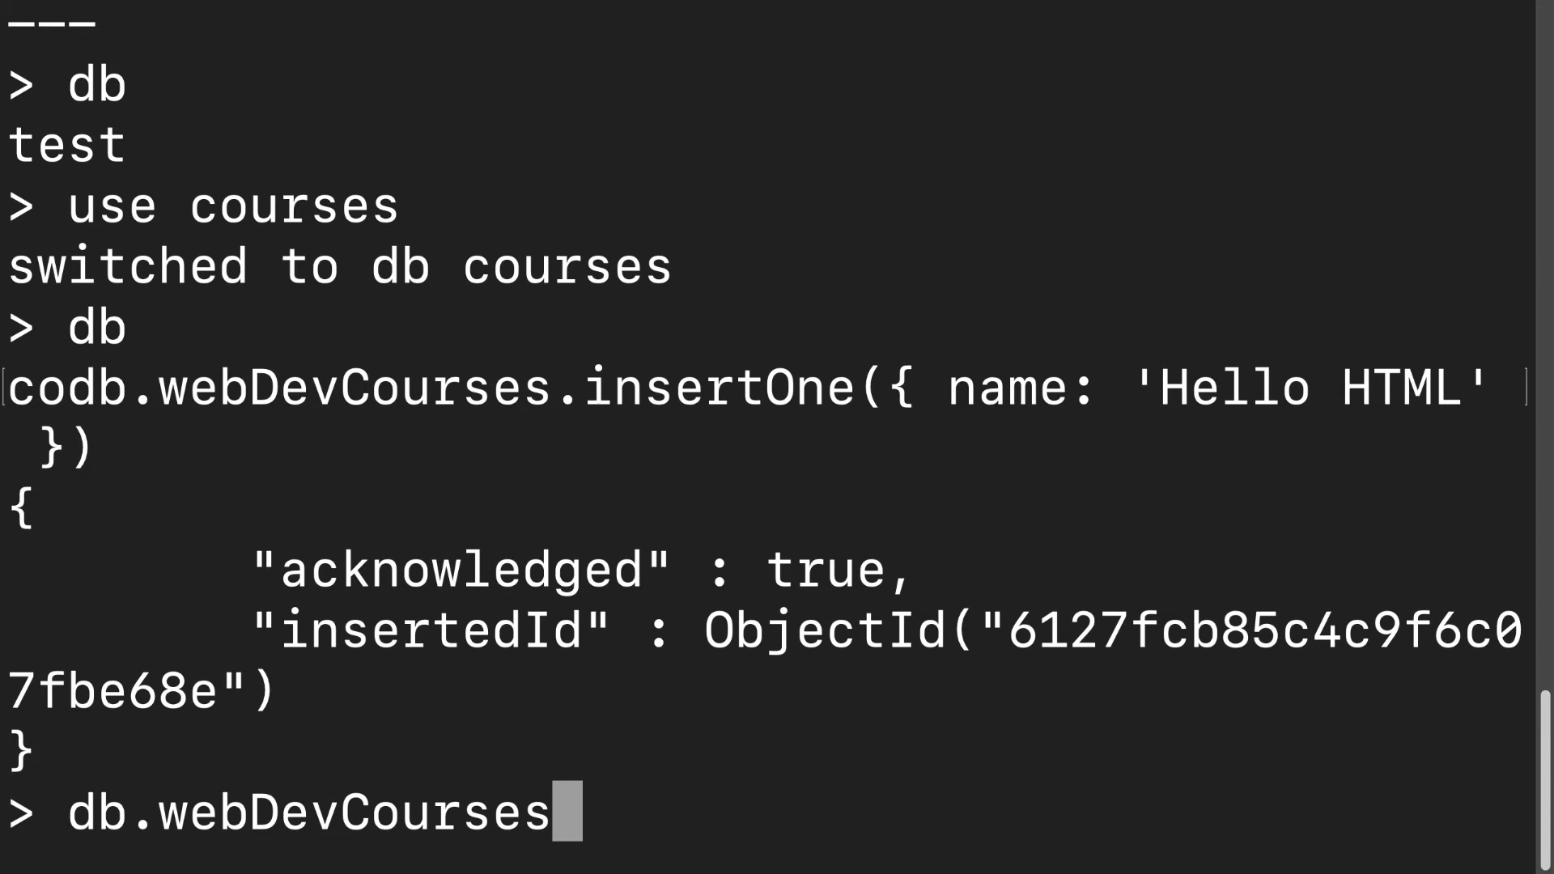
pyautogui.write('.insertOne(')
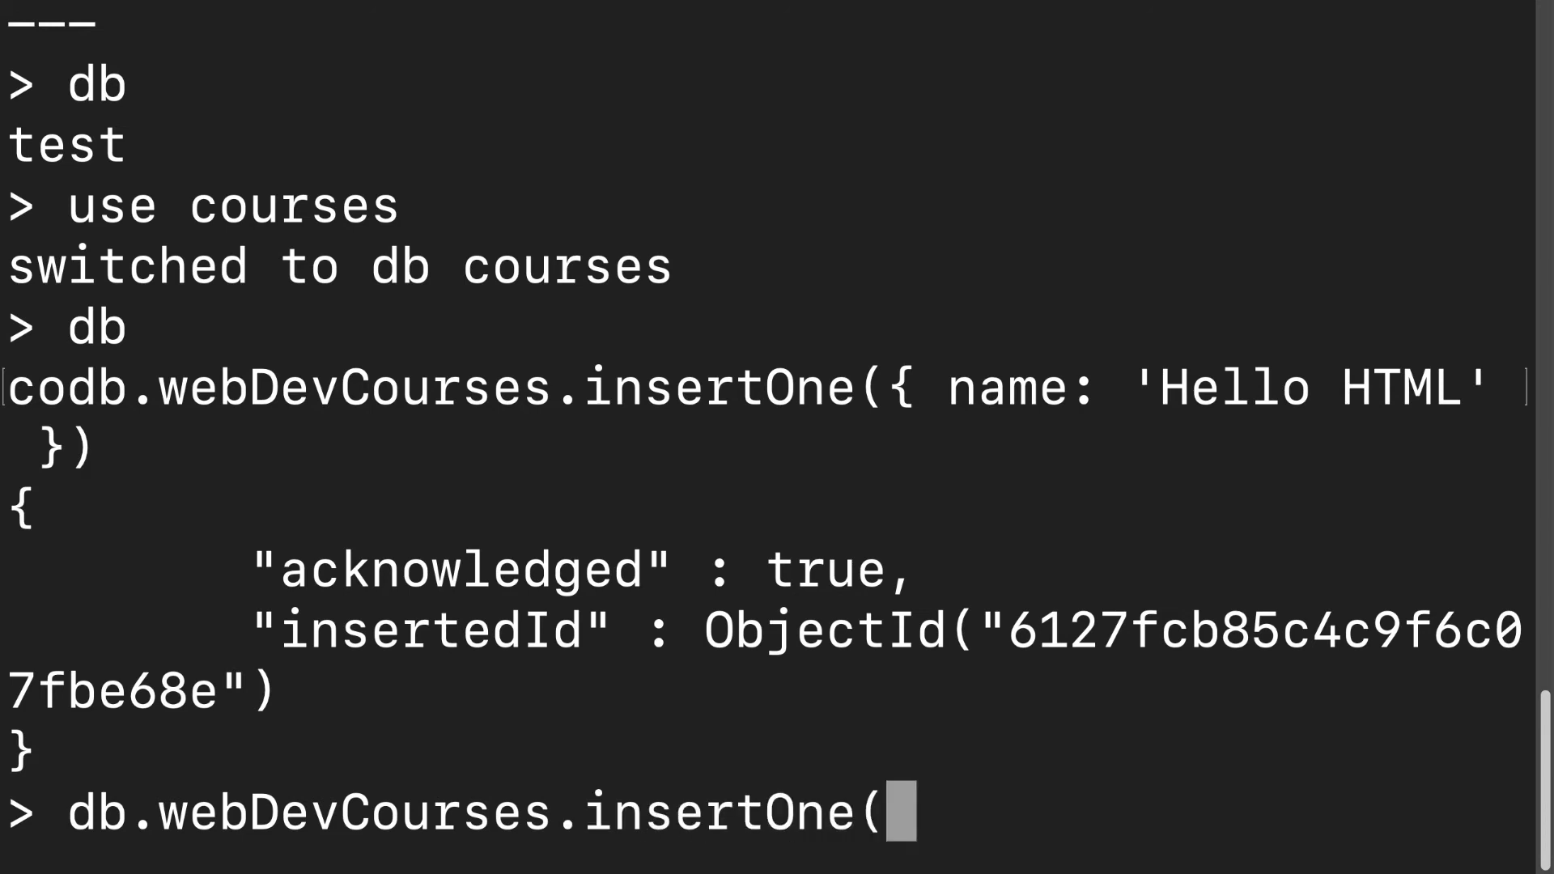
pyautogui.write('{ }')
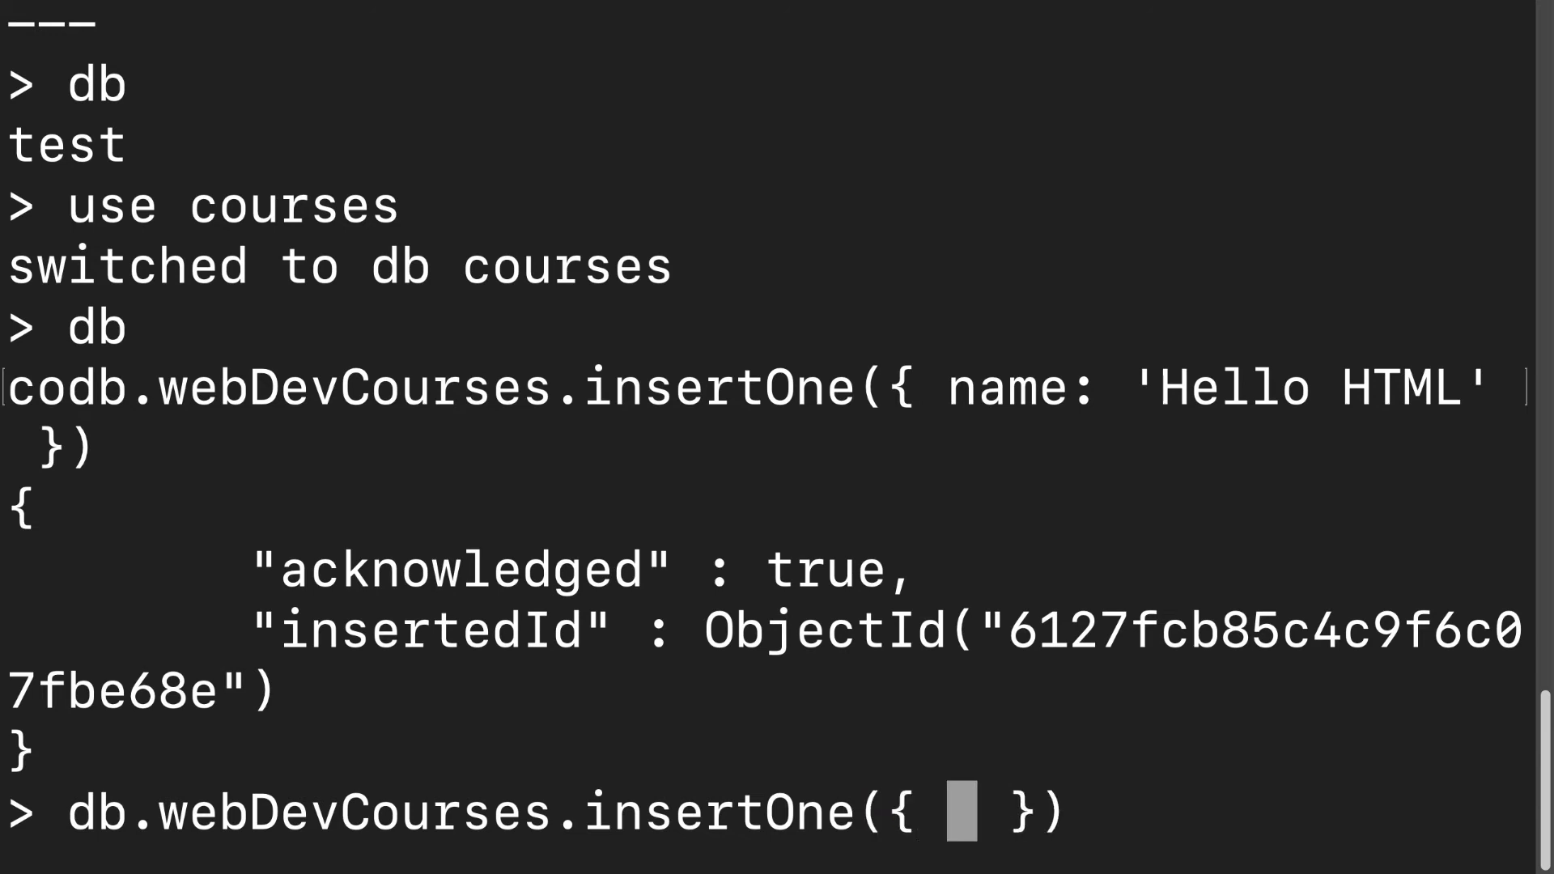
pyautogui.write('n')
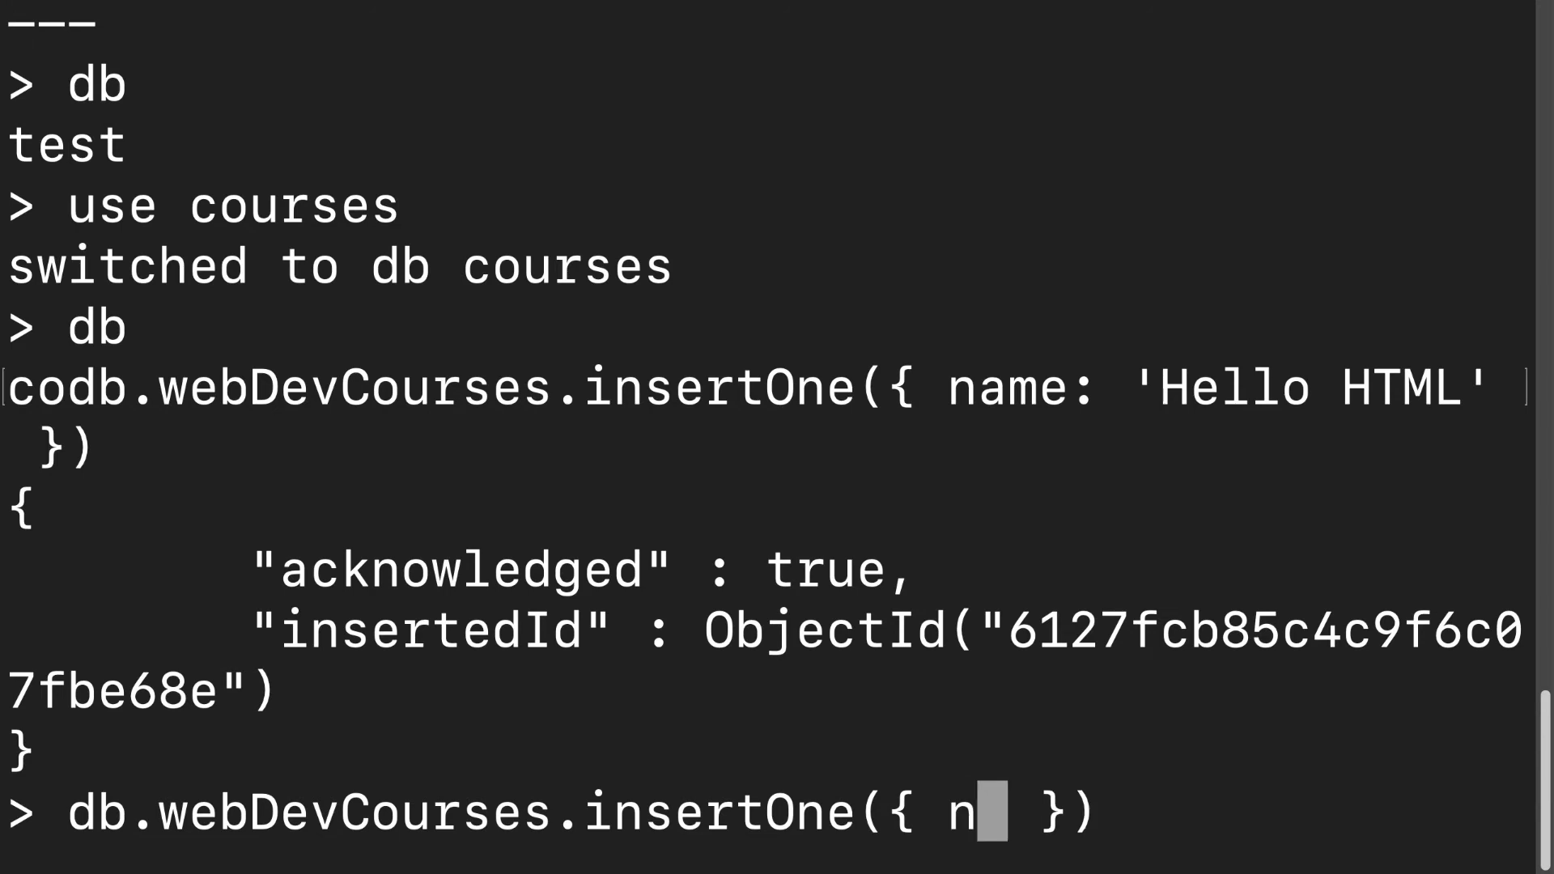
pyautogui.write("ame: 'Hello CSS")
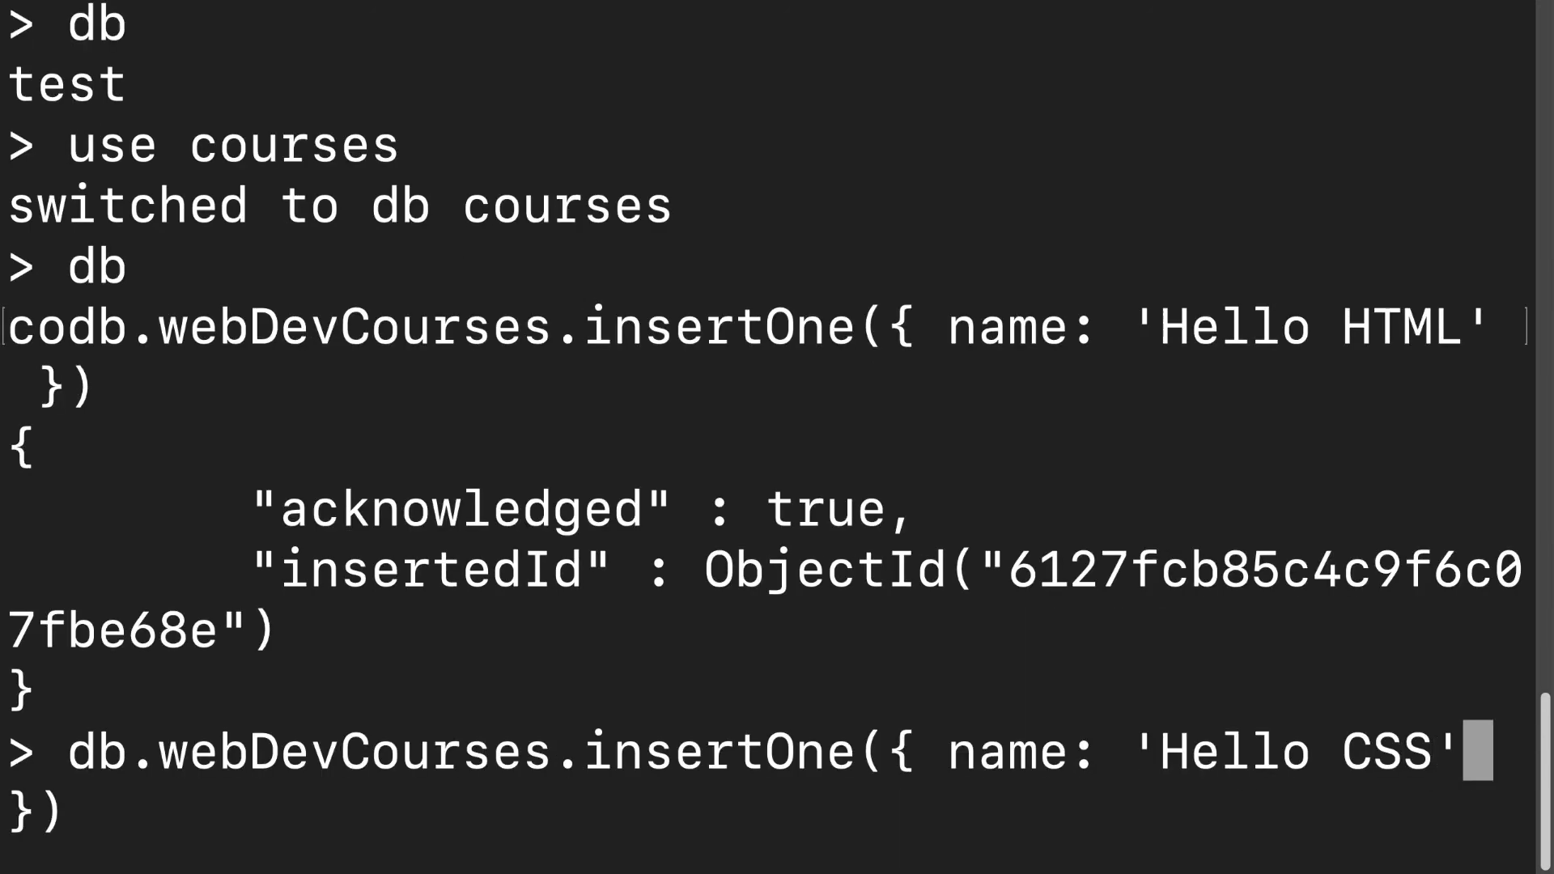
# Insert the 'Hello CSS' document and list webDevCourses with find().
pyautogui.press('Return')
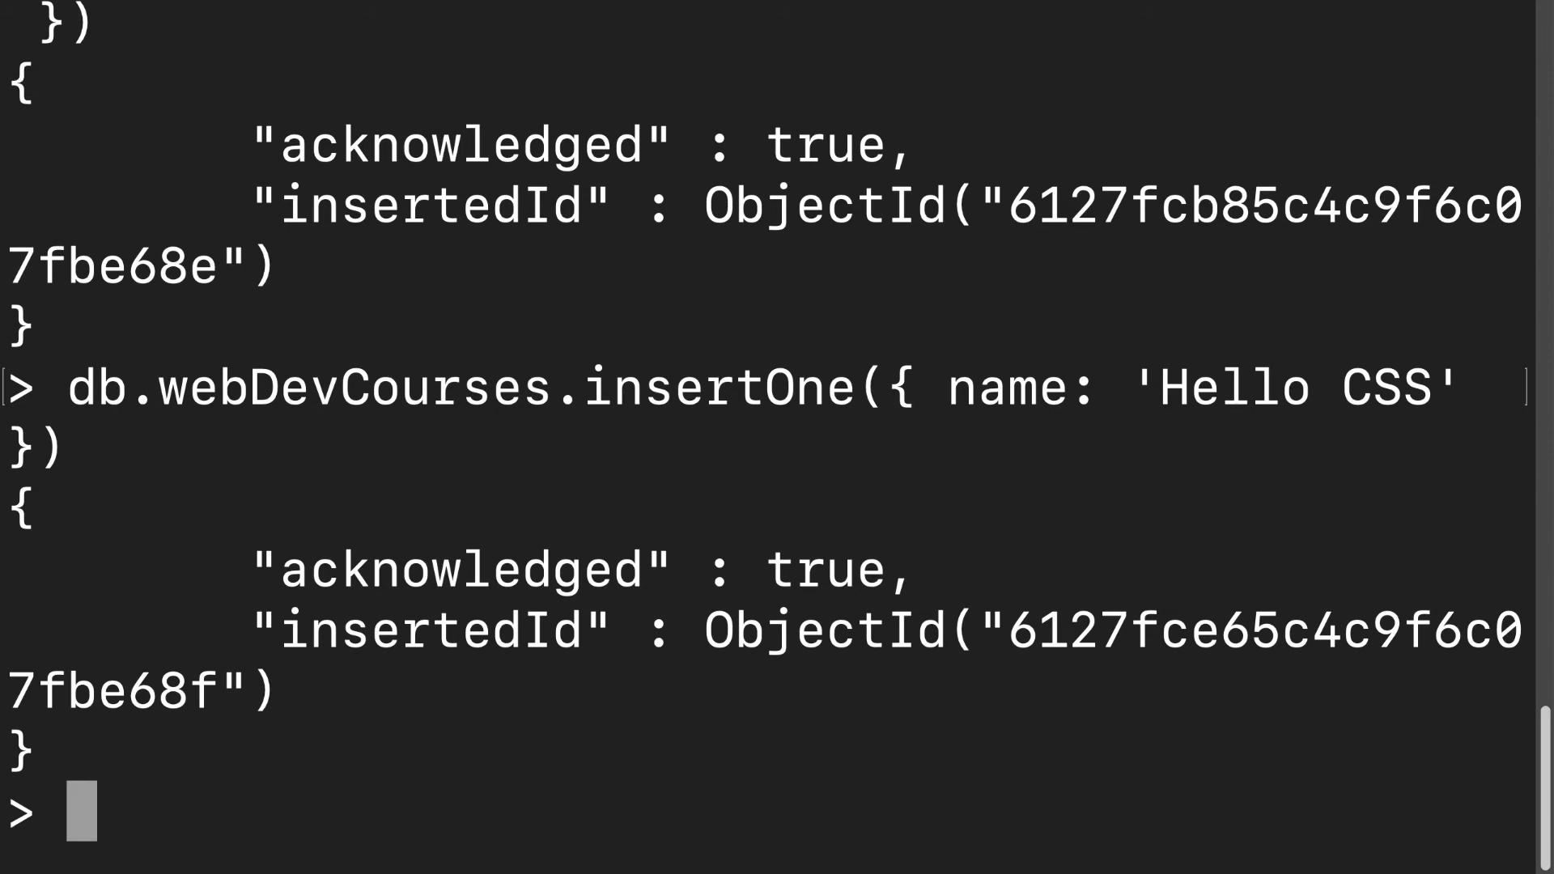
pyautogui.write('db.')
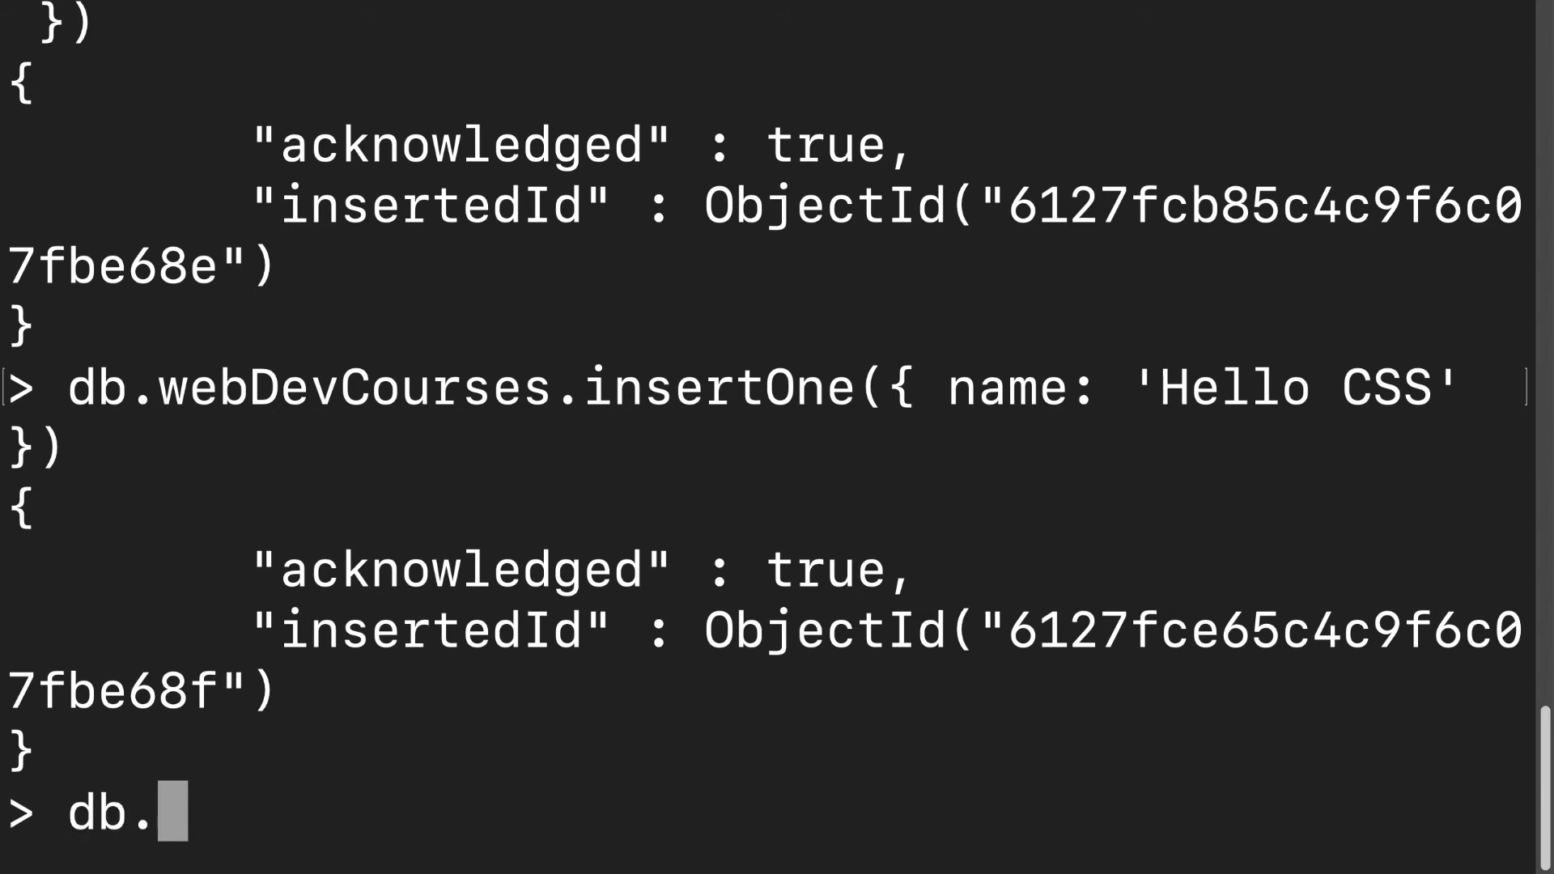
pyautogui.write('webDevCourses')
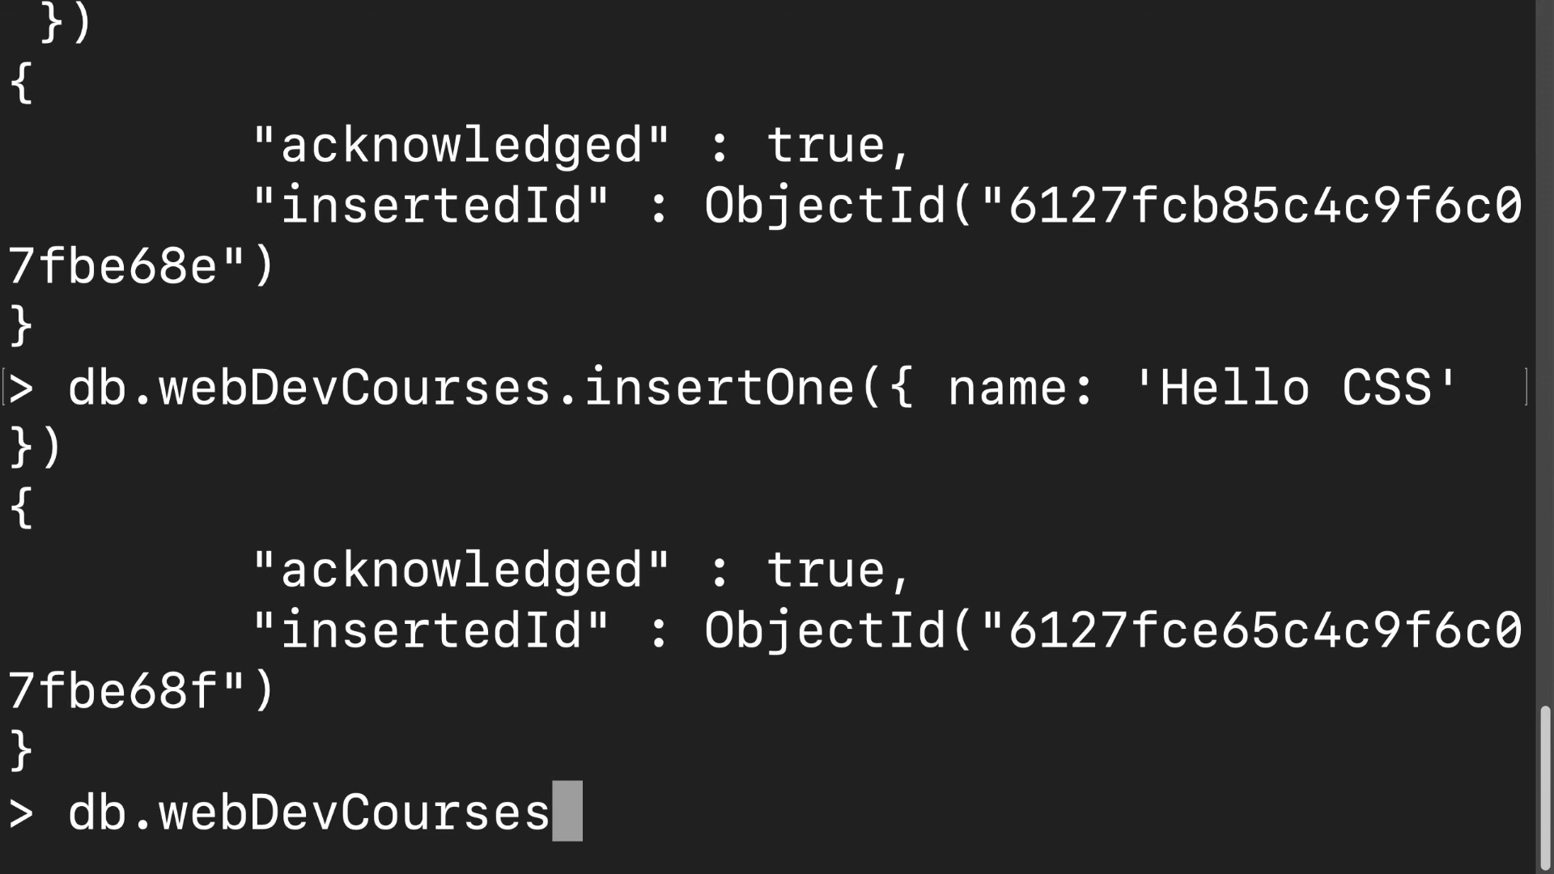
pyautogui.write('.fi')
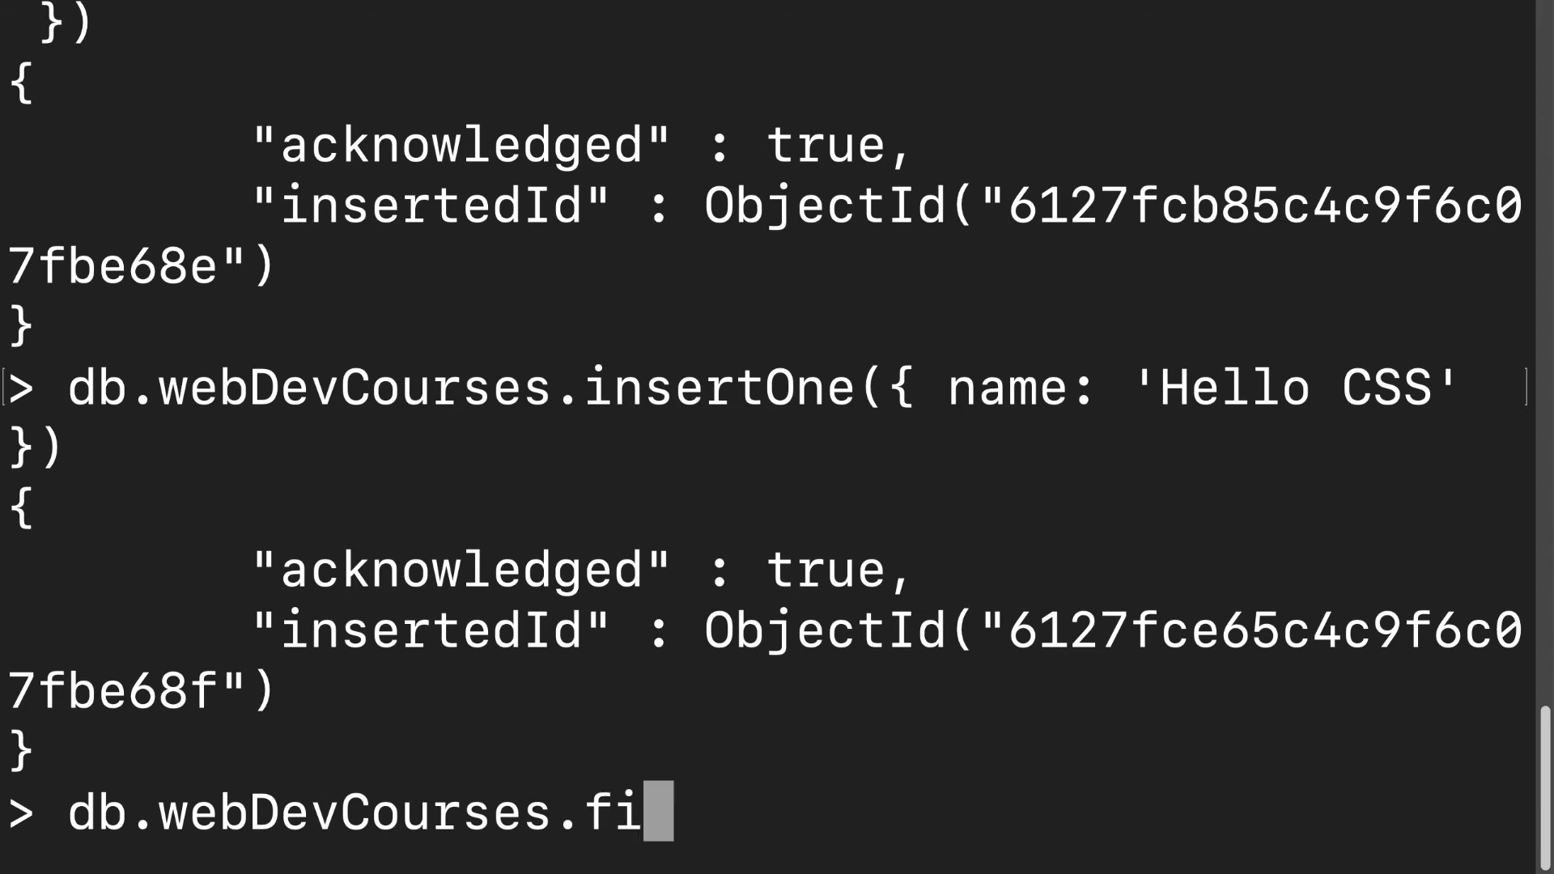
pyautogui.write('nd()')
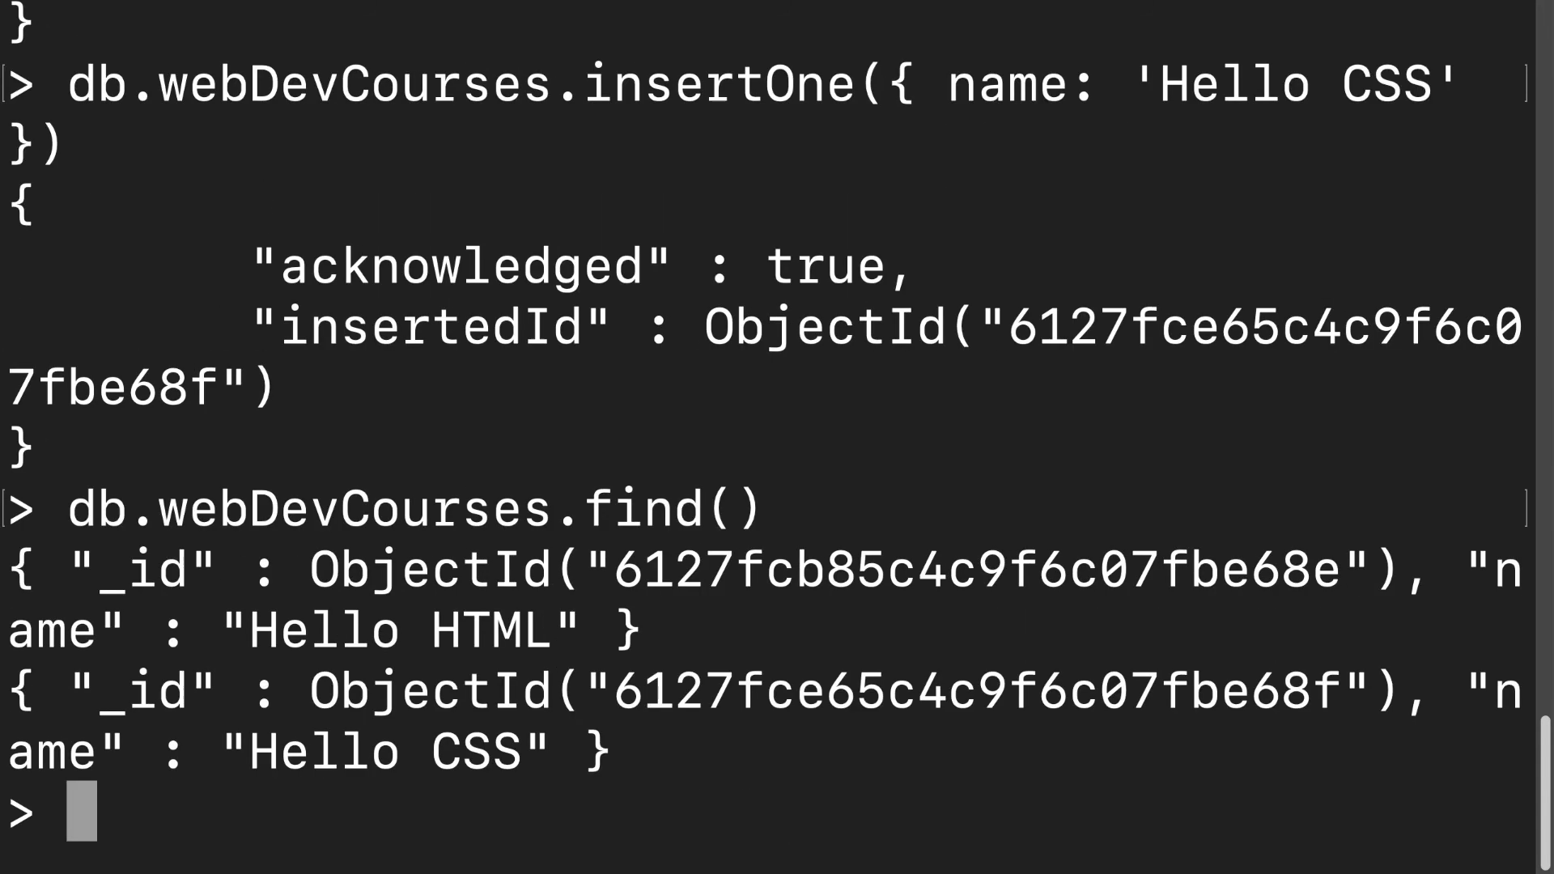
pyautogui.scroll(3)
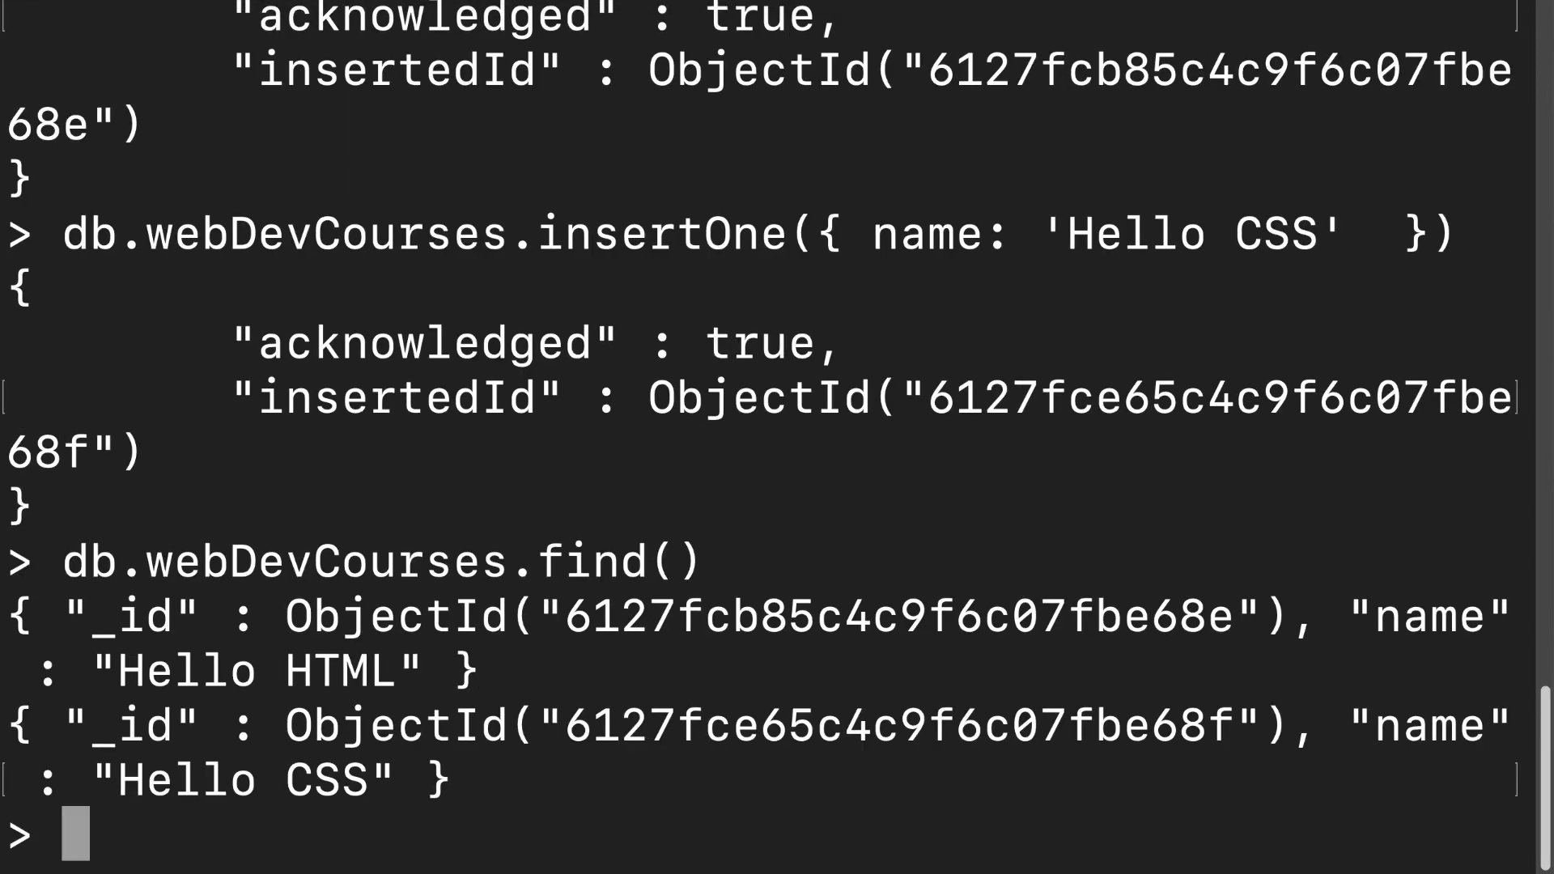
# Quit the Mongo shell with Ctrl+C and restart the mongod daemon.
pyautogui.press('ctrl+c')
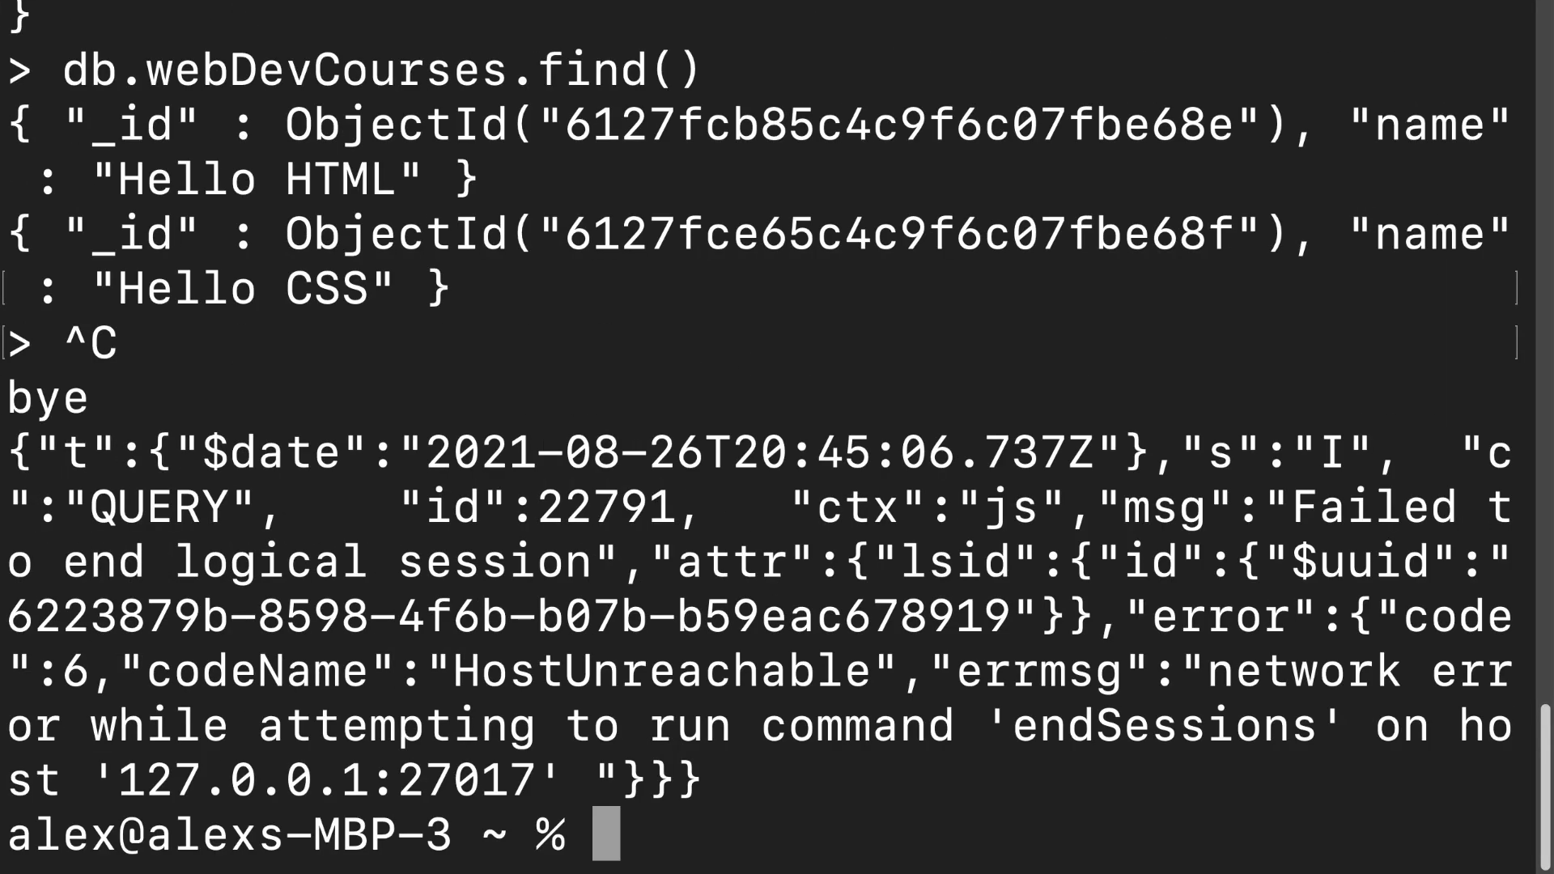
pyautogui.doubleClick(44, 398)
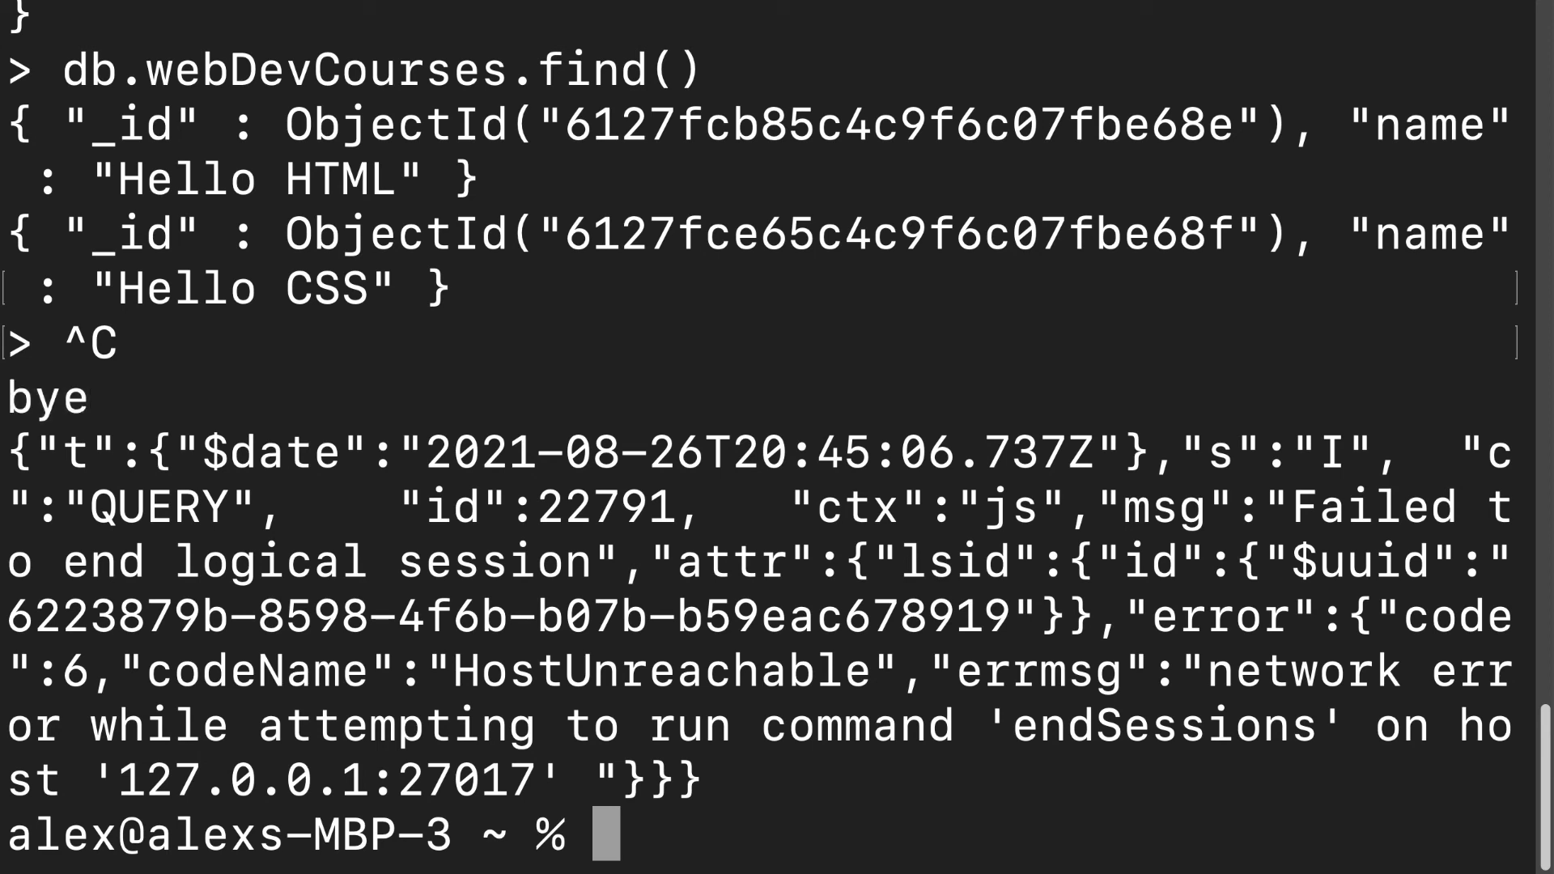
pyautogui.scroll(3)
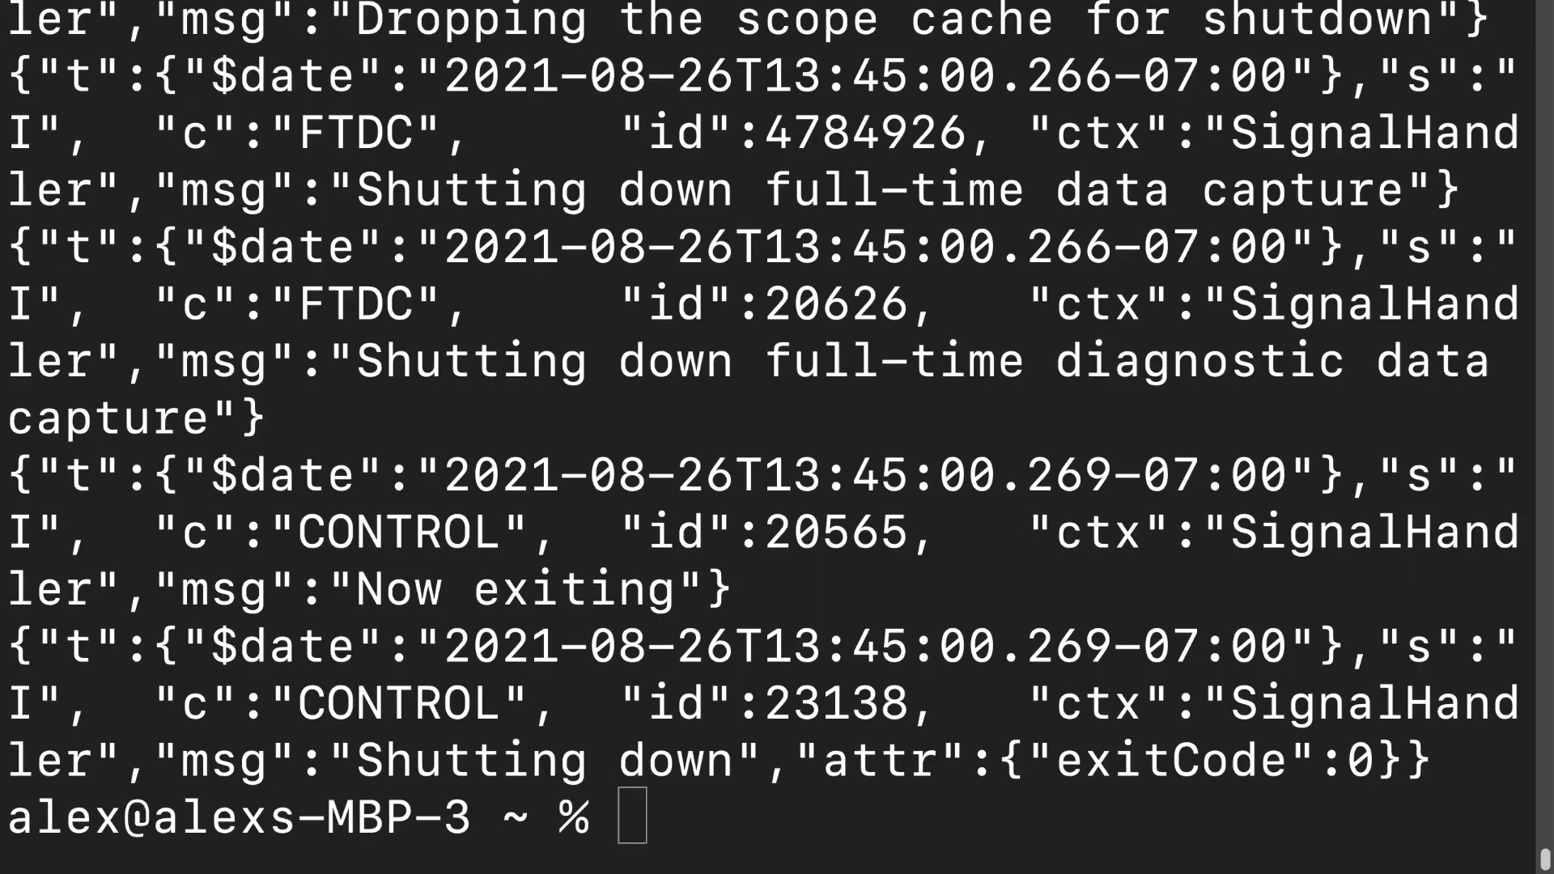
pyautogui.write('mongod')
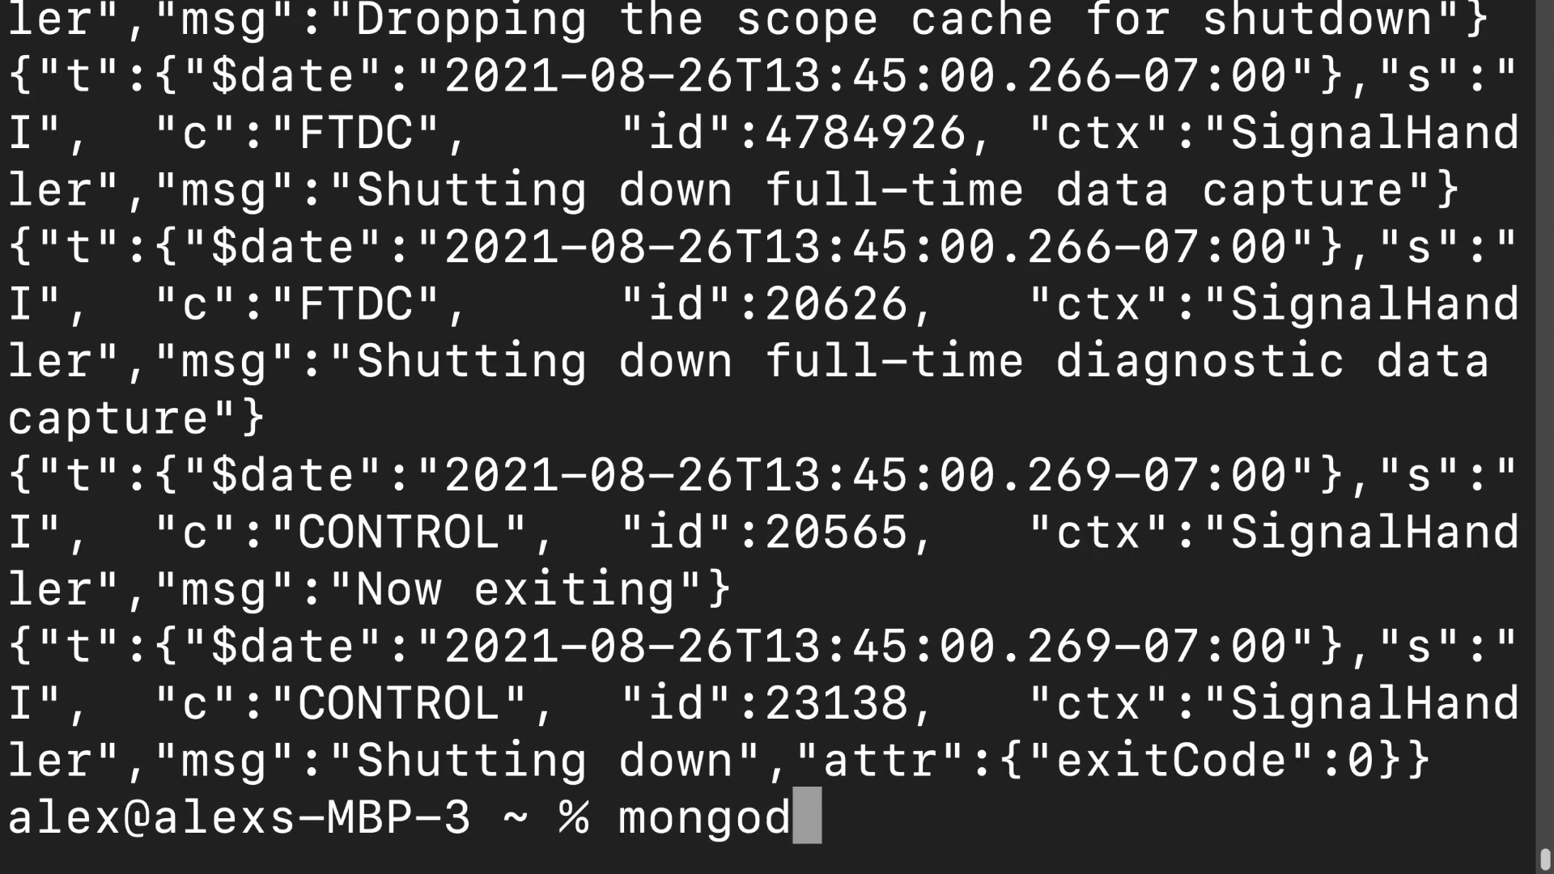
pyautogui.press('Return')
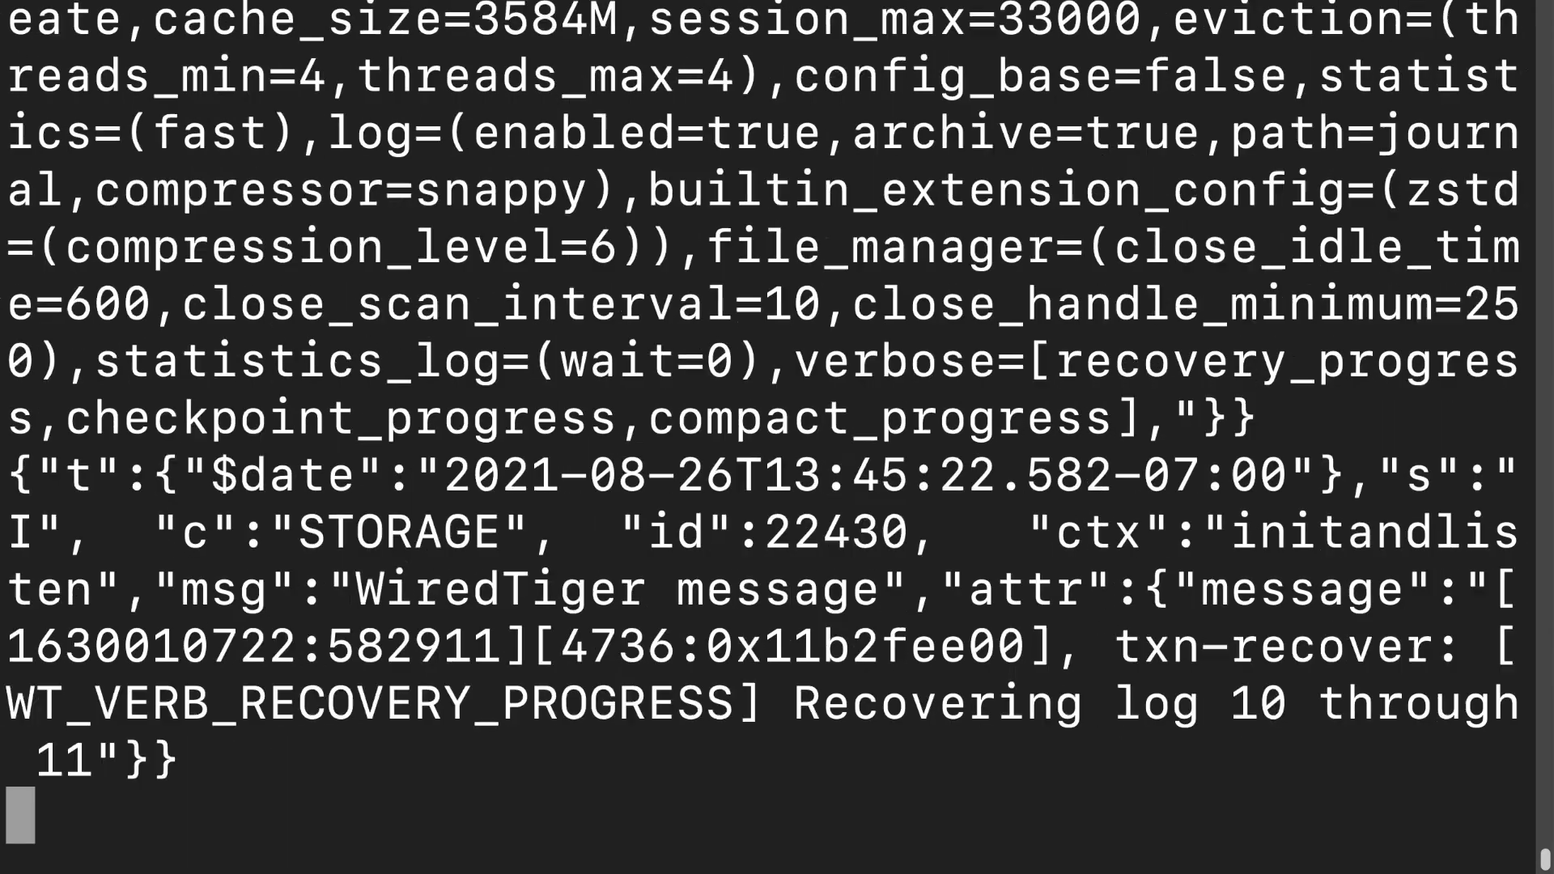
pyautogui.scroll(-3)
pyautogui.write('db')
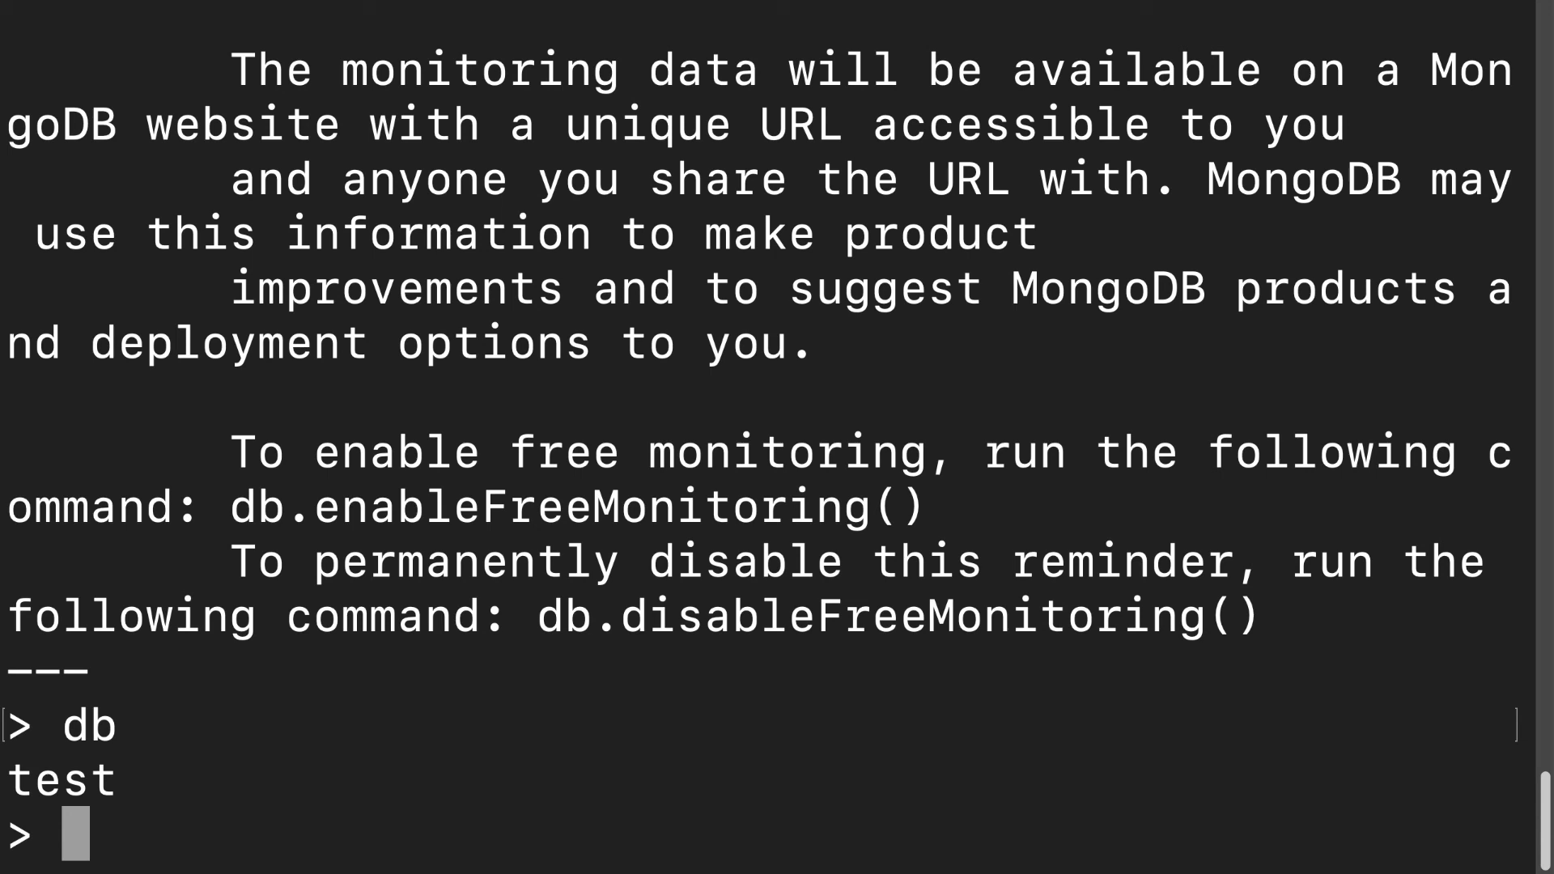
# Switch to courses and query webDevCourses to confirm both documents survived the restart.
pyautogui.write('use')
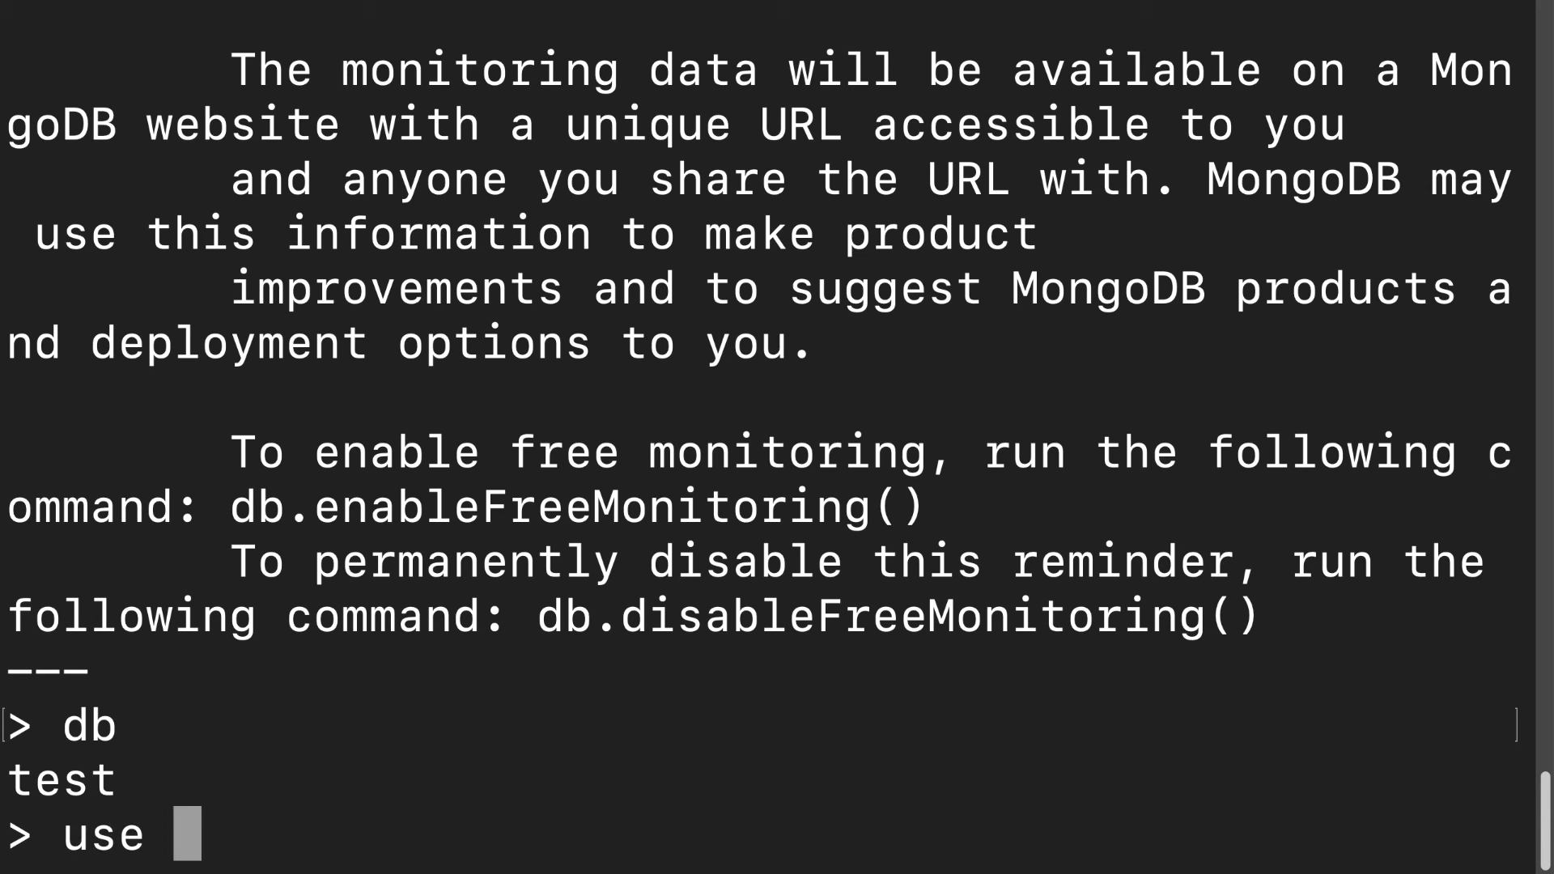
pyautogui.write('courses')
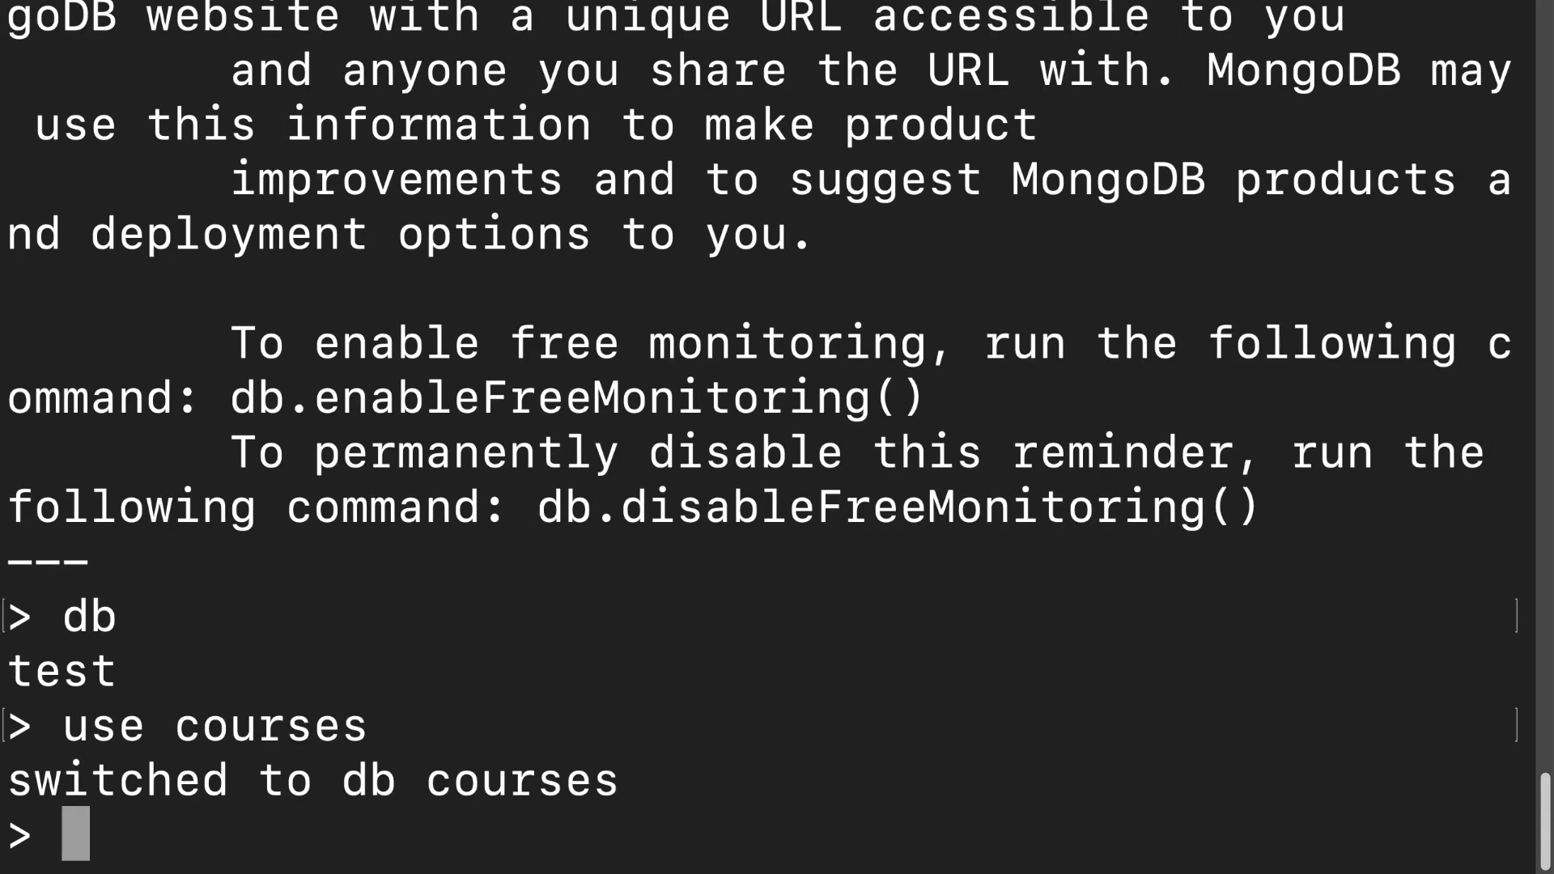
pyautogui.write('db')
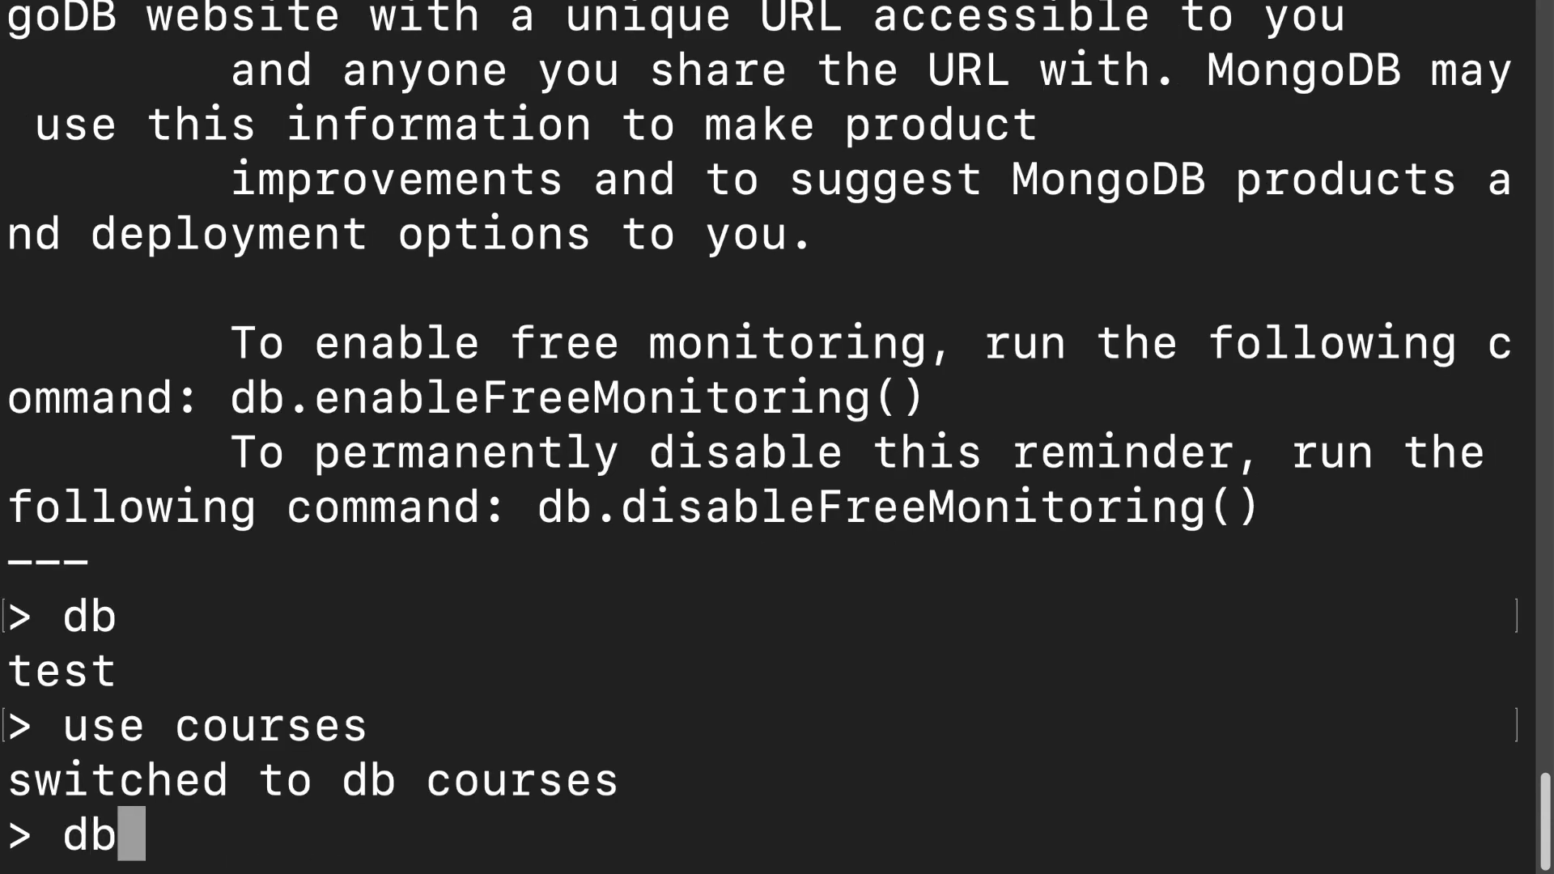
pyautogui.press('Return')
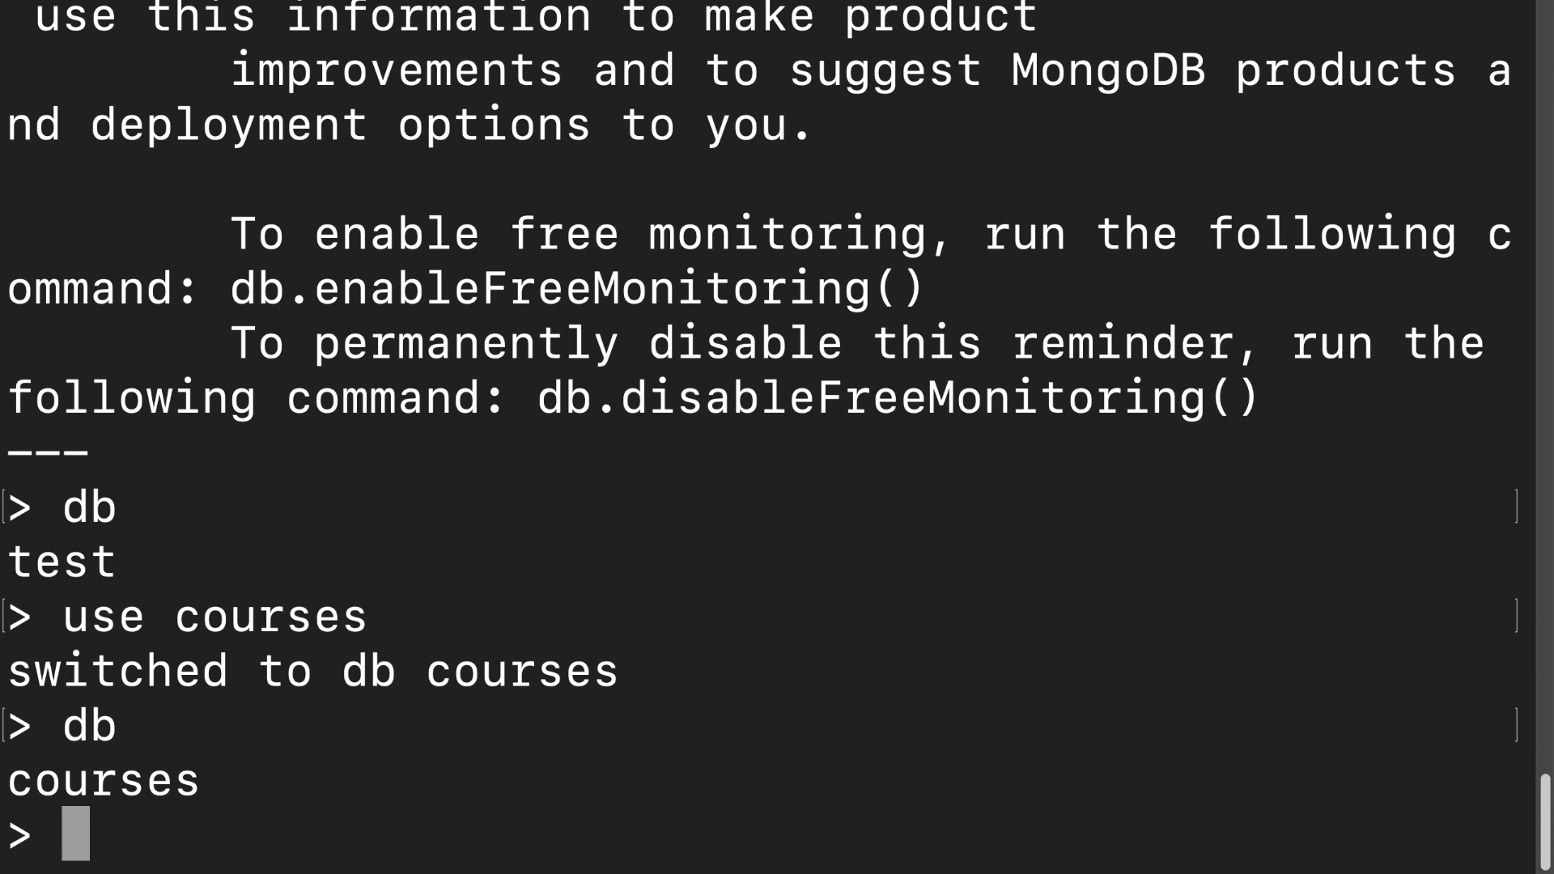
pyautogui.write('db.')
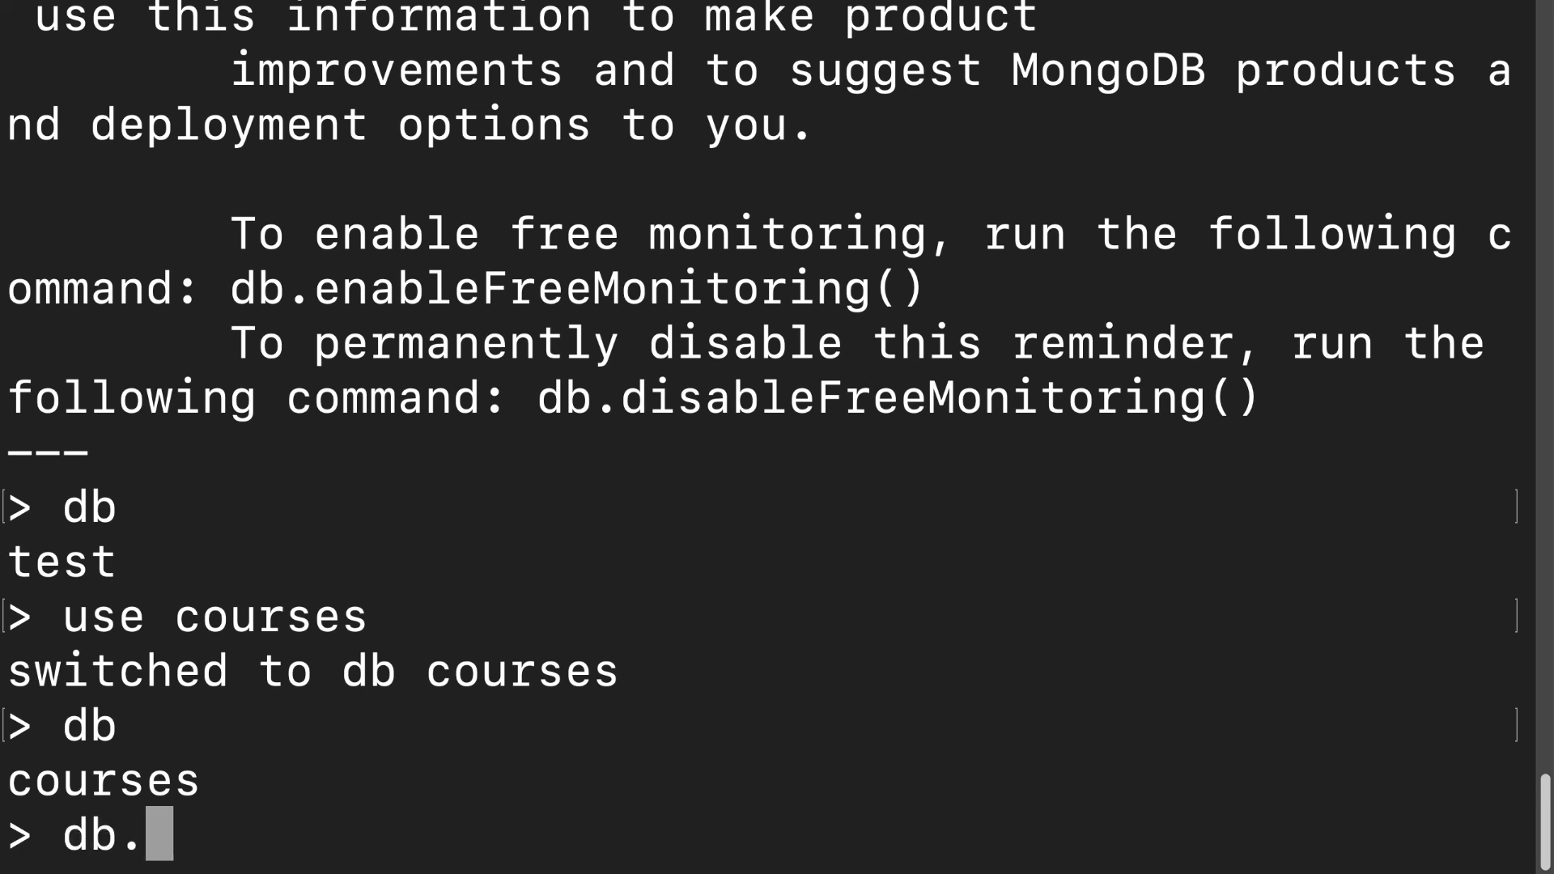
pyautogui.write('webDevCourse')
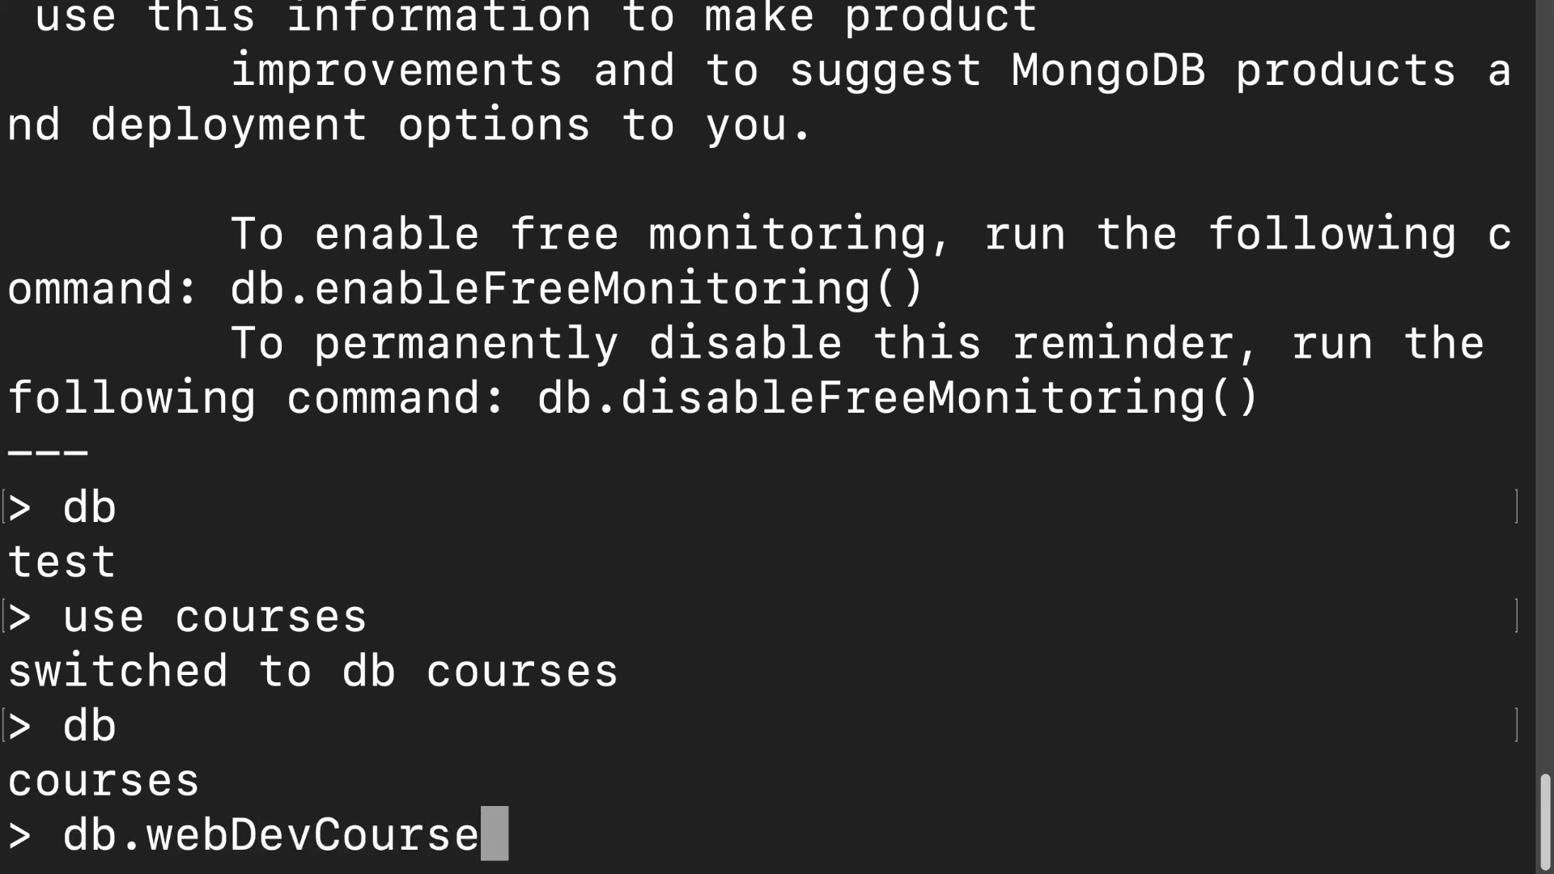
pyautogui.press('Return')
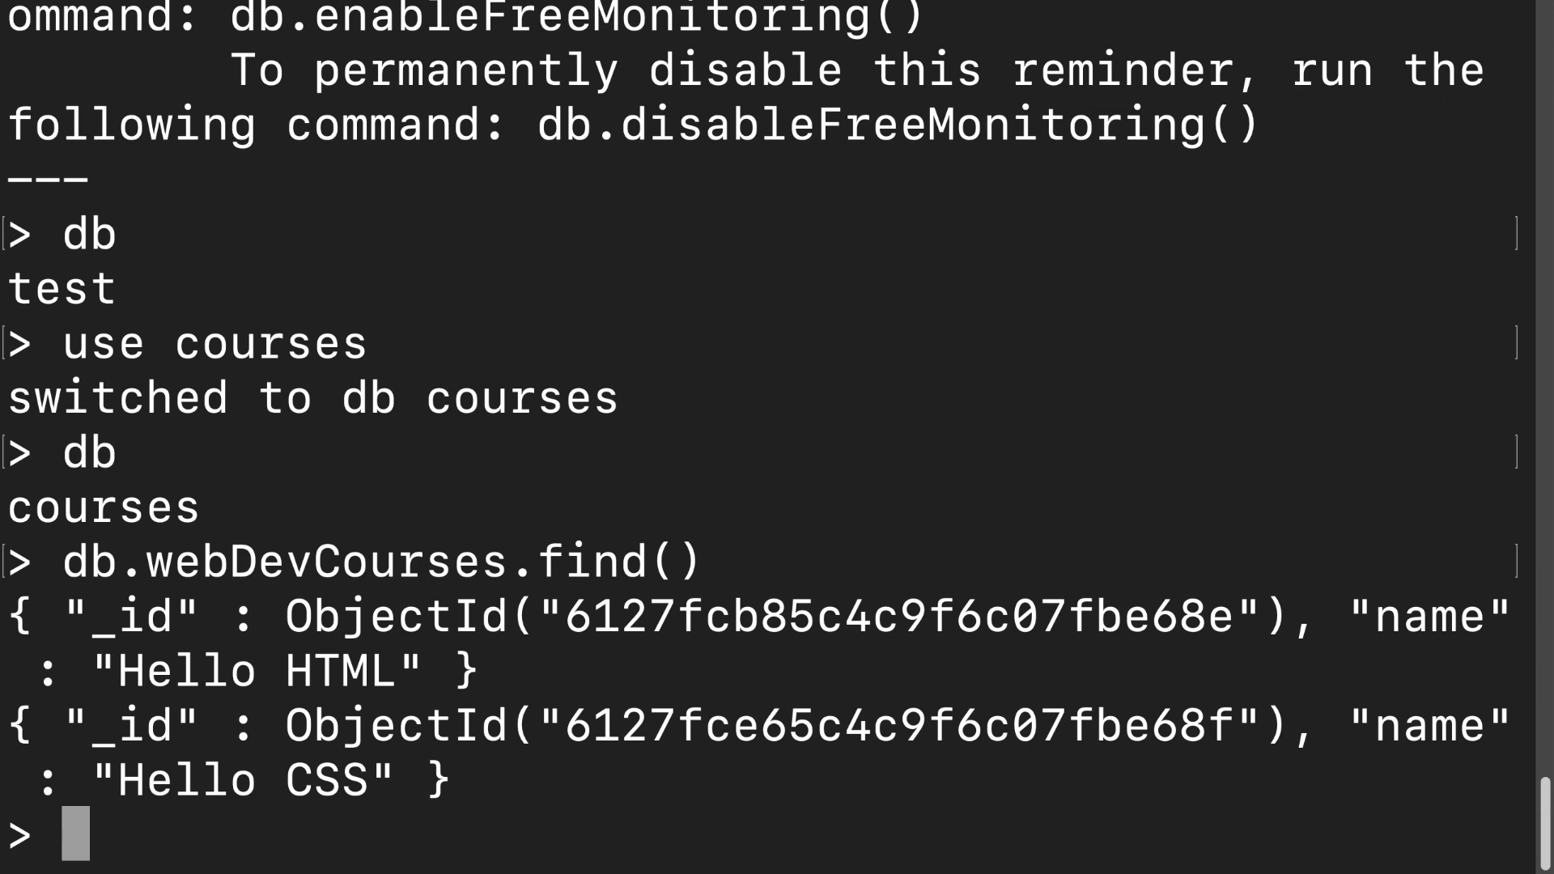
# Run db.didNotExistTable.find() in the Mongo shell, getting no documents back.
pyautogui.write('db.')
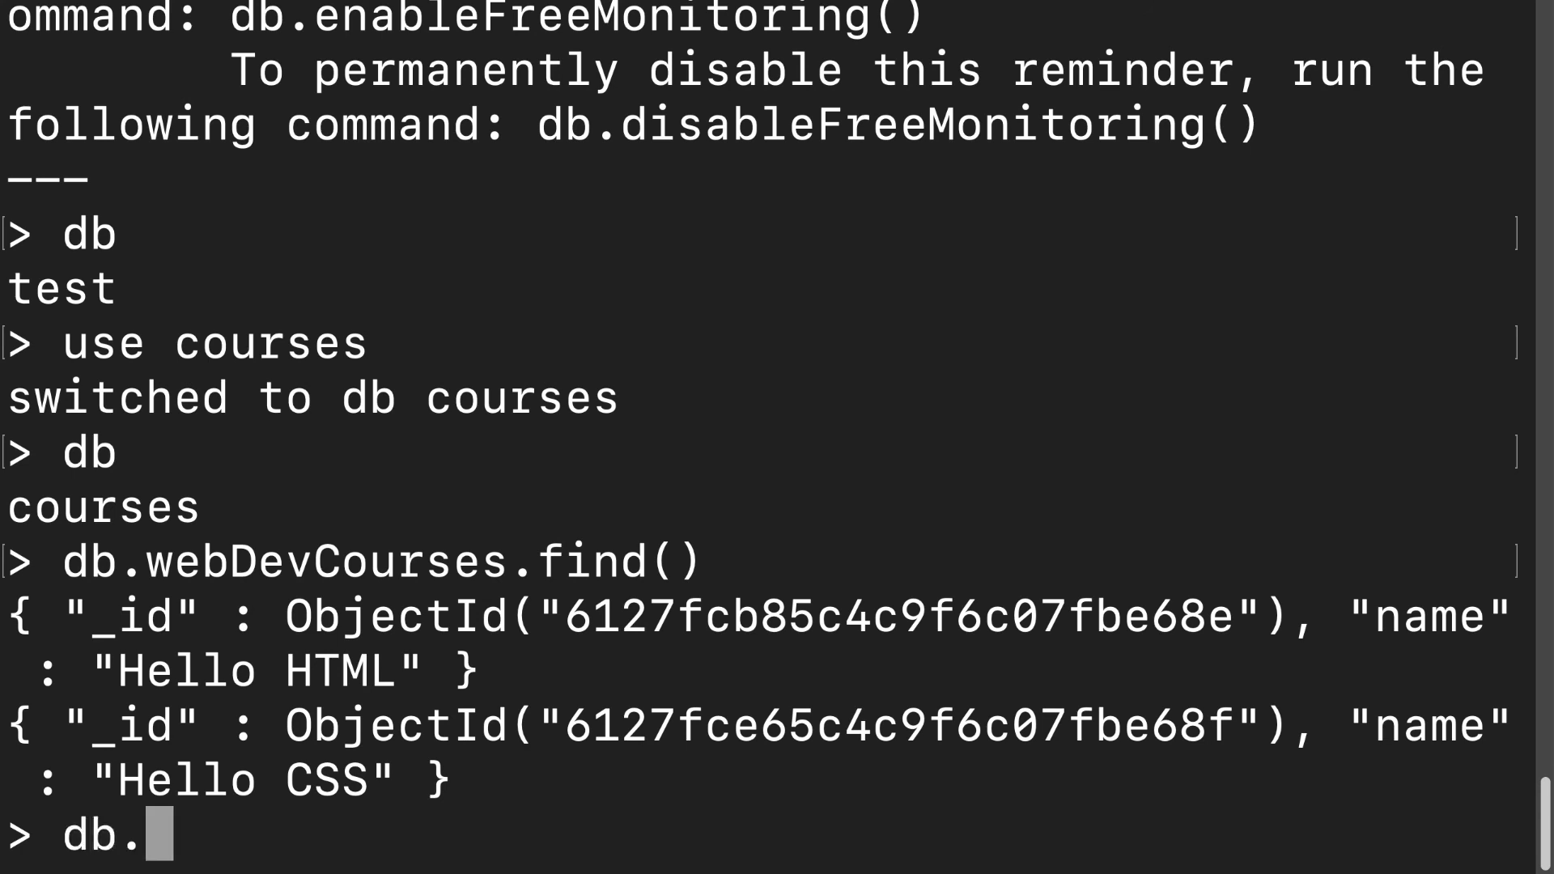
pyautogui.write('didNot')
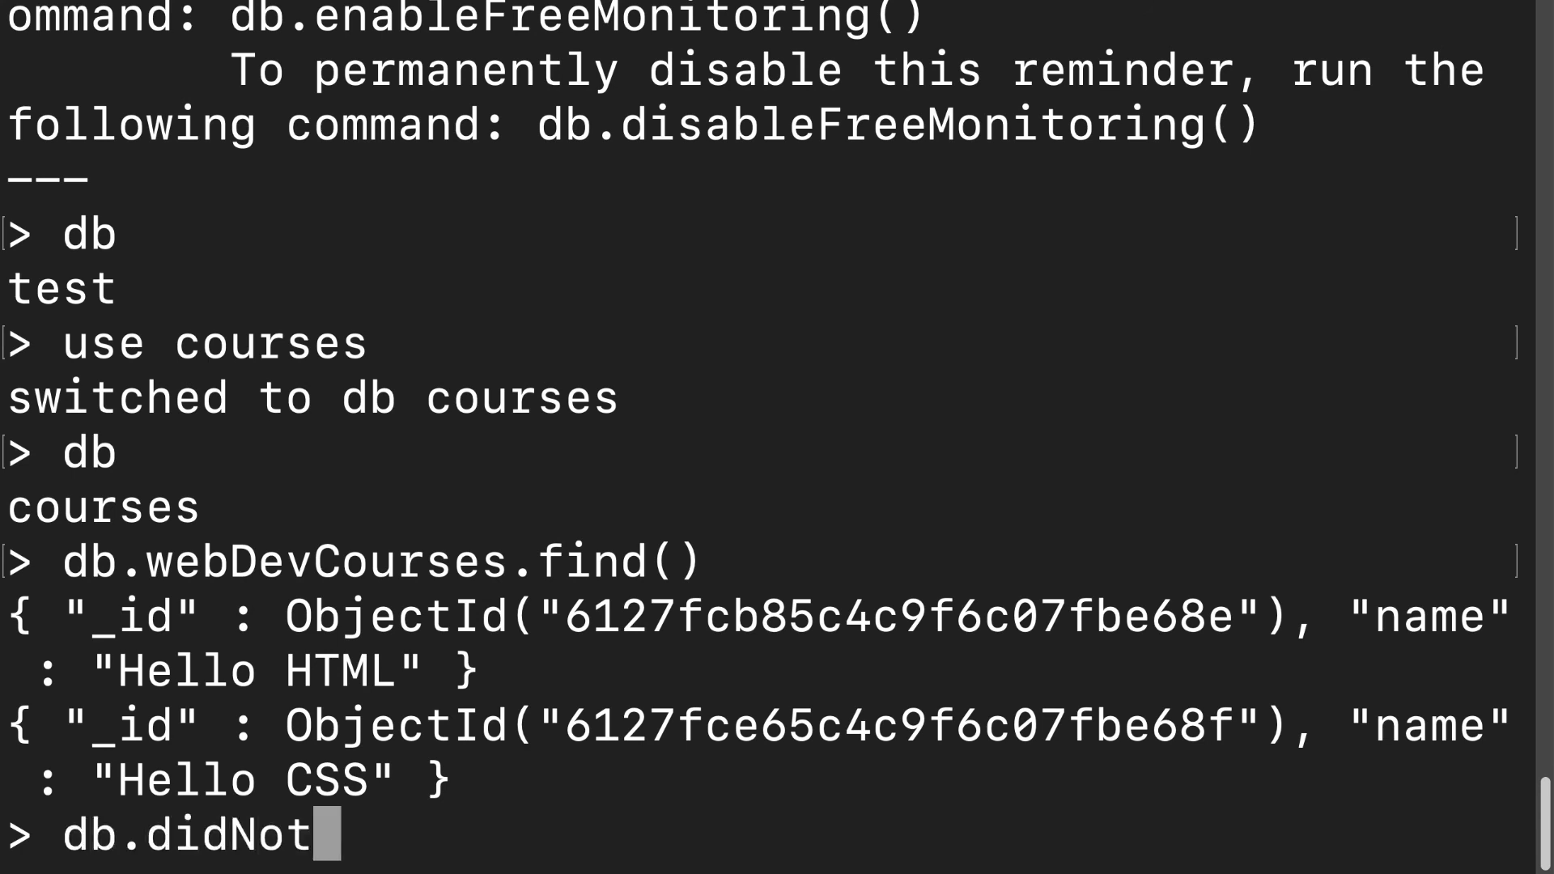
pyautogui.write('ExistTable.find')
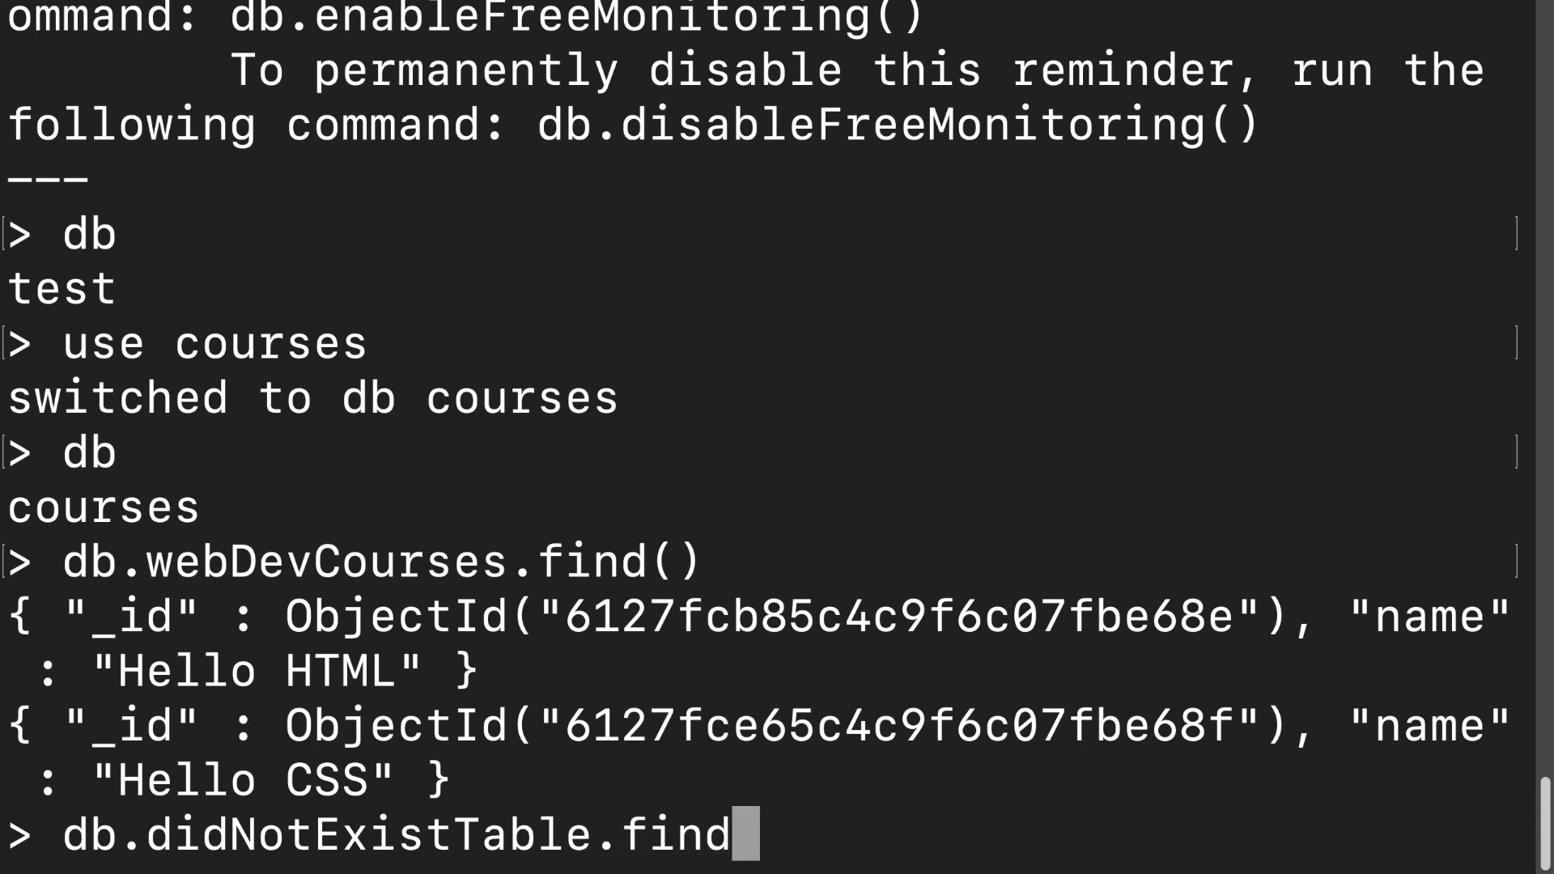
pyautogui.press('Return')
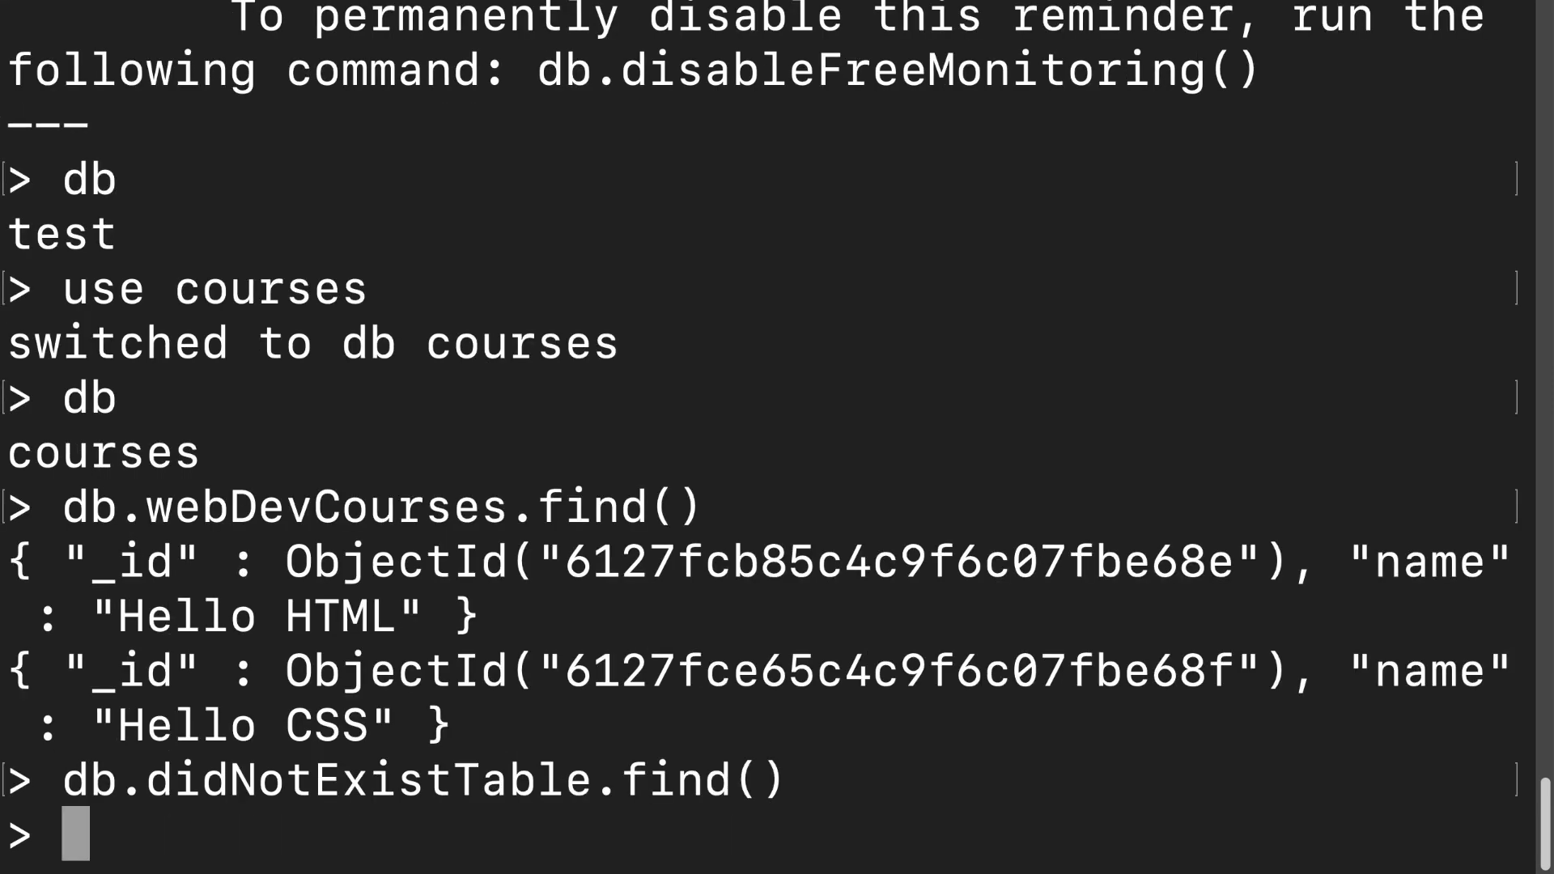